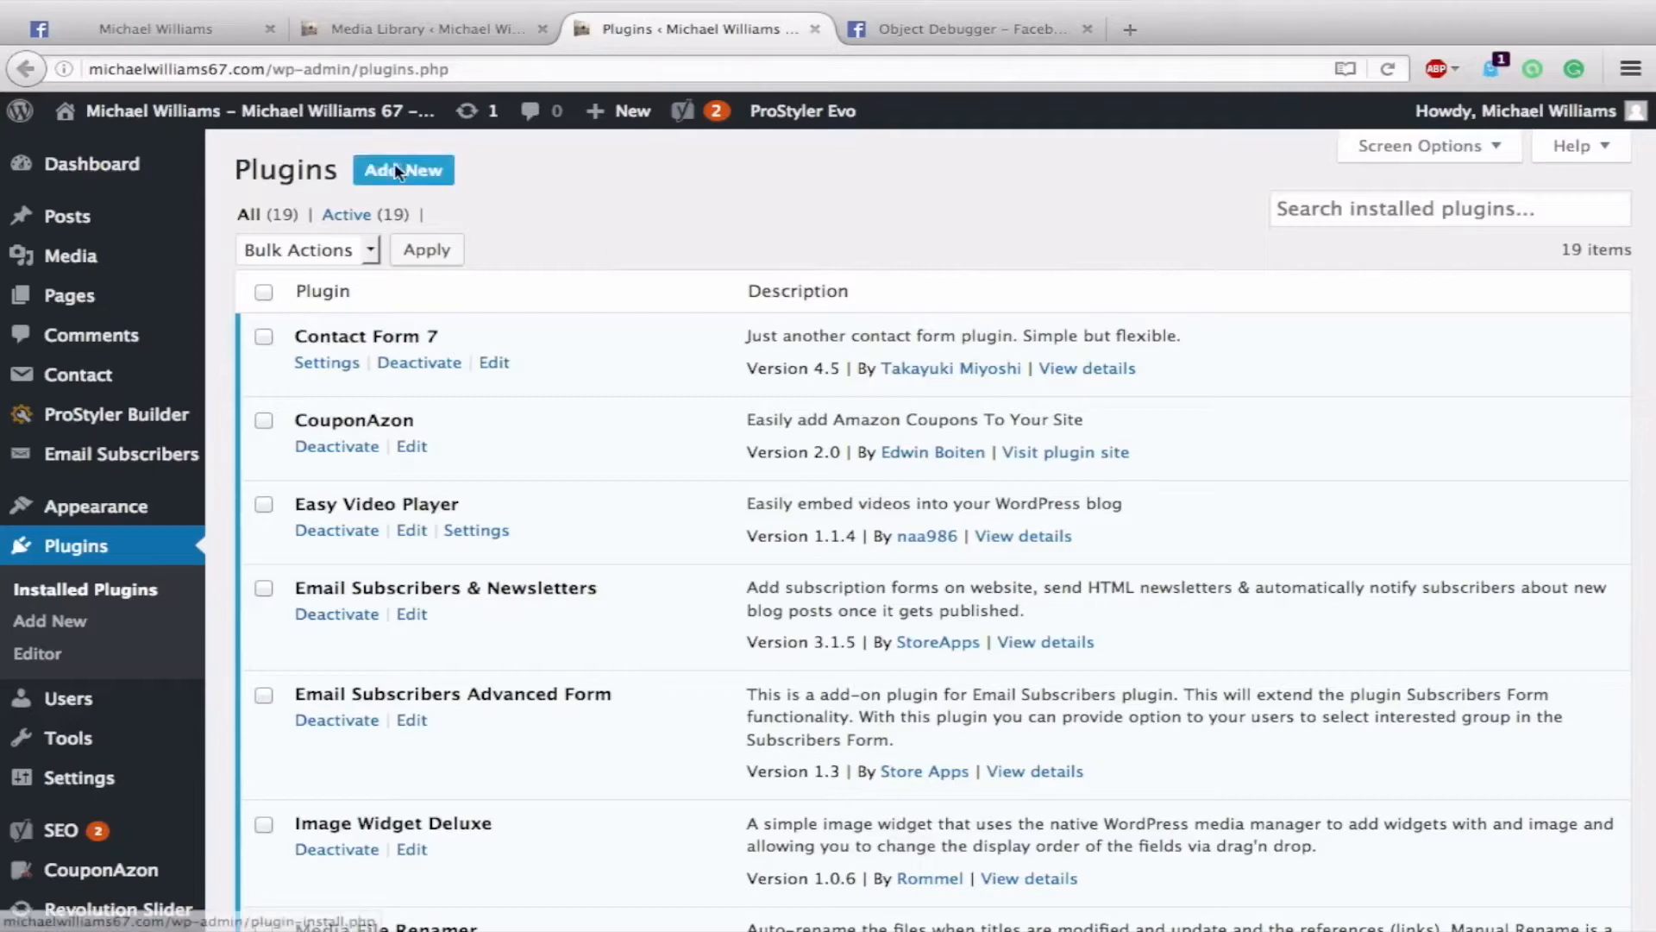
# Step: Search the plugin directory for 'media file renamer' and confirm Media File Renamer is active
pyautogui.click(403, 170)
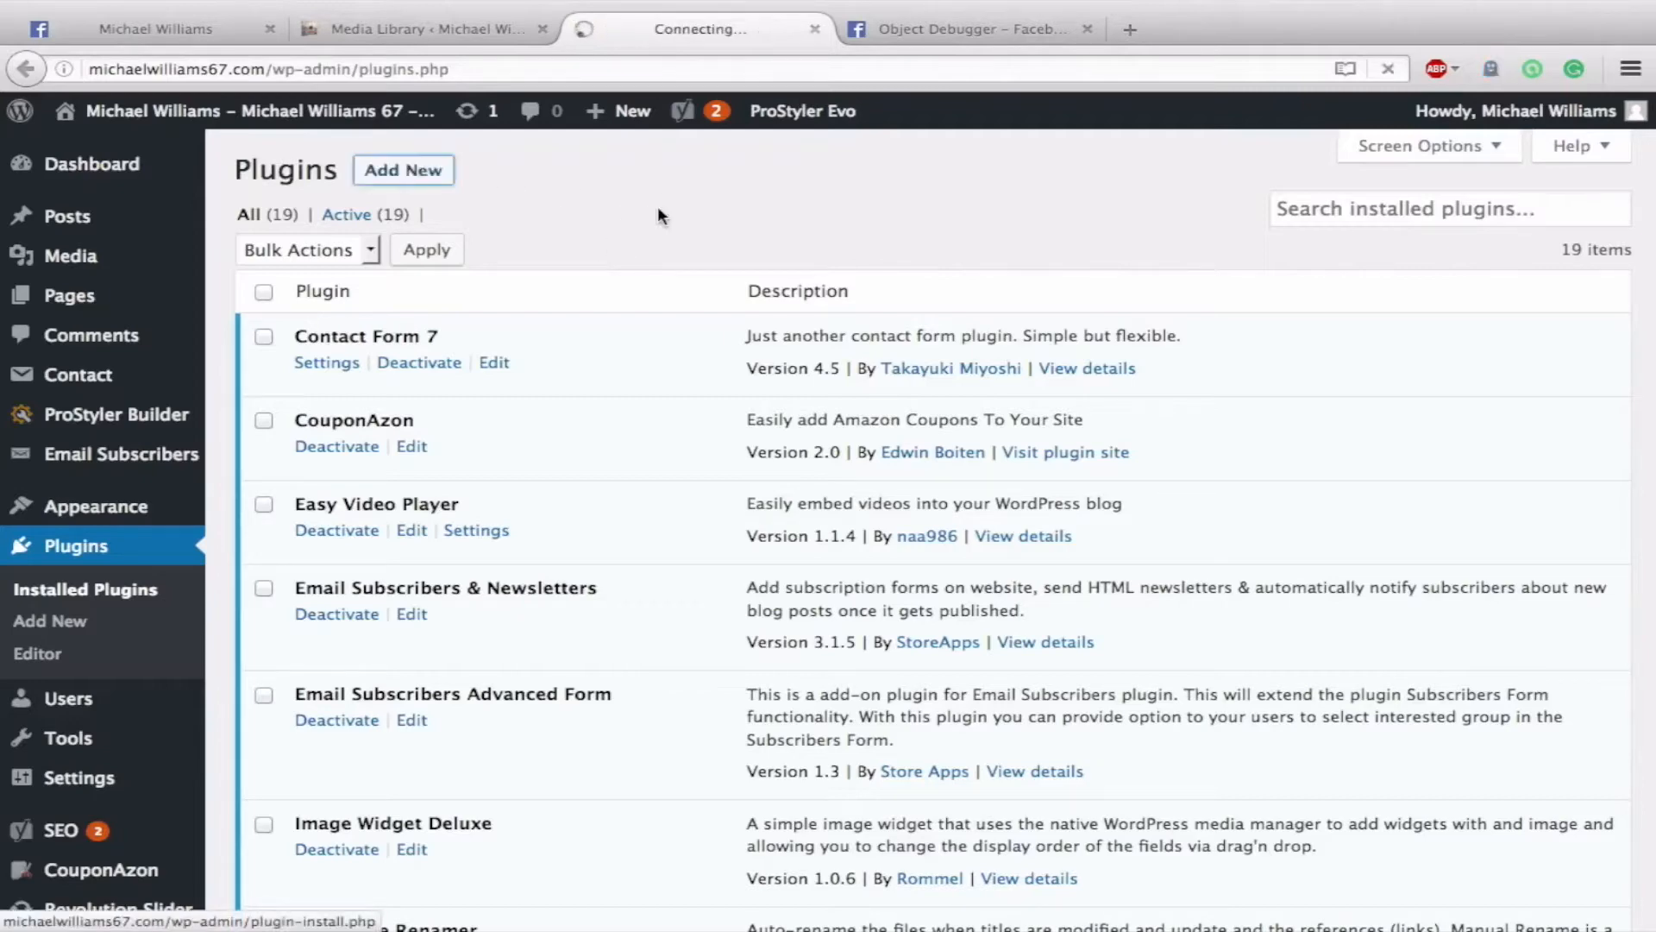
pyautogui.click(403, 169)
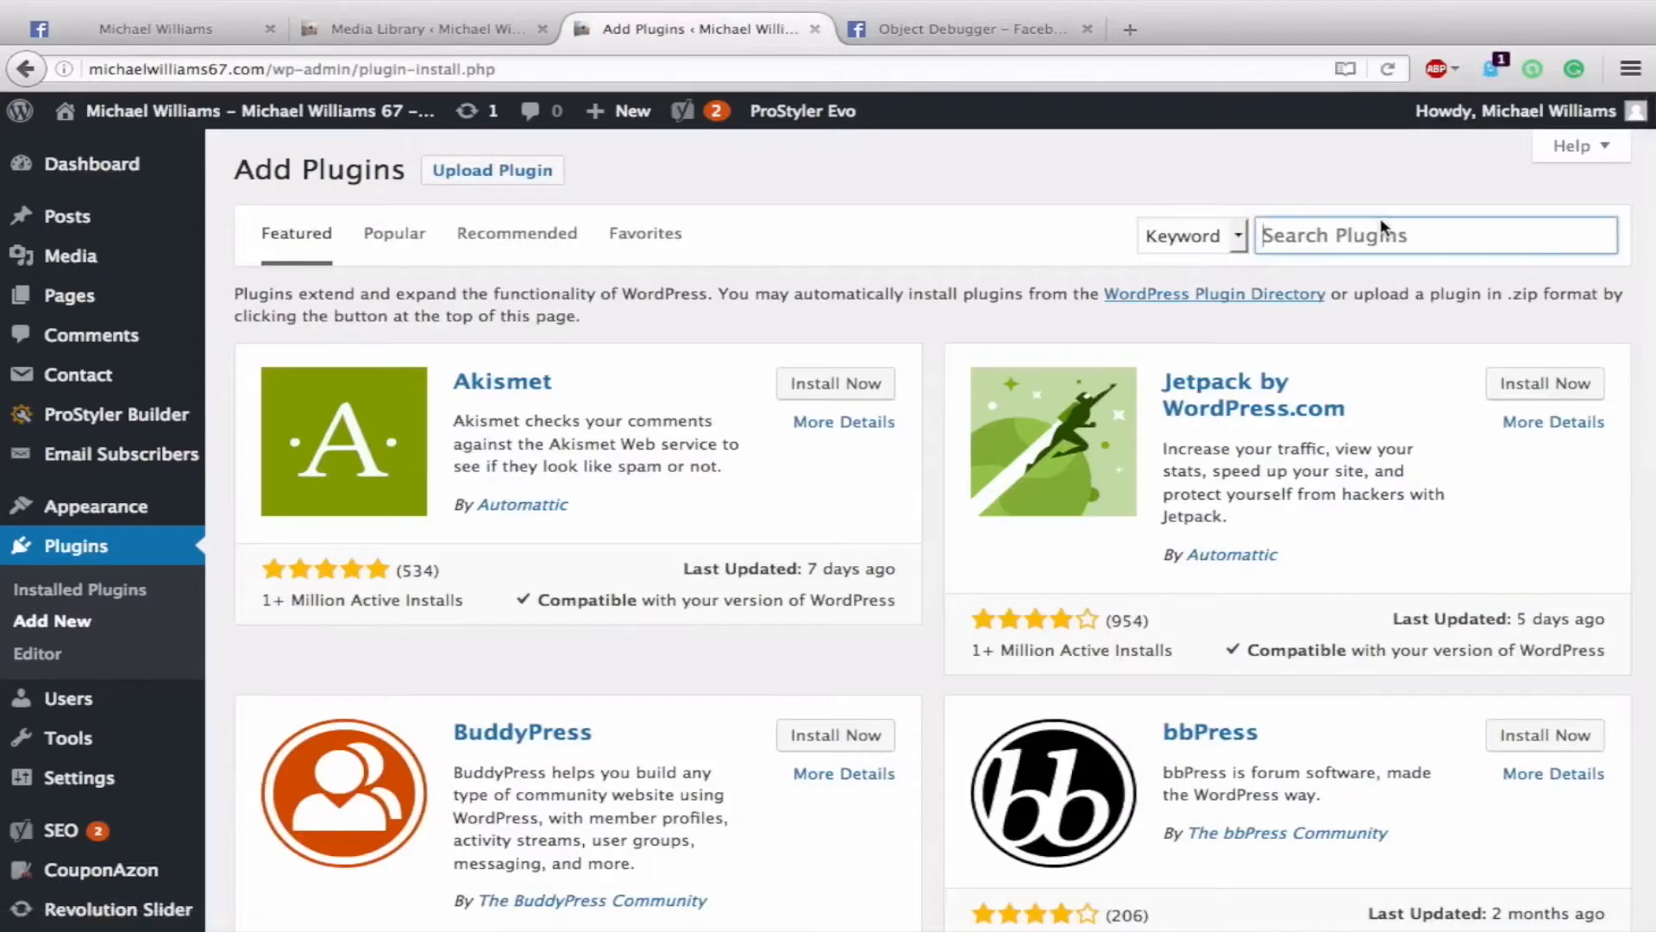
pyautogui.write('media file re')
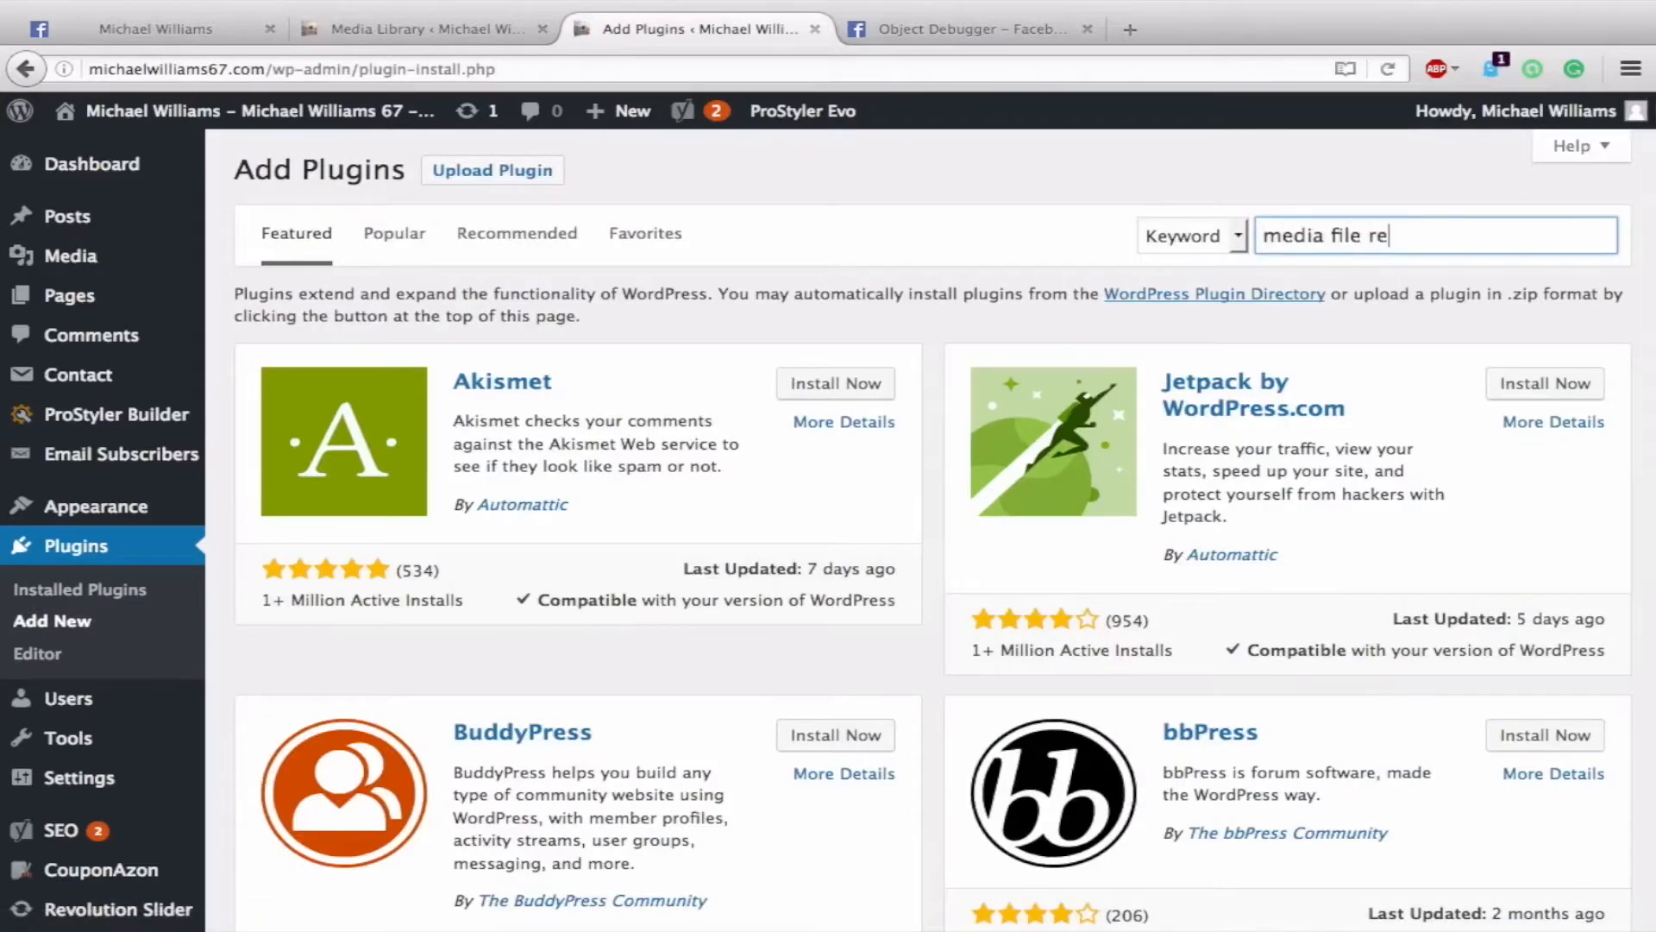
pyautogui.press('Return')
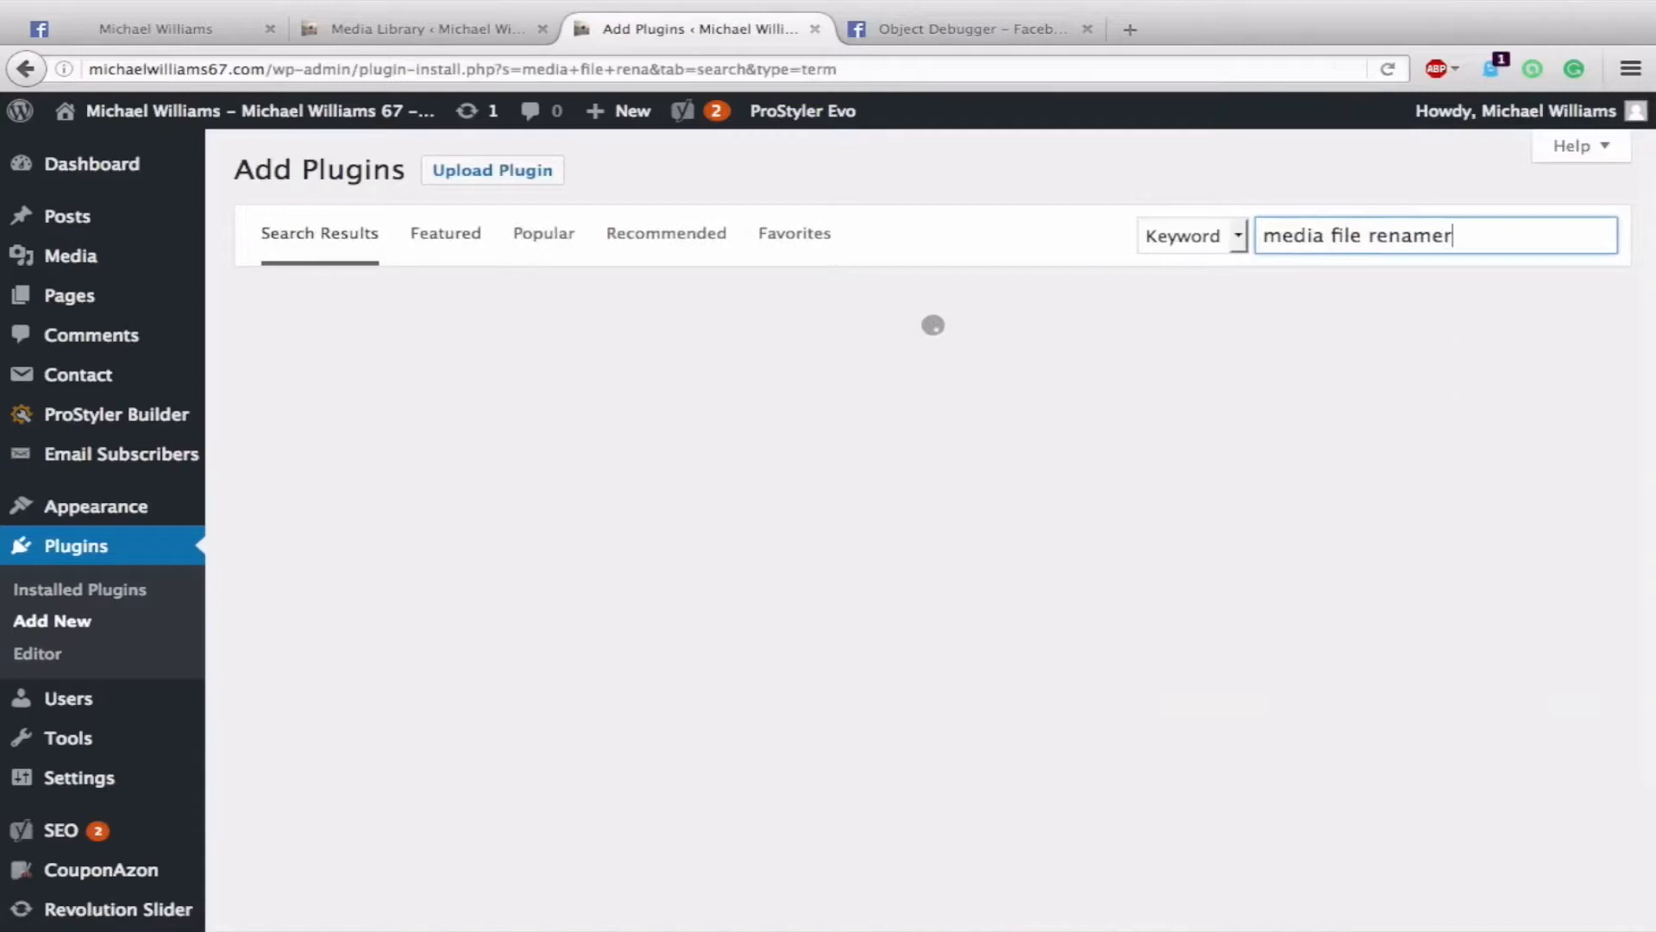
pyautogui.press('Return')
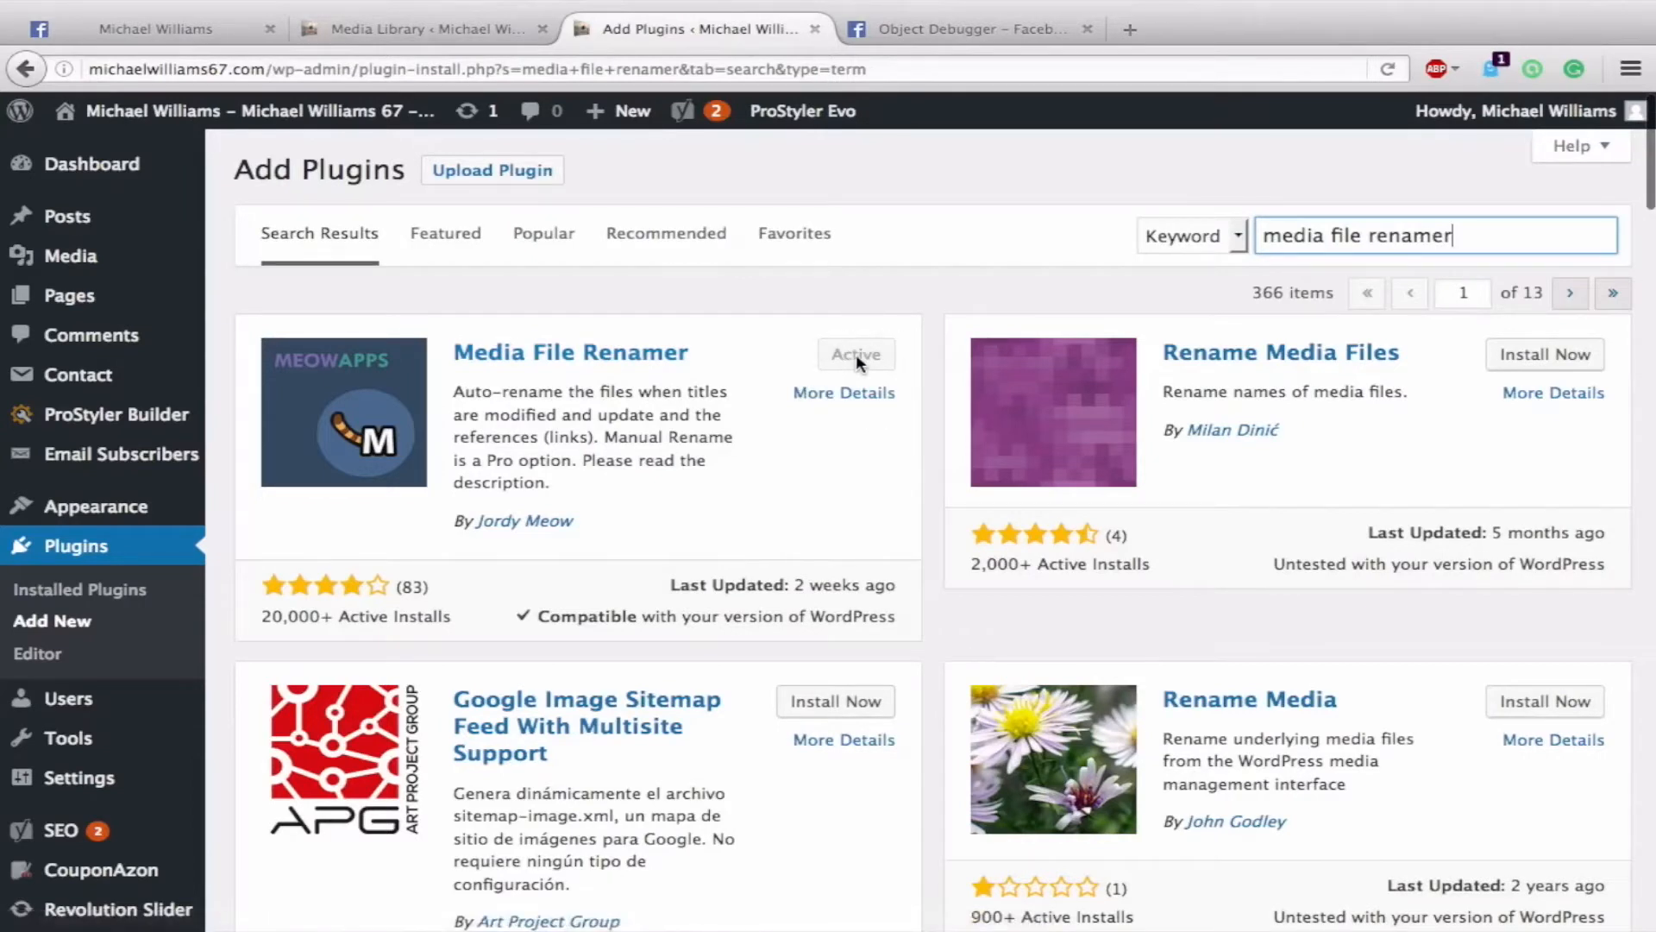
pyautogui.moveTo(438, 396)
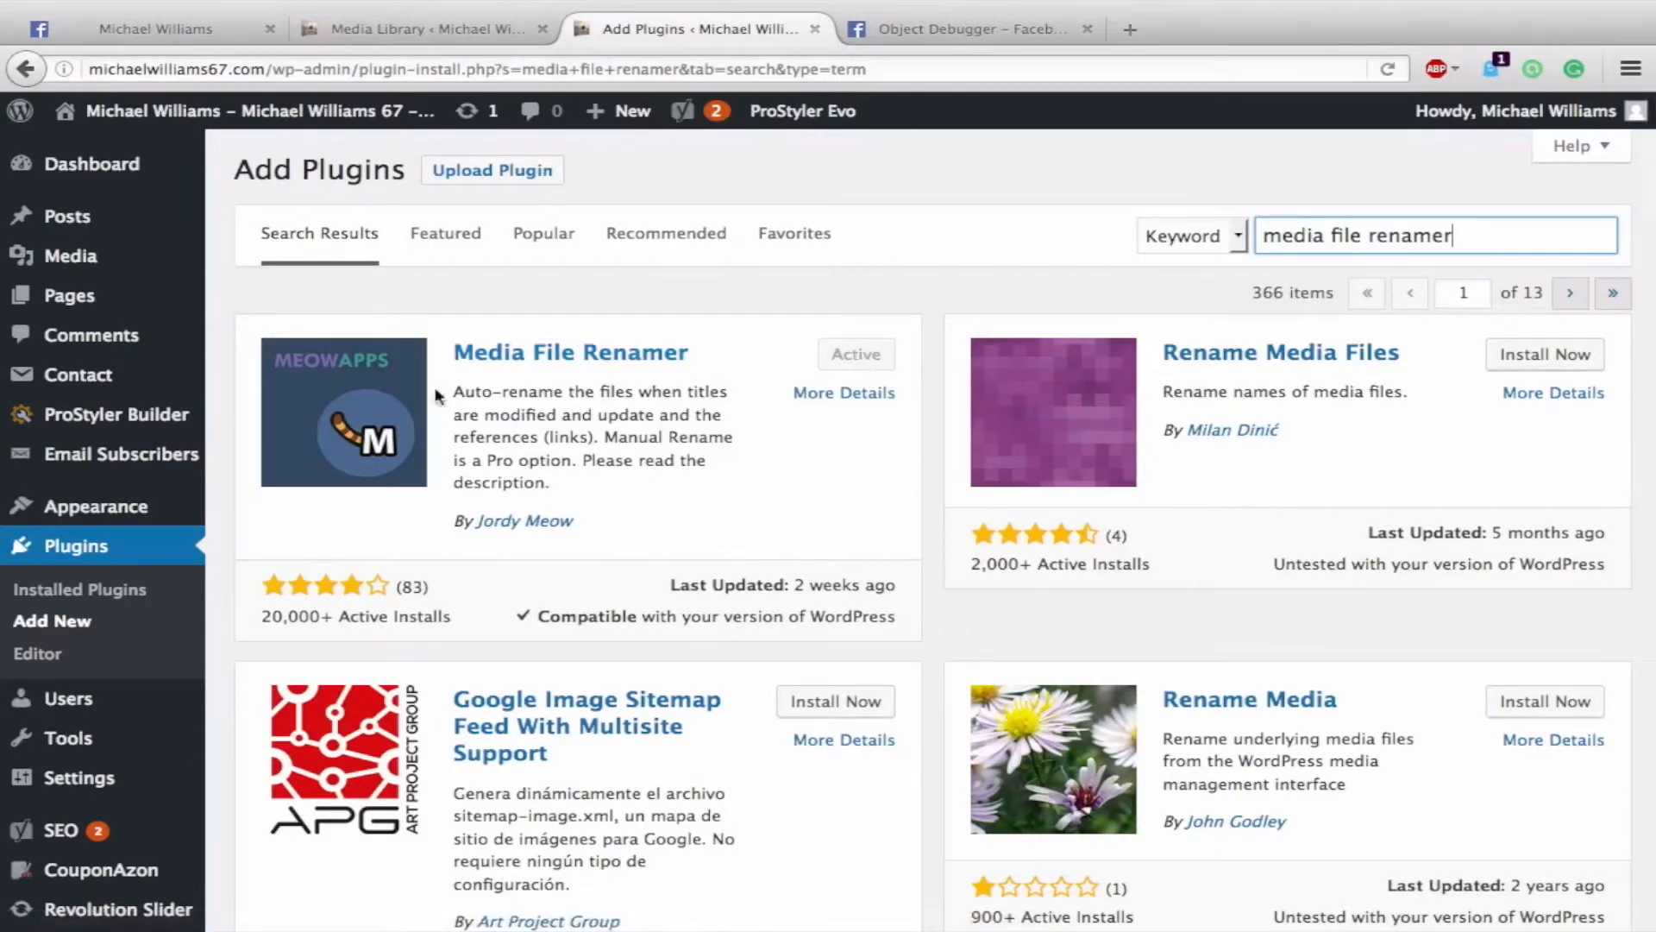
pyautogui.moveTo(792, 113)
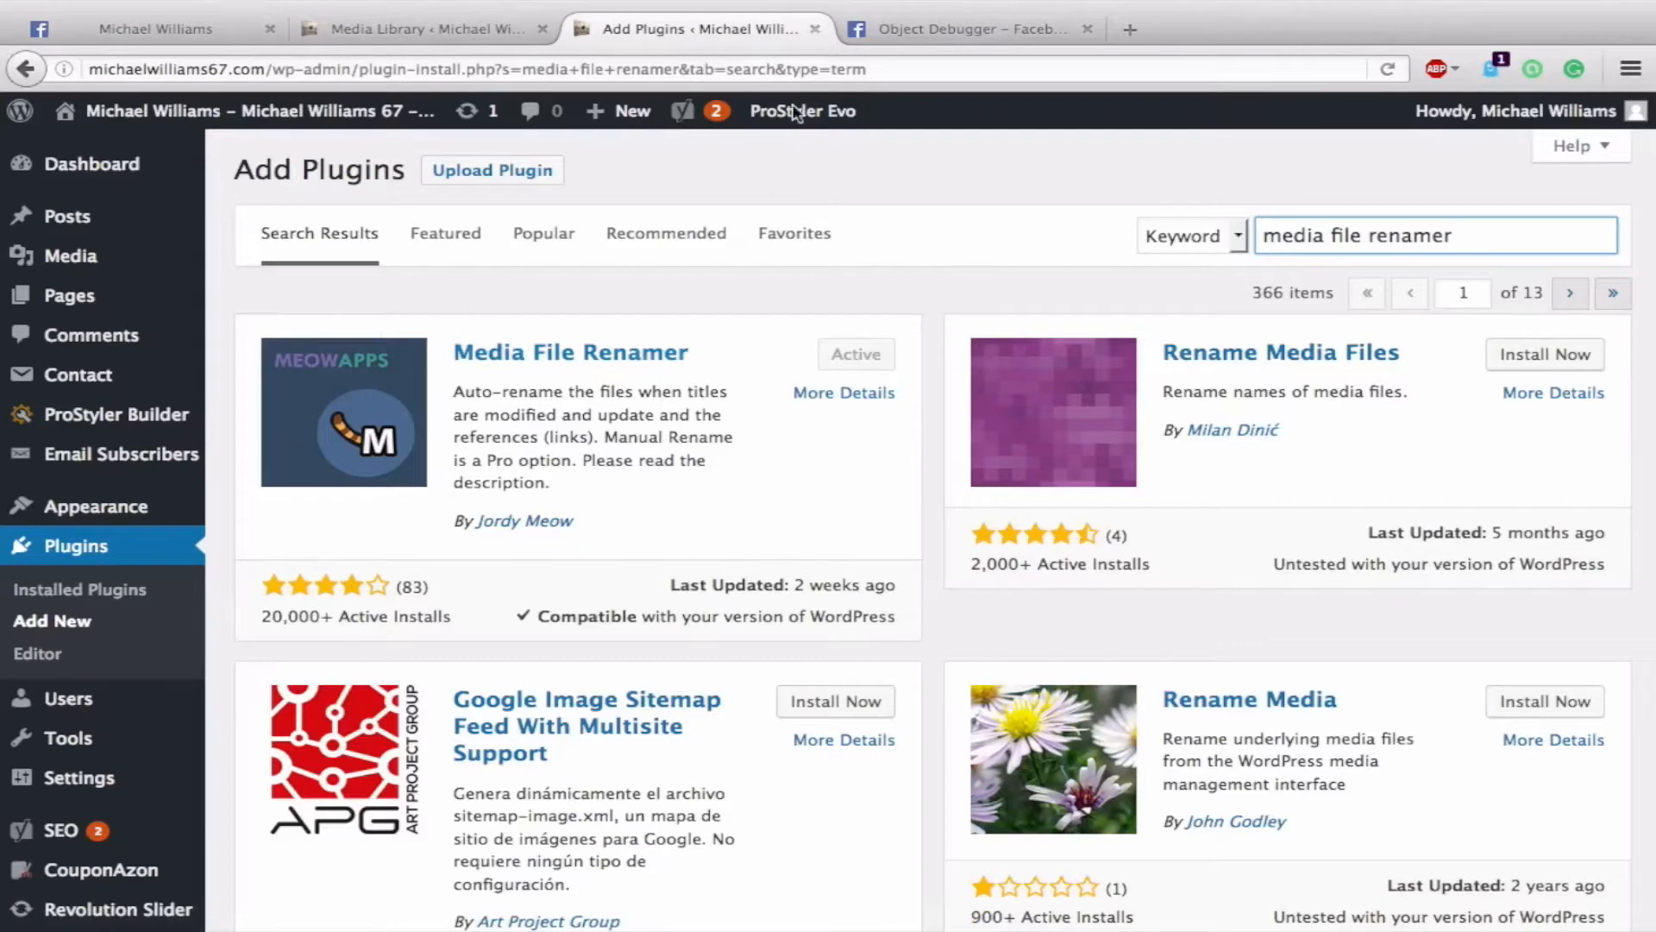
pyautogui.moveTo(813, 28)
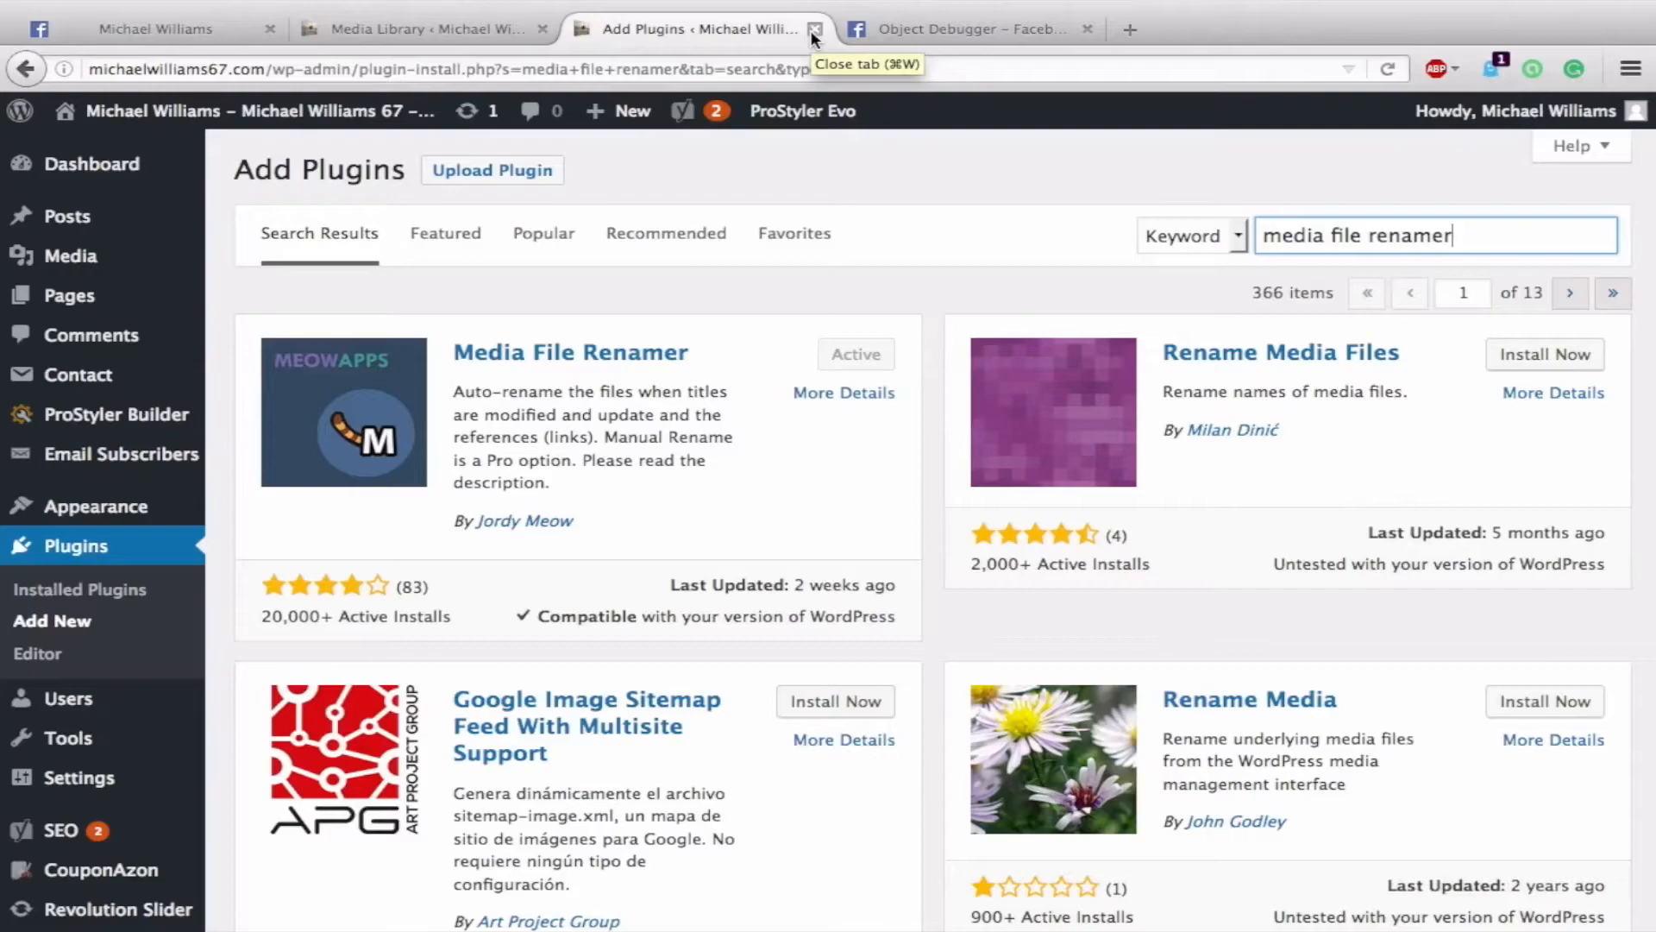
# Step: Close the Add Plugins tab to return to the Media Library's Rename column
pyautogui.click(815, 28)
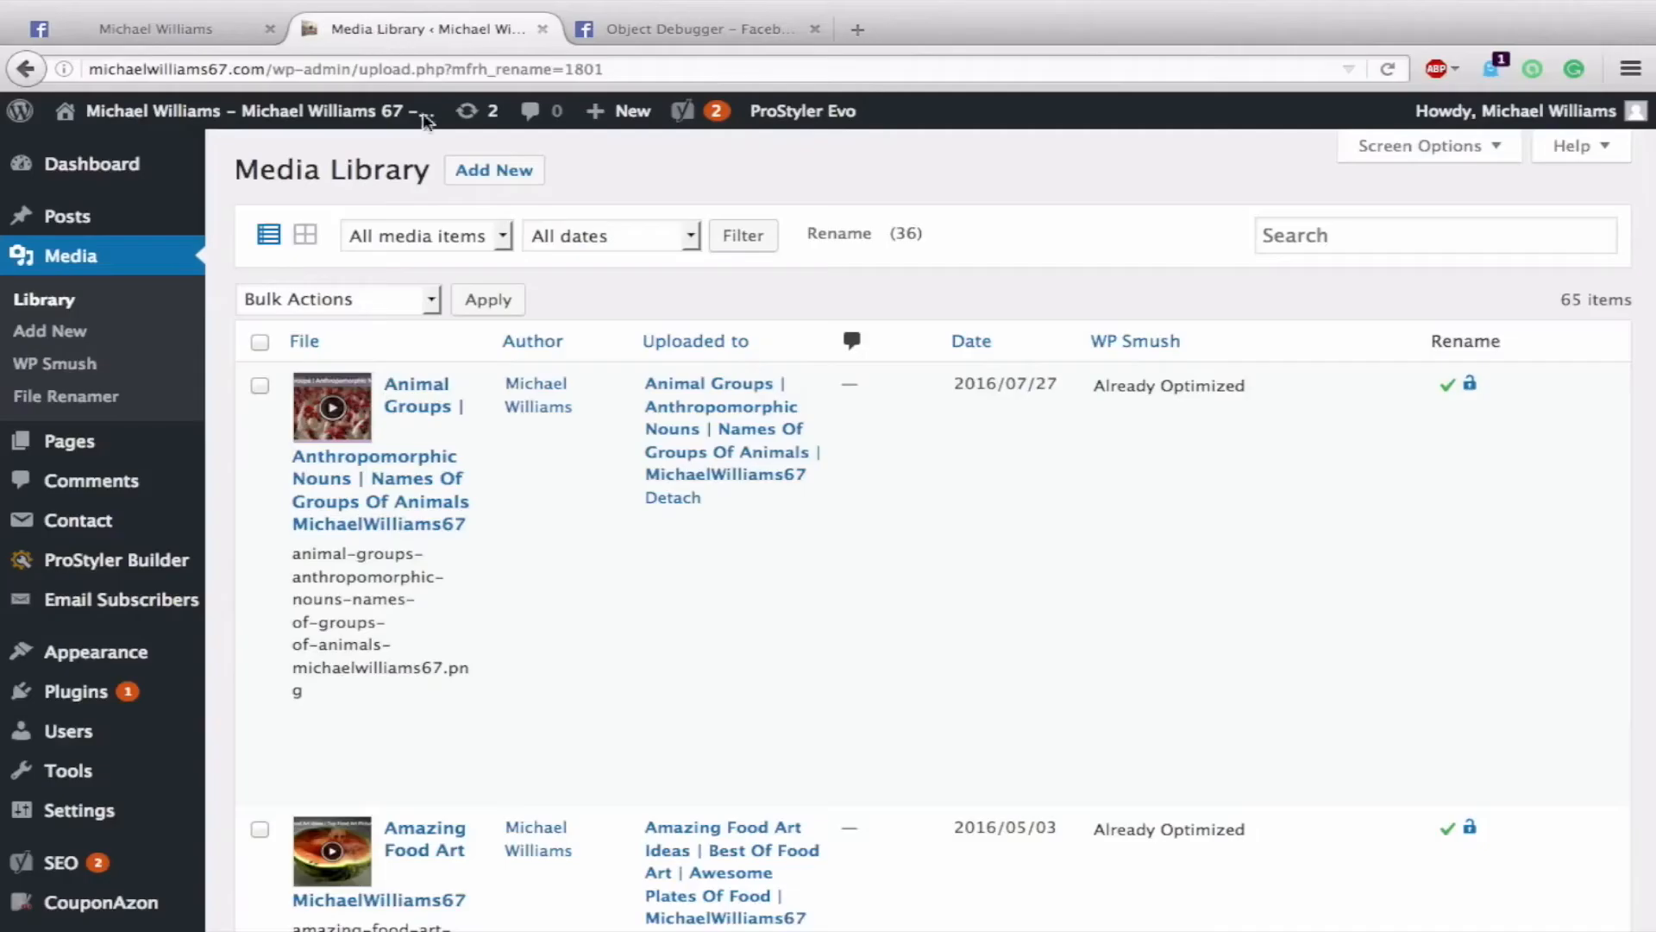
pyautogui.moveTo(777, 261)
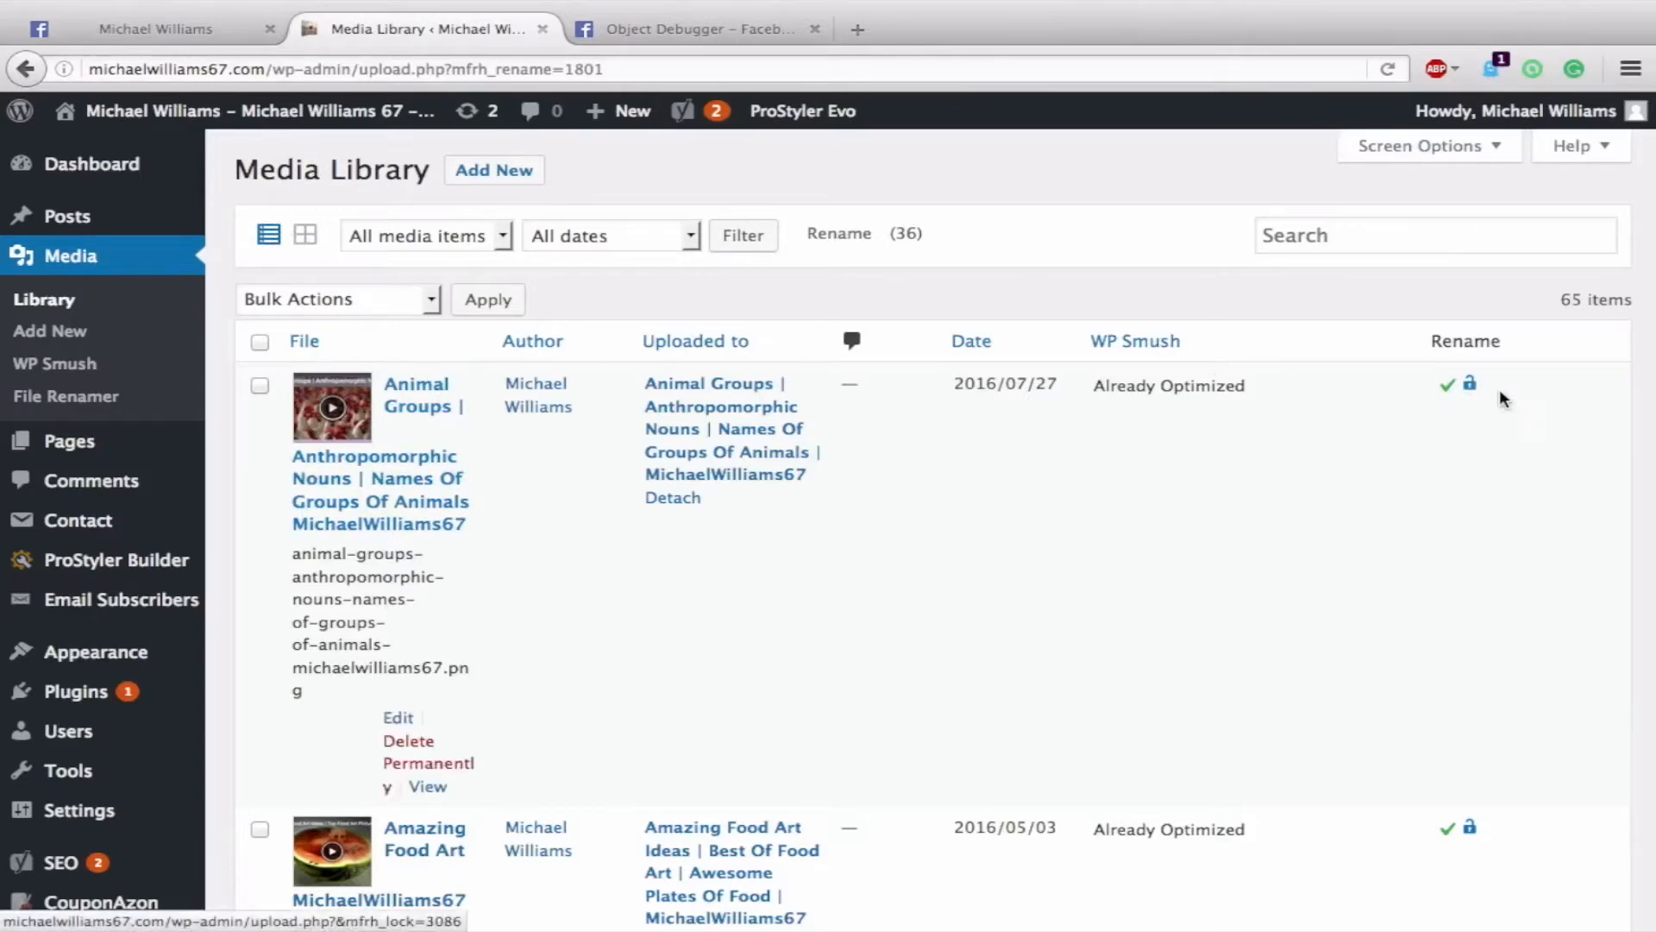
pyautogui.moveTo(1453, 354)
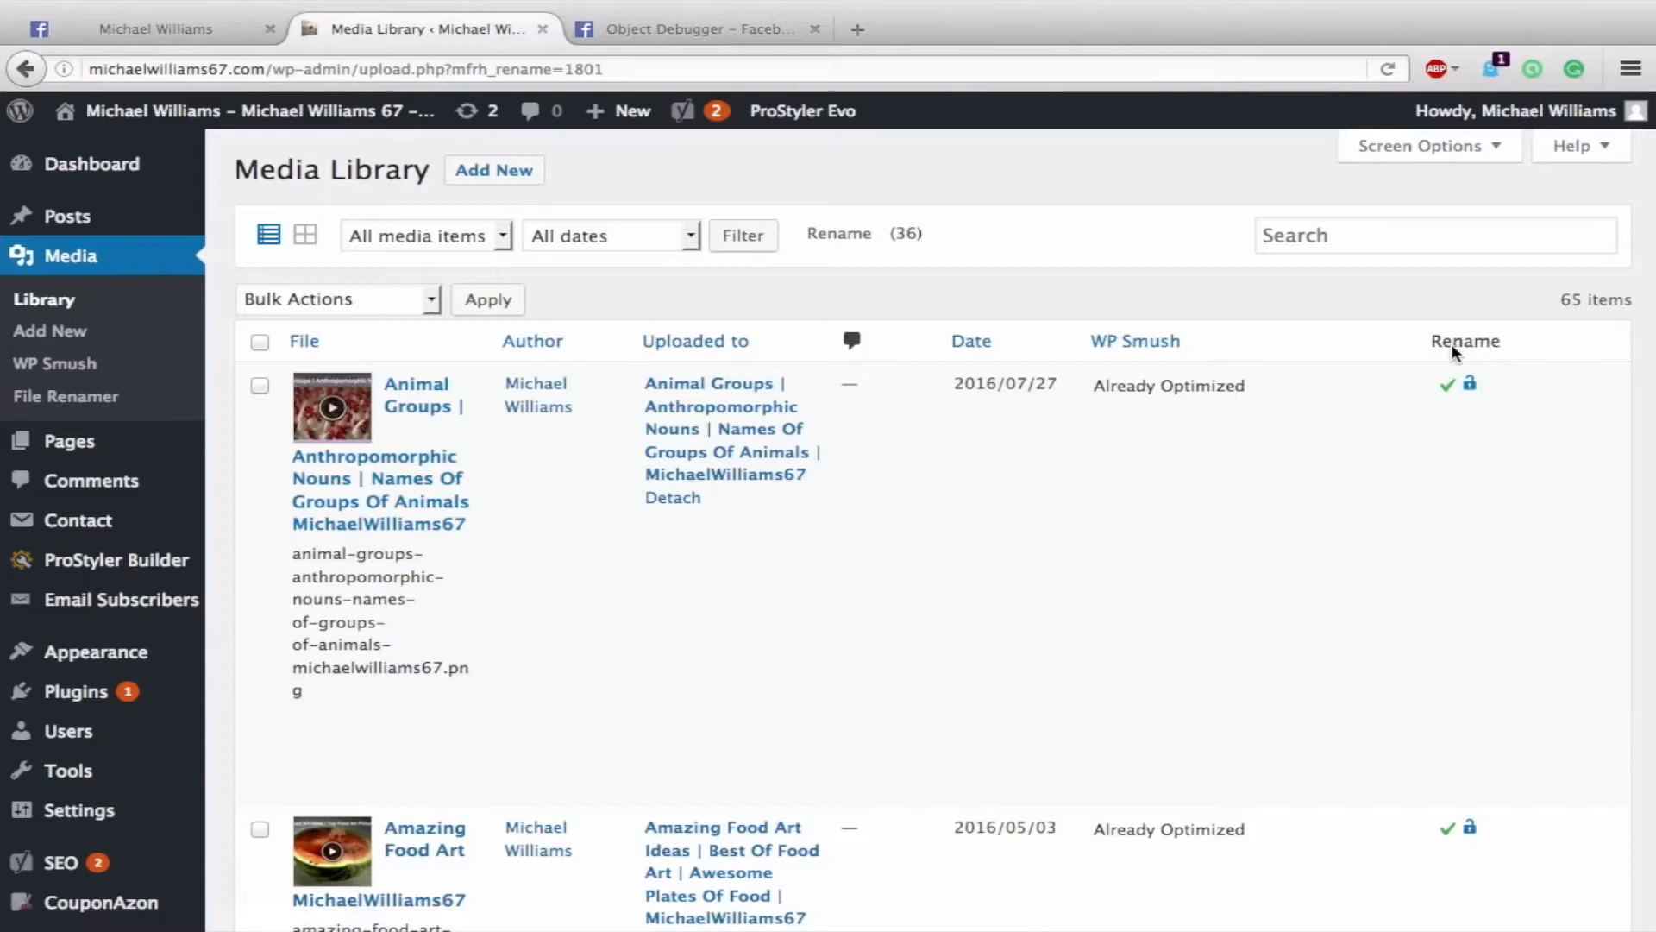
pyautogui.moveTo(1462, 413)
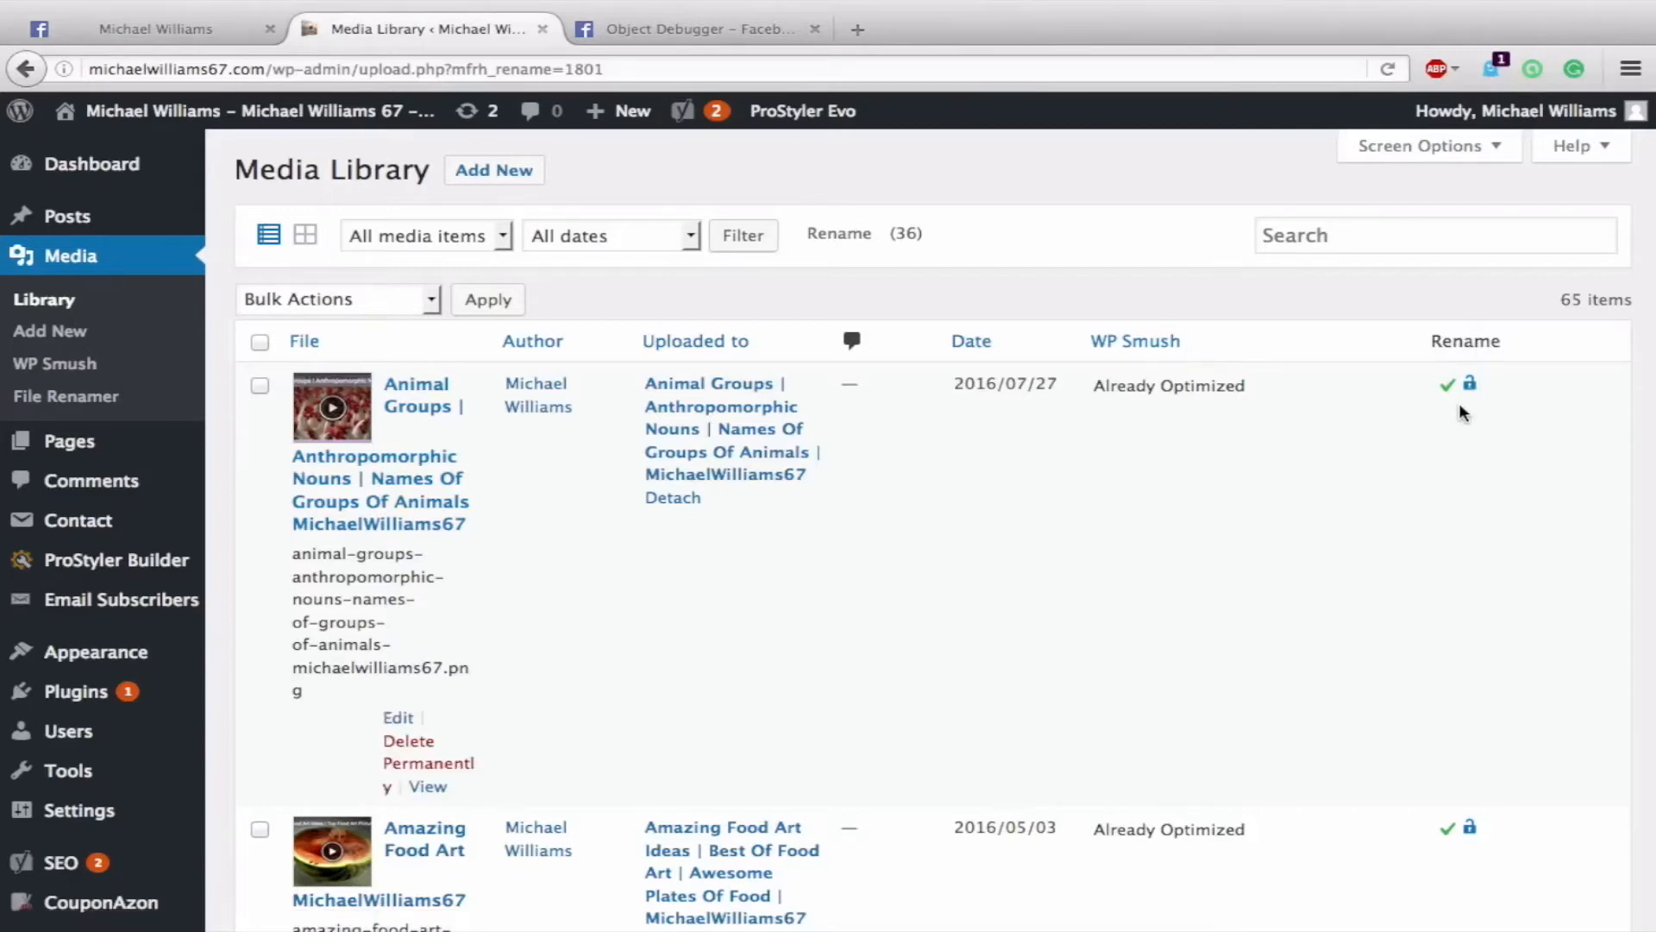
pyautogui.moveTo(1062, 593)
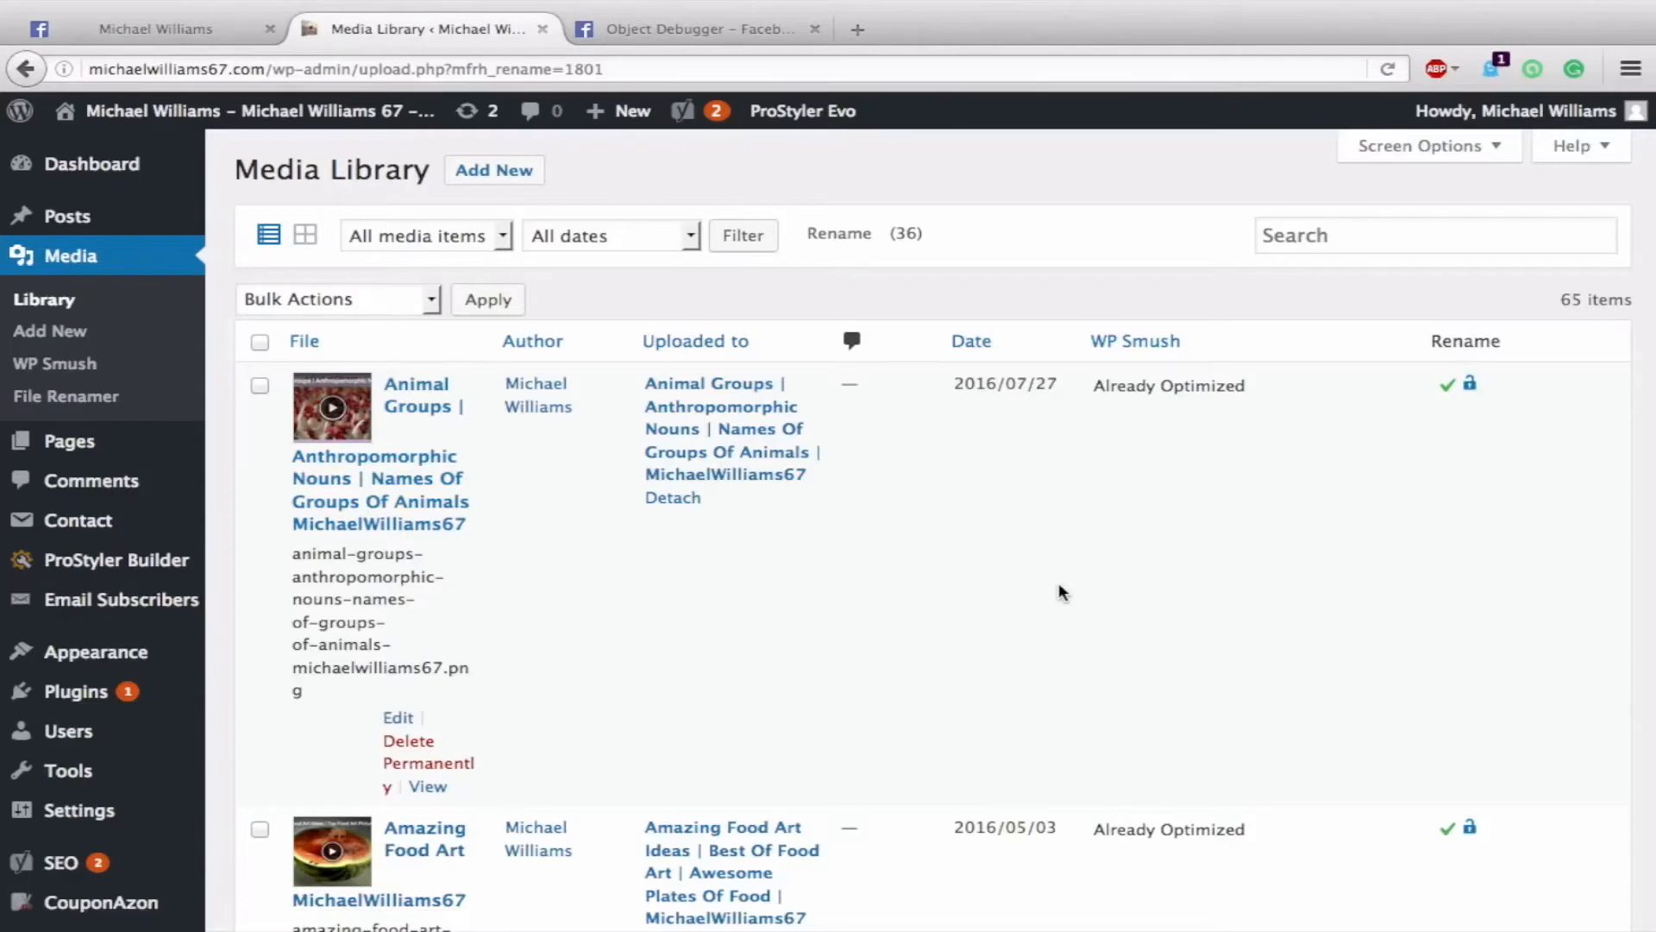
pyautogui.moveTo(682, 616)
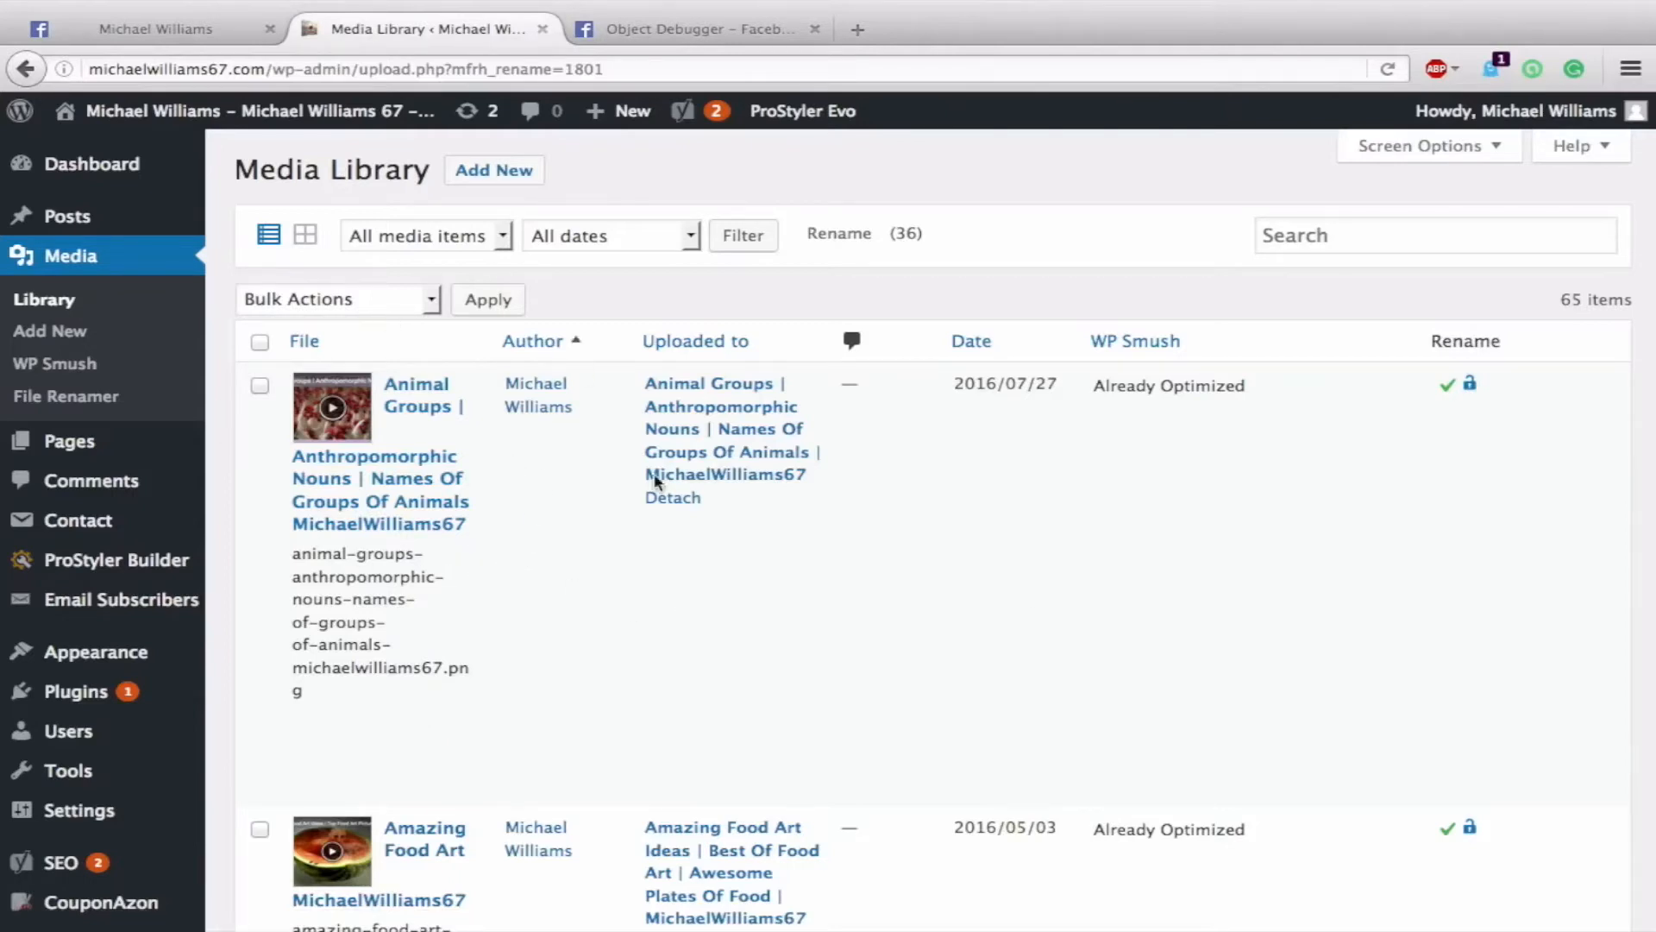
pyautogui.moveTo(630, 55)
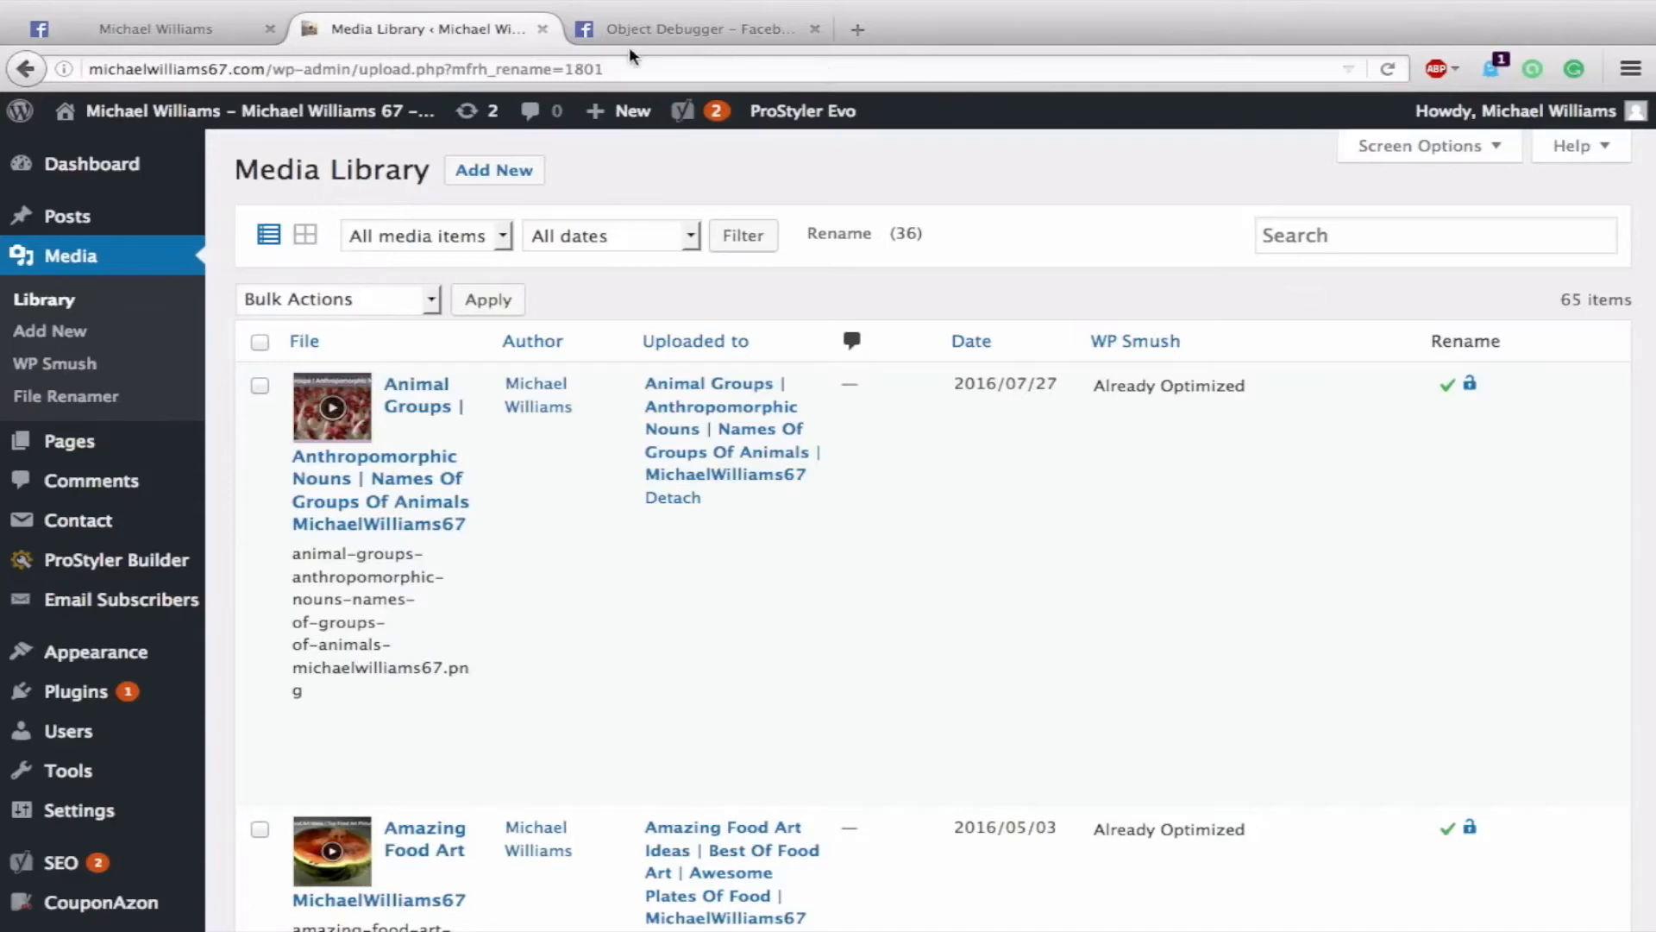
pyautogui.moveTo(663, 290)
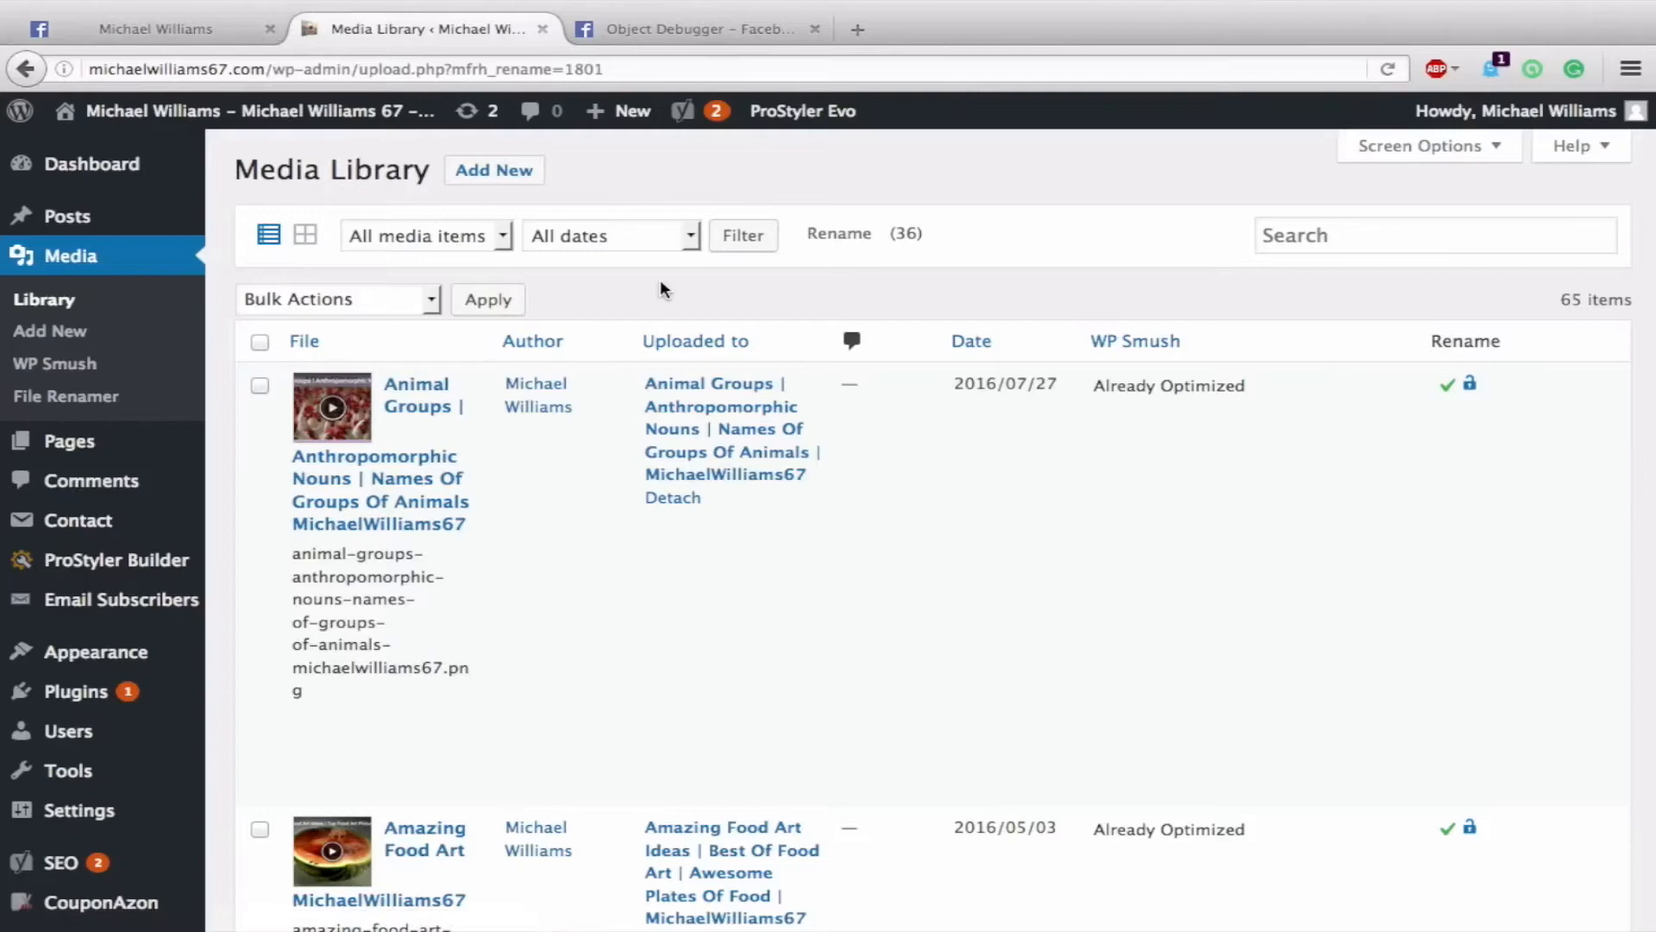
pyautogui.click(153, 29)
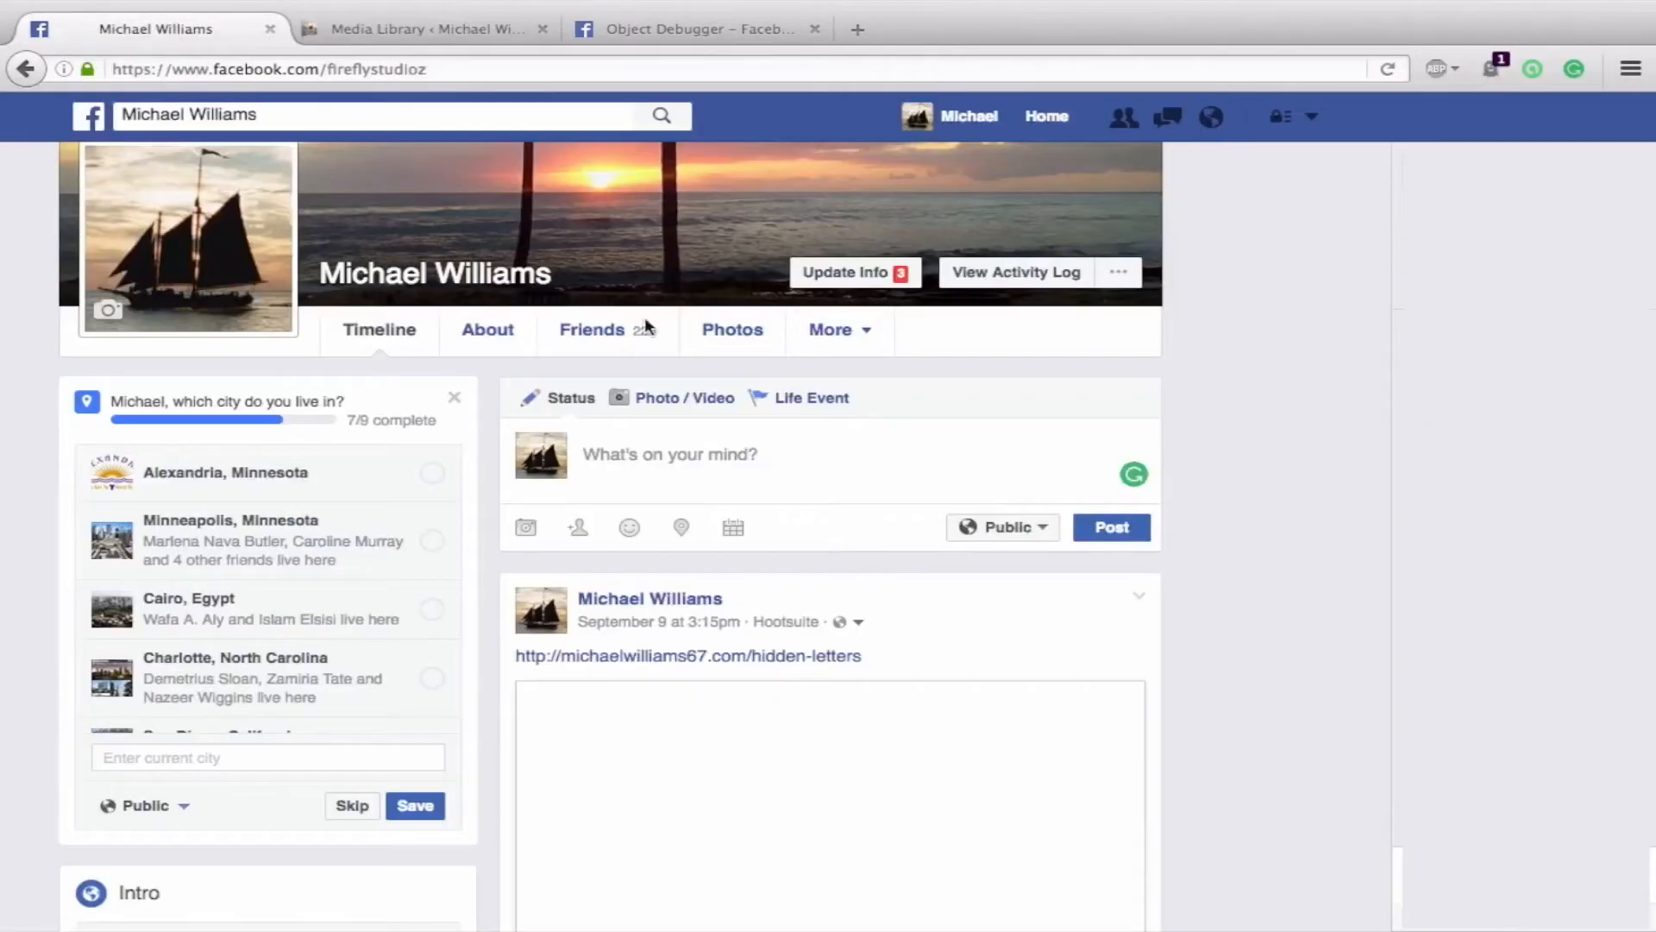
pyautogui.click(670, 455)
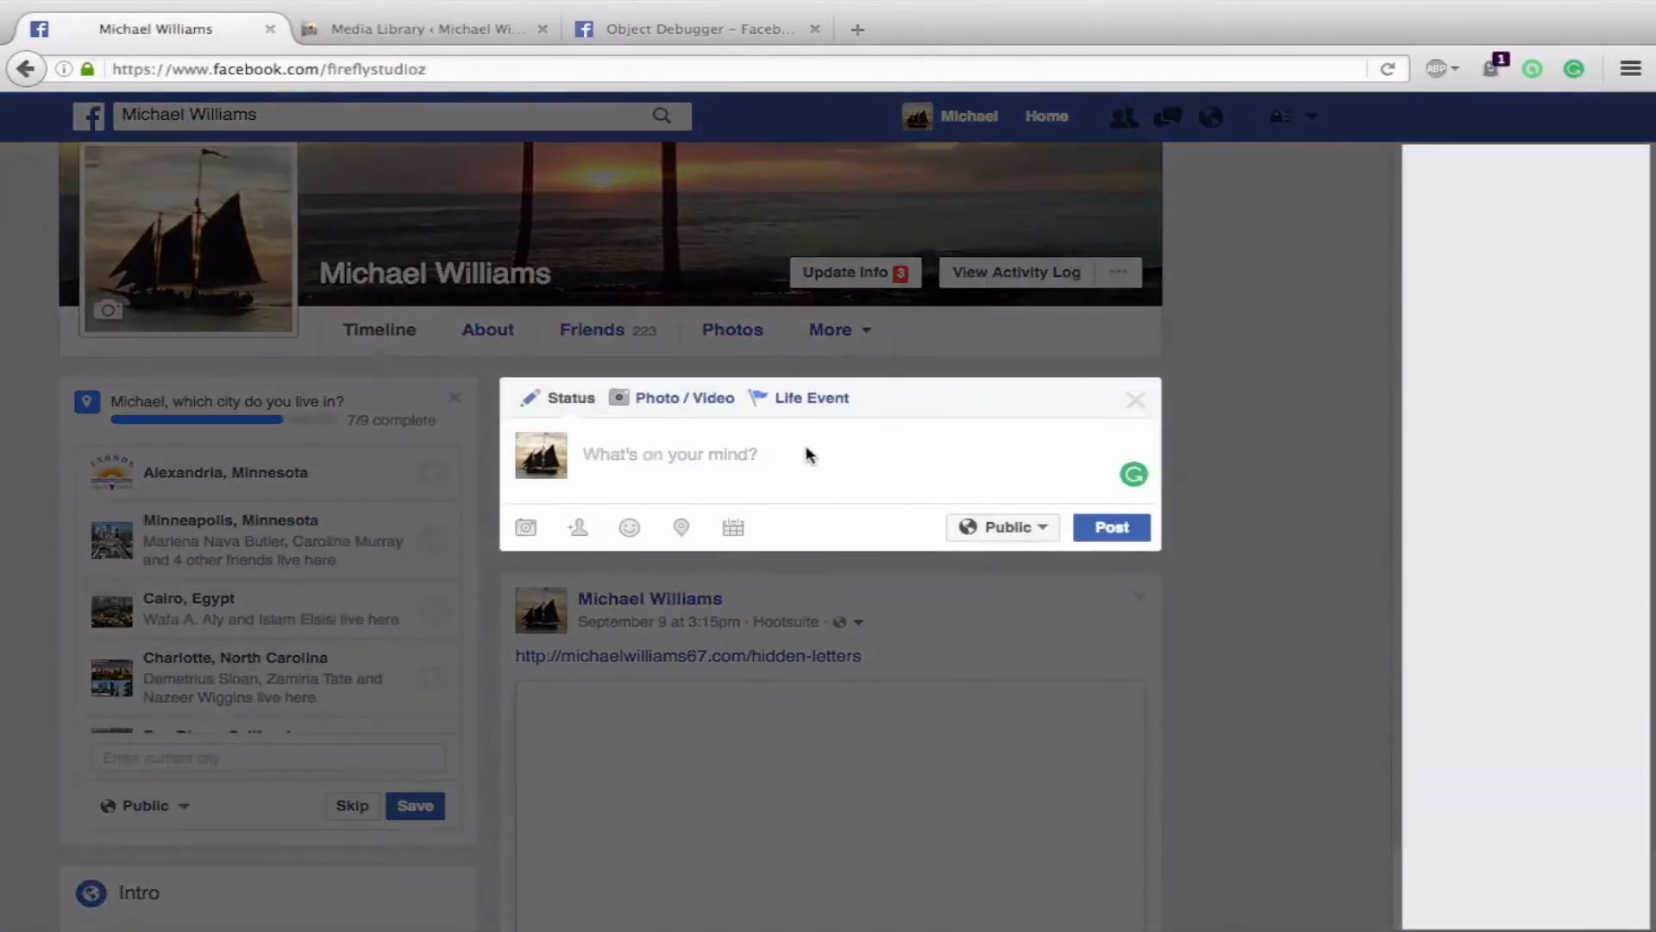
pyautogui.write('http://michaelwilliams67.com/gun-control')
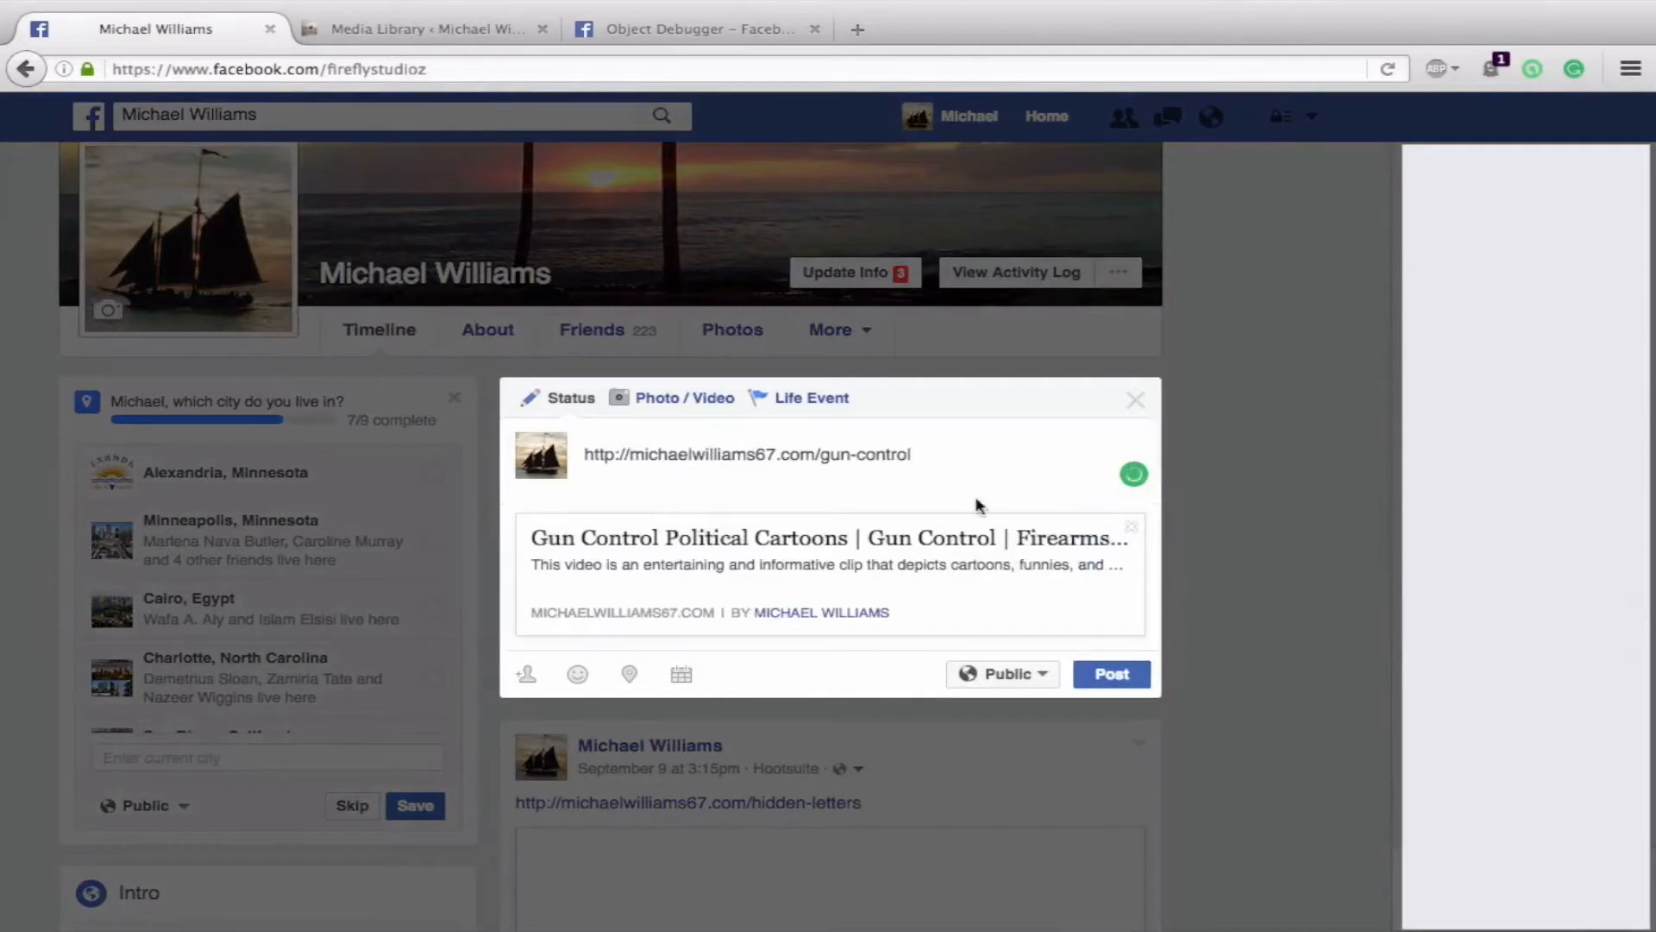
pyautogui.moveTo(924, 542)
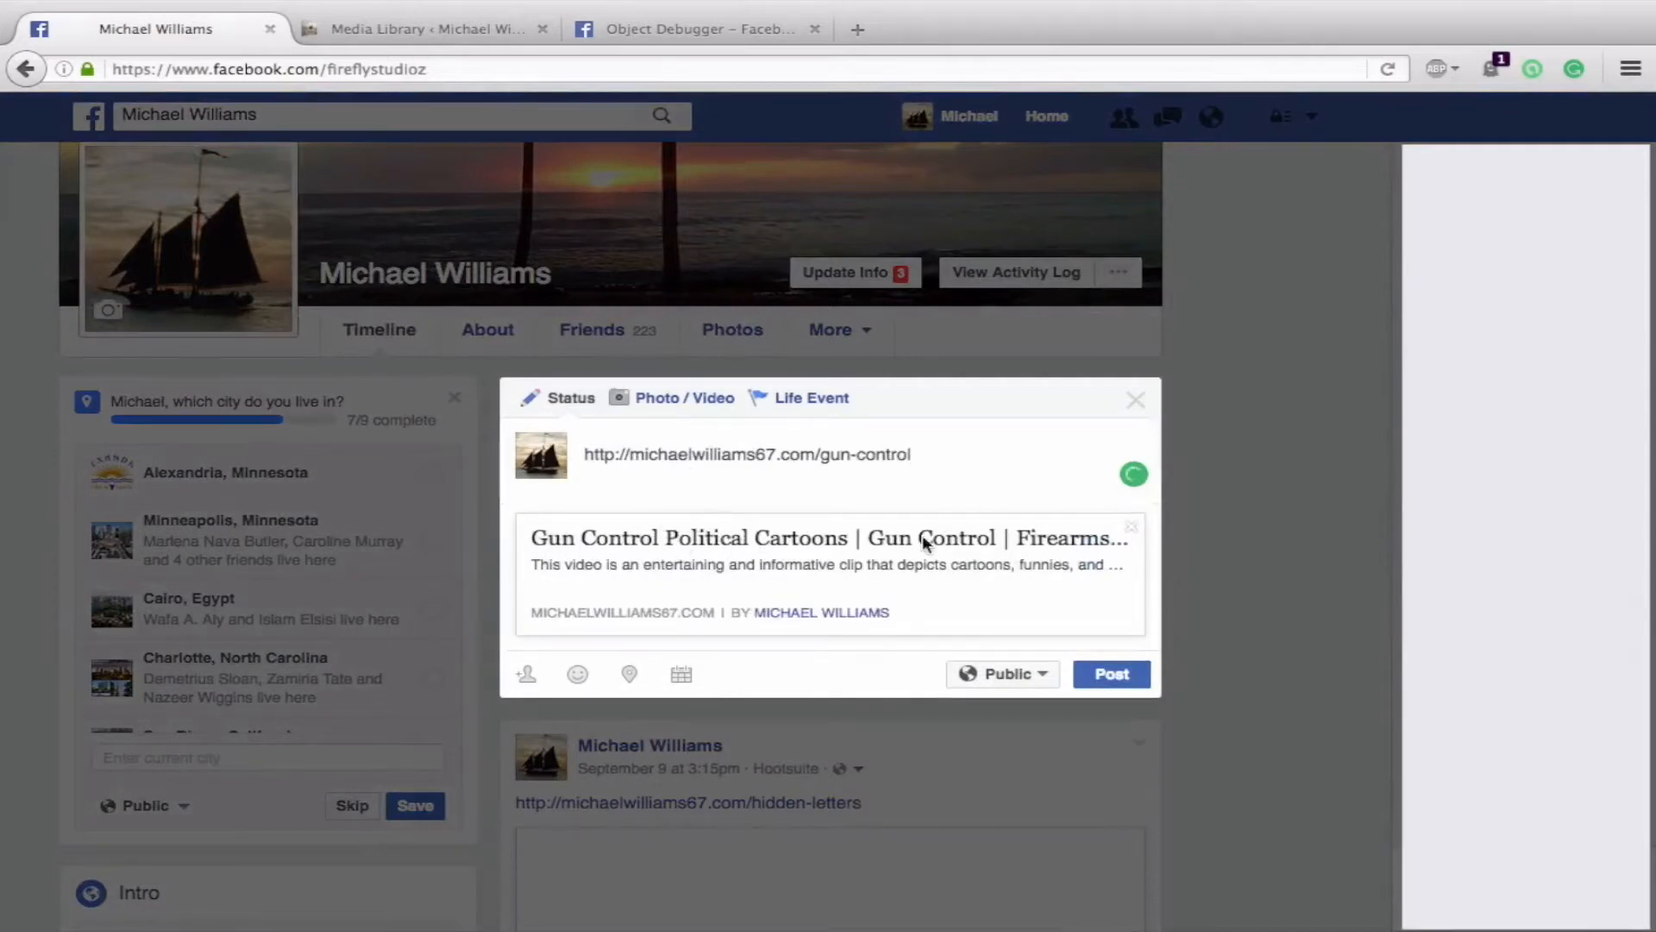
pyautogui.moveTo(888, 574)
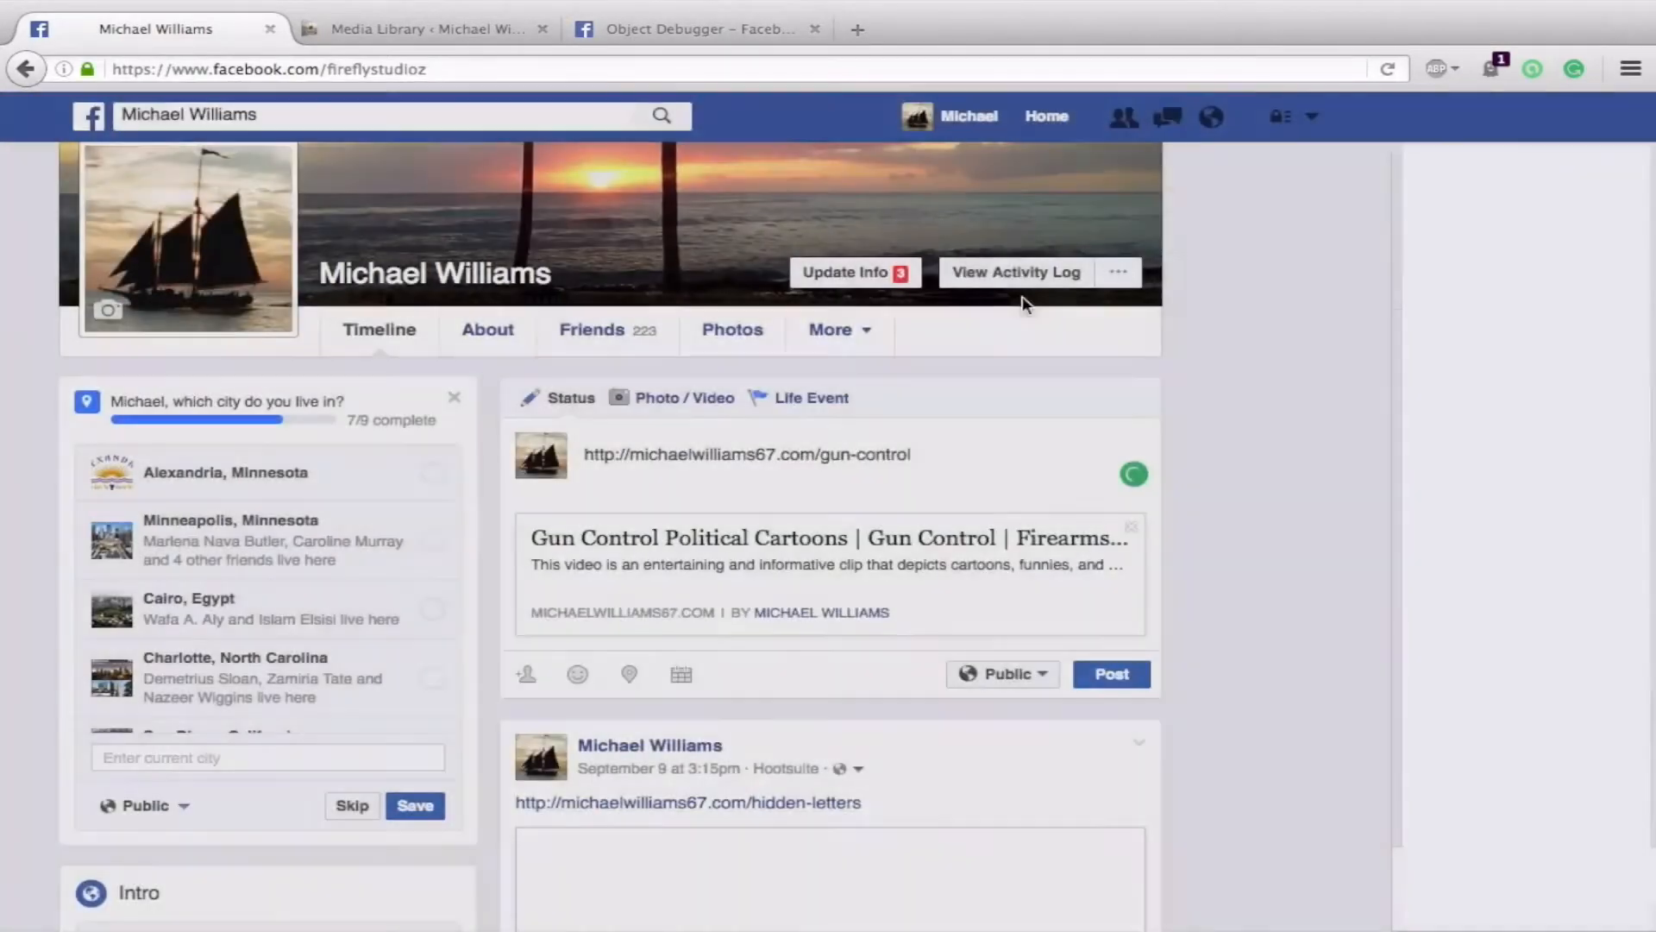
pyautogui.click(697, 29)
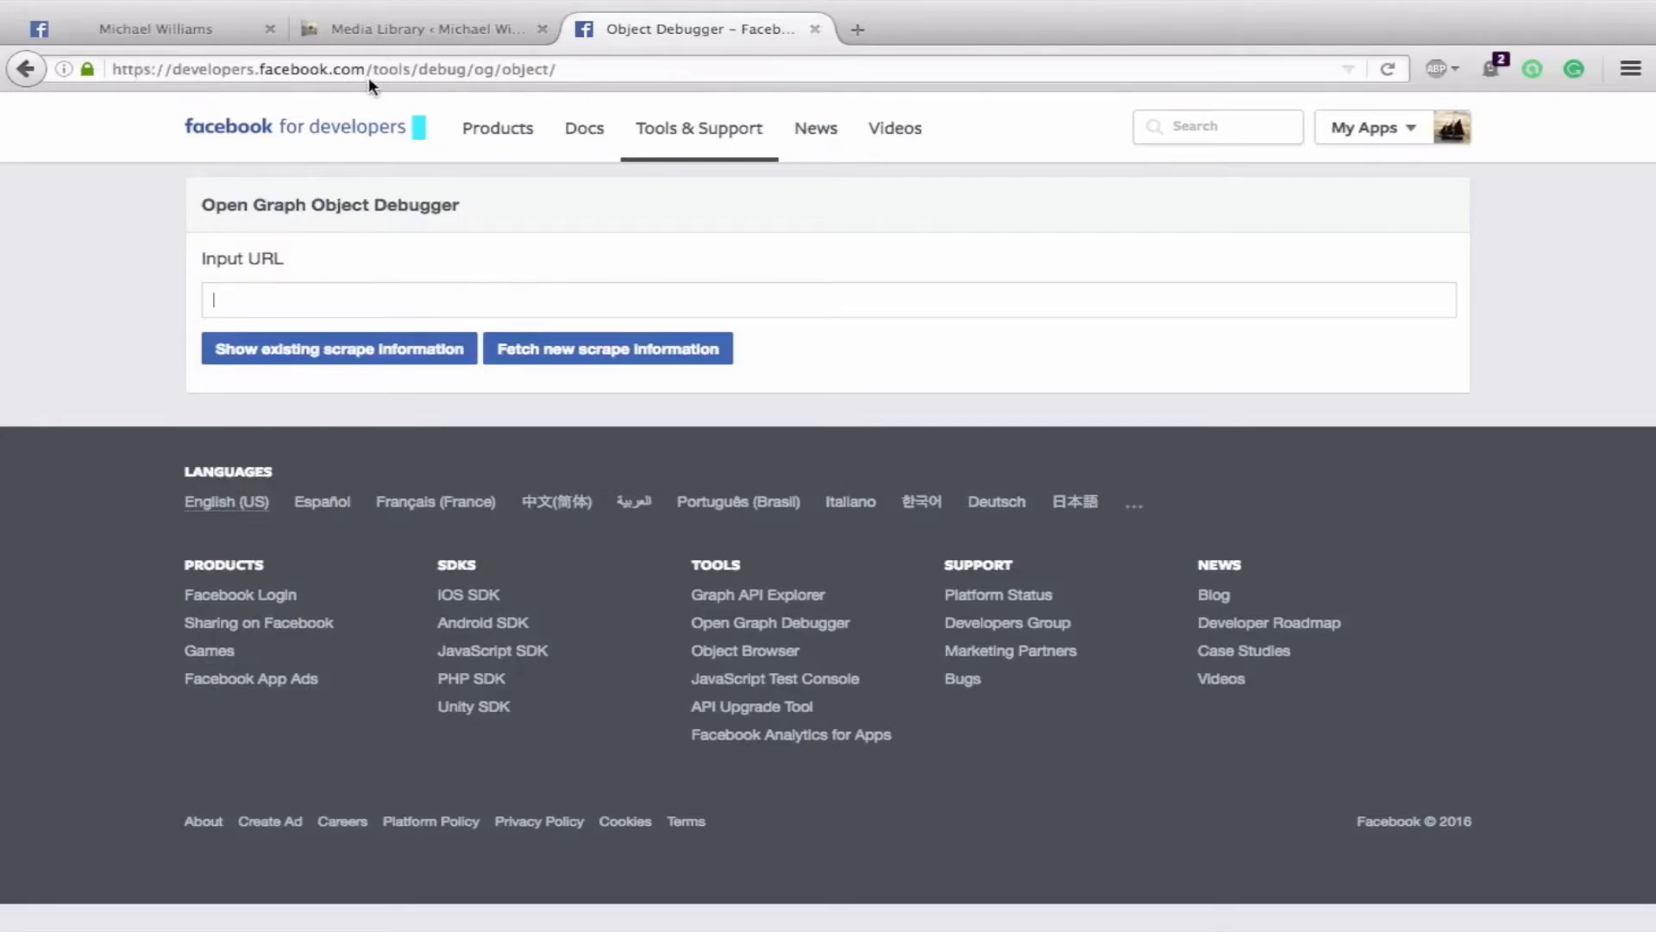
pyautogui.moveTo(442, 79)
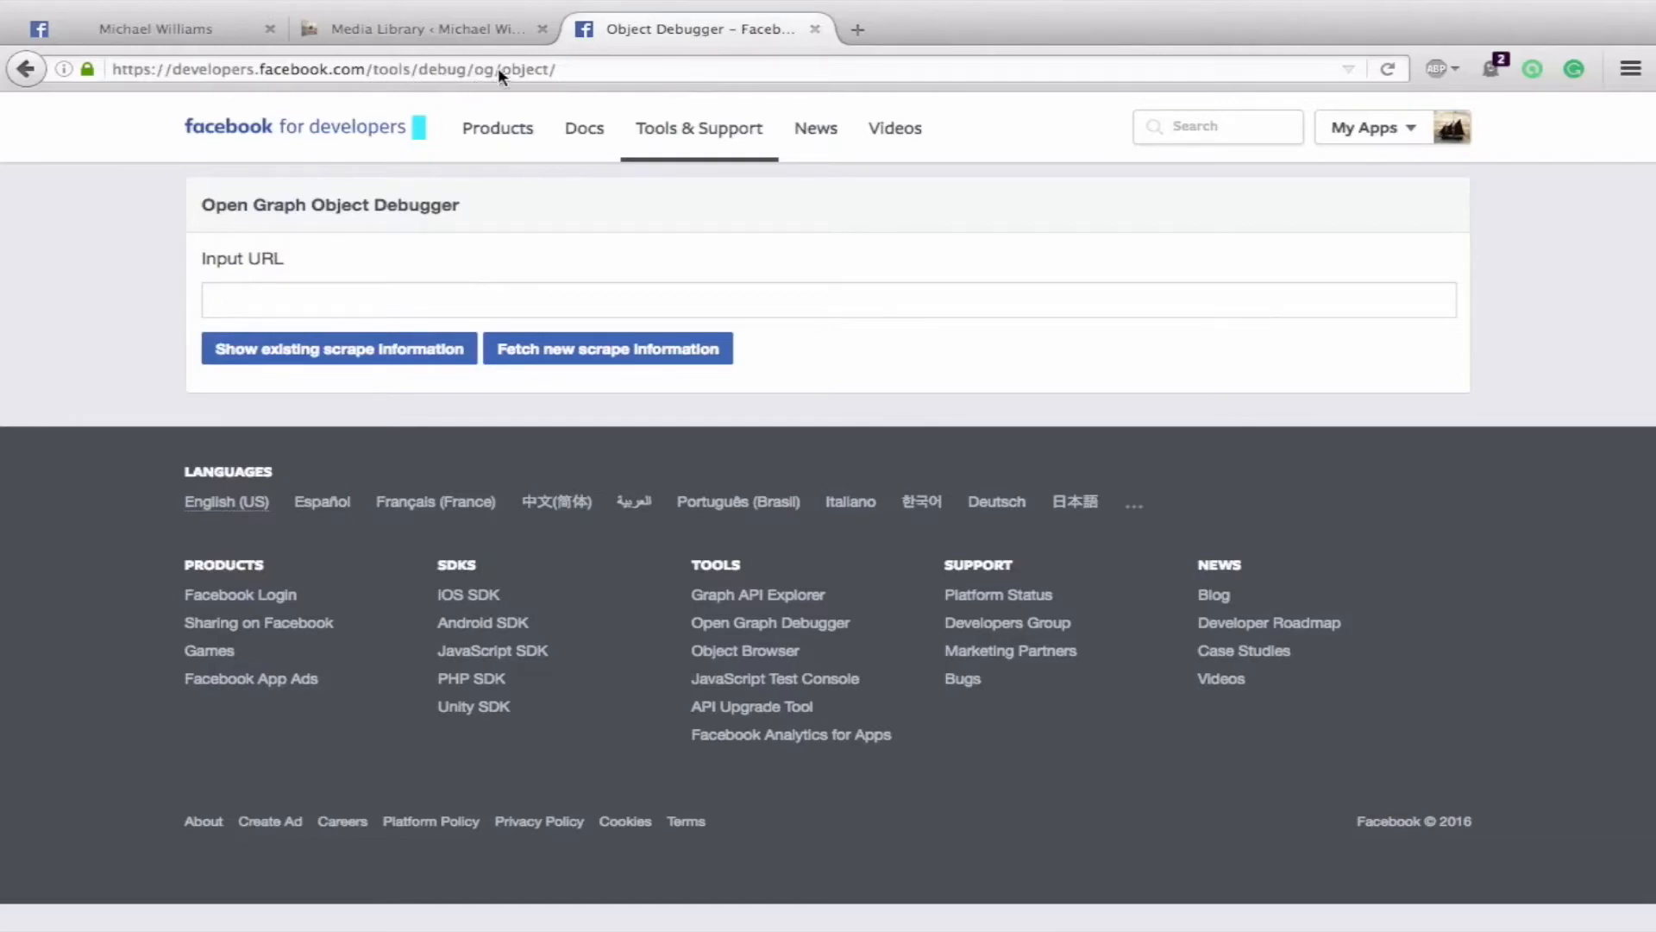
pyautogui.moveTo(582, 78)
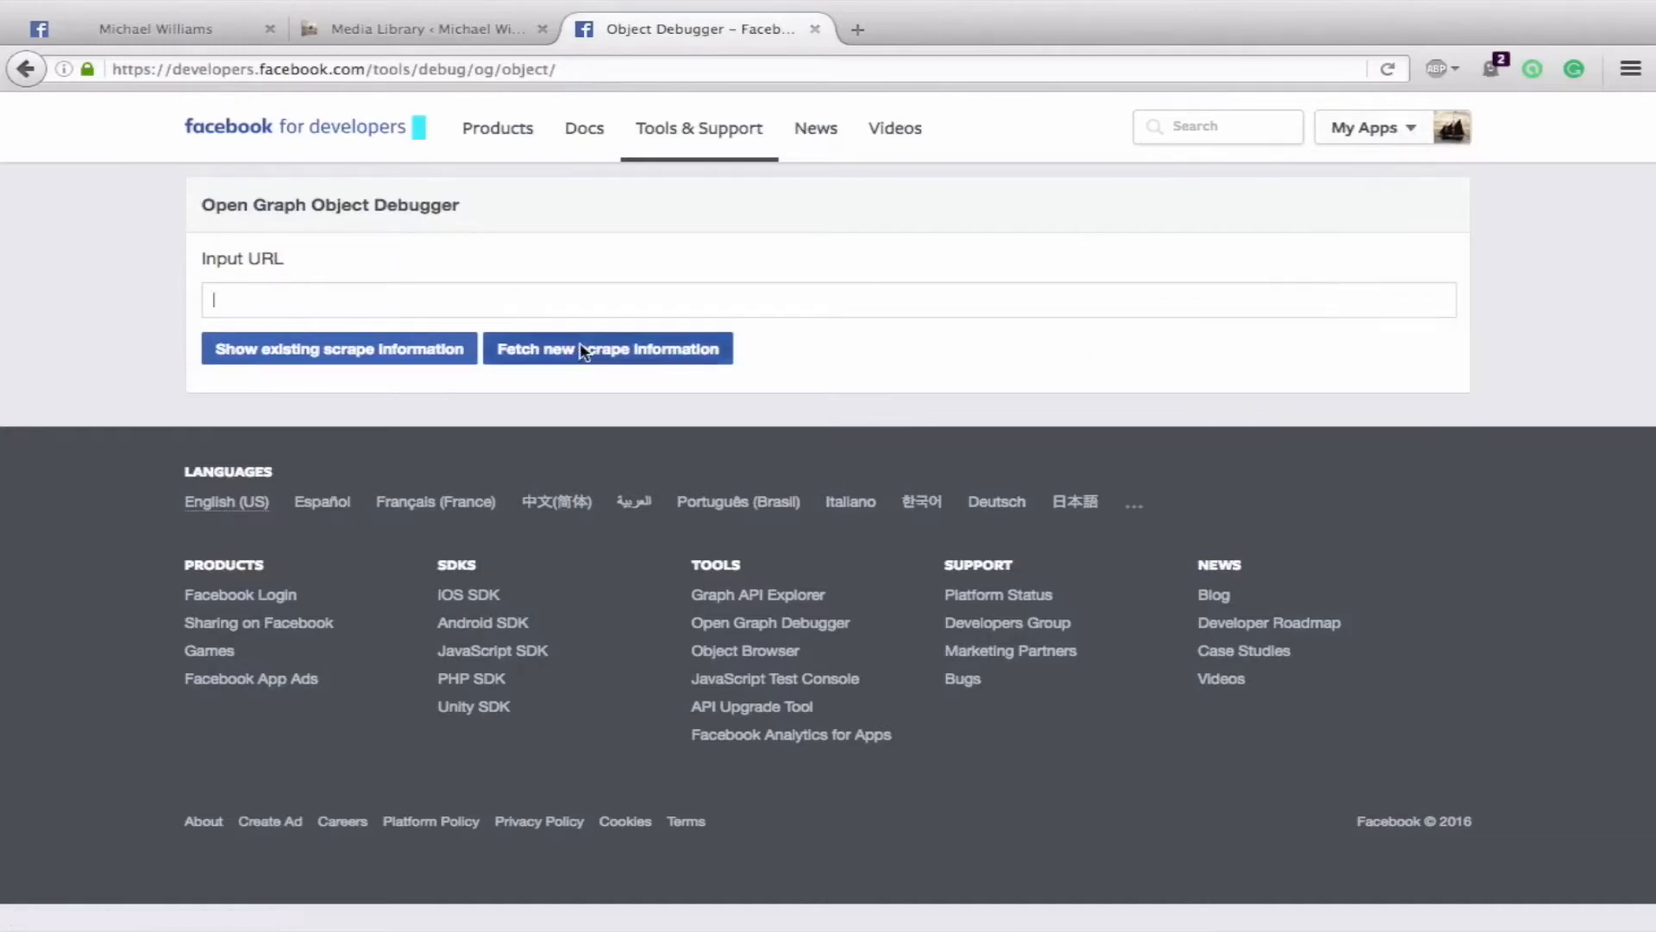
pyautogui.write('http://michaelwilliams67.com/gun-control')
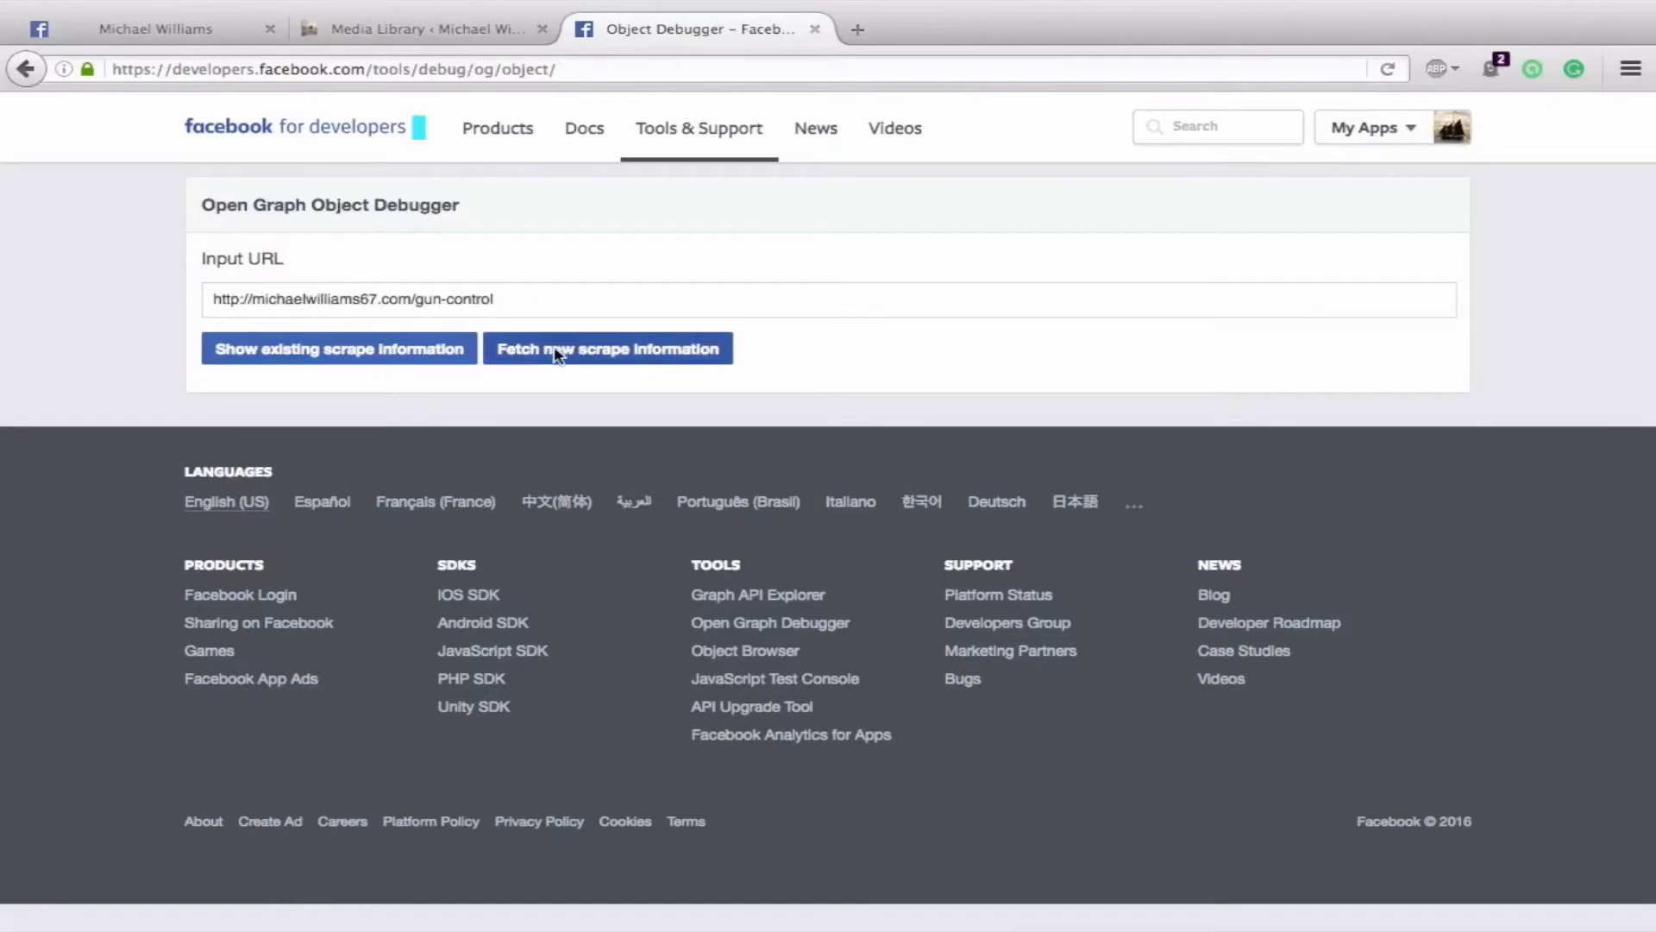
pyautogui.moveTo(339, 359)
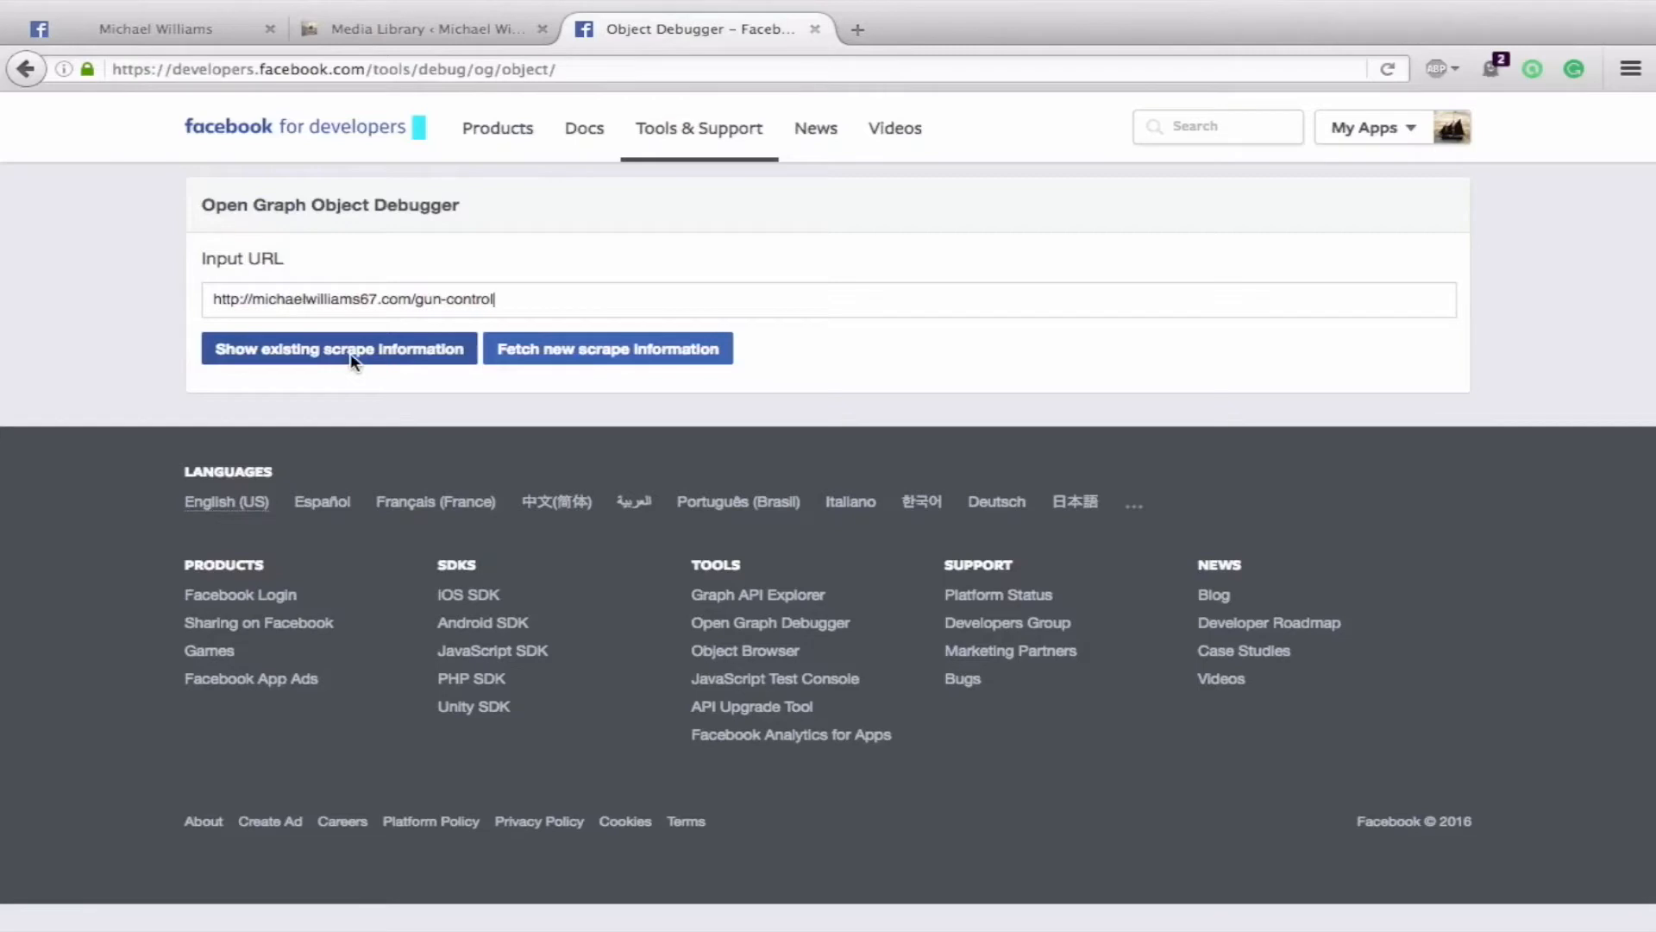
pyautogui.moveTo(549, 348)
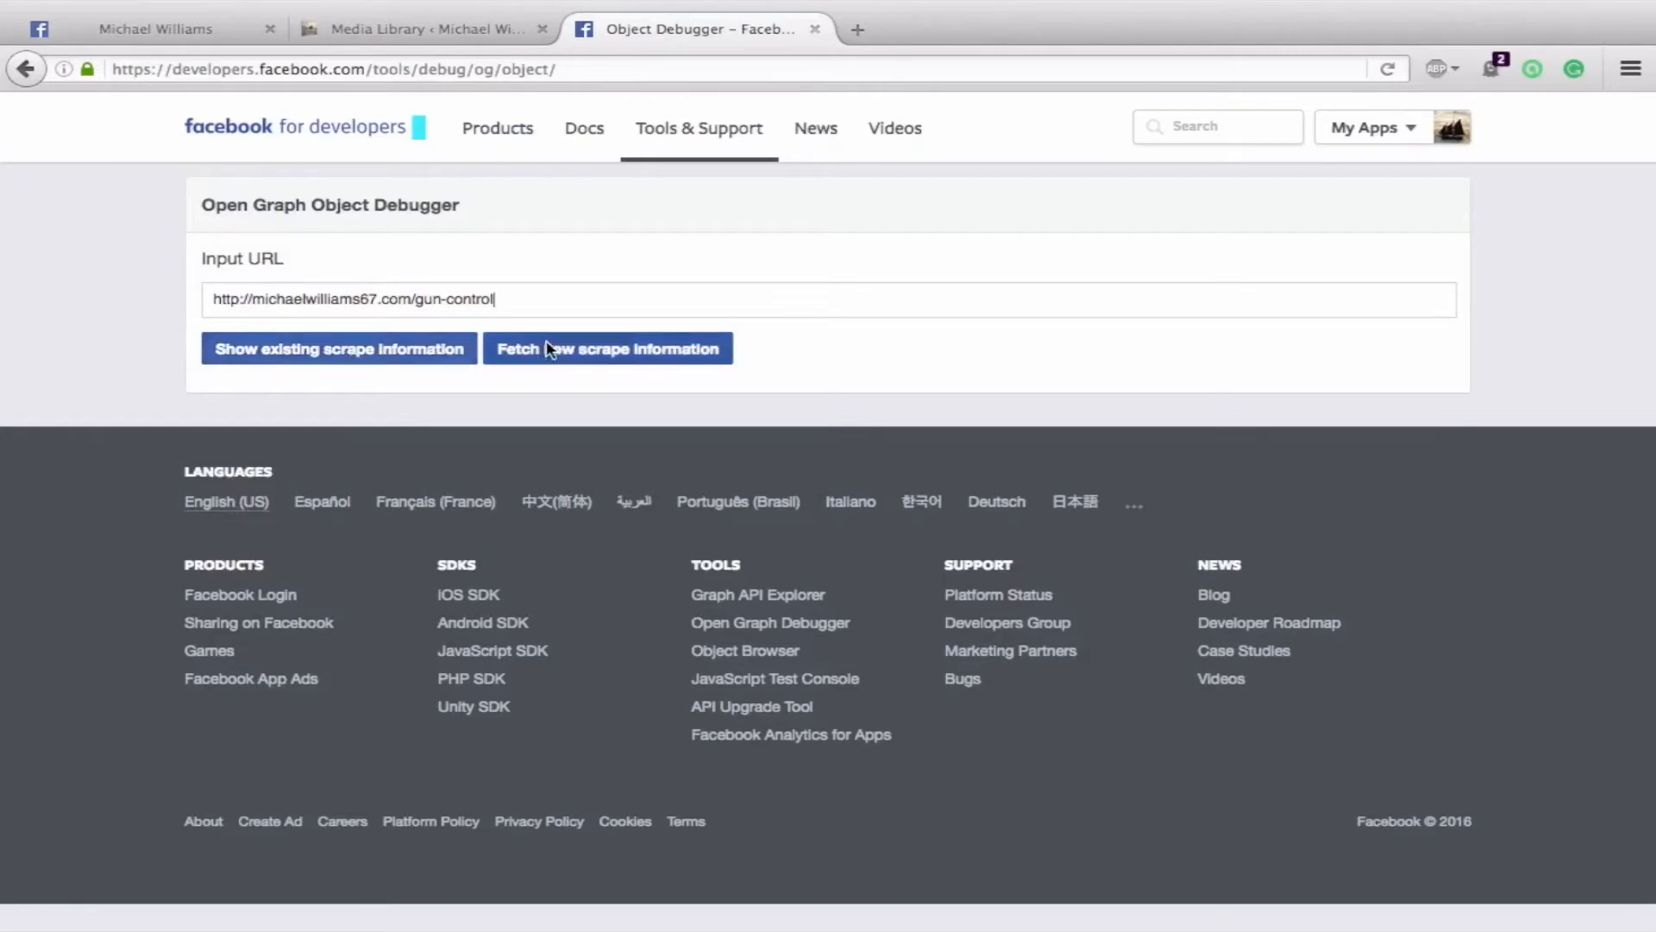
pyautogui.click(607, 348)
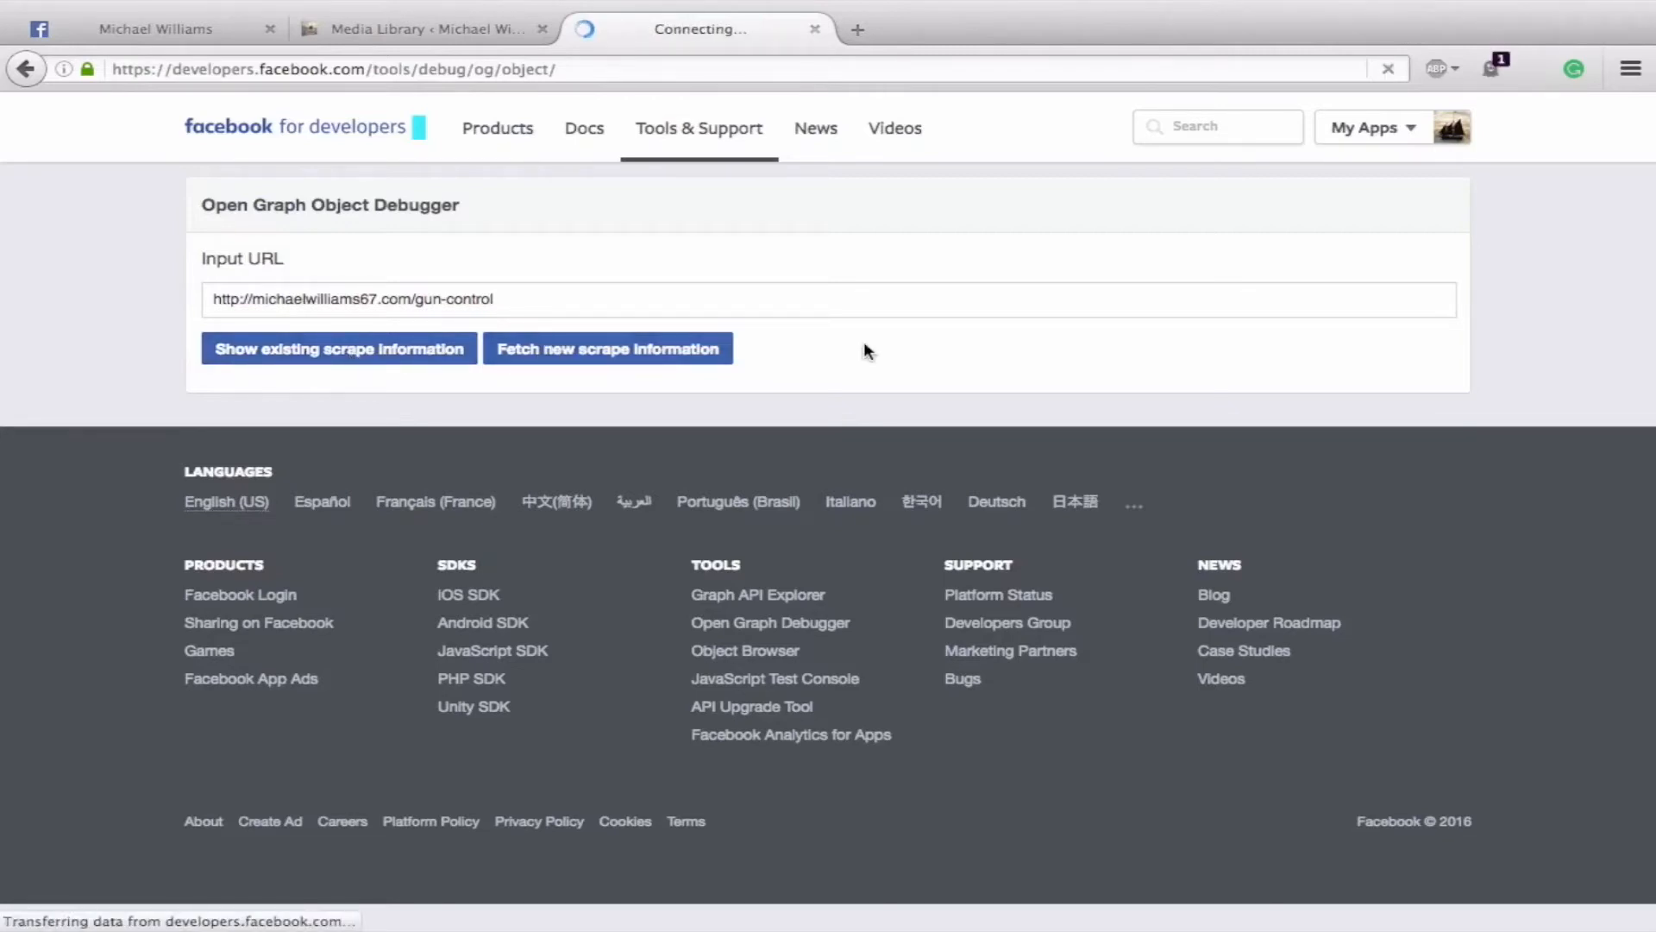
pyautogui.click(607, 349)
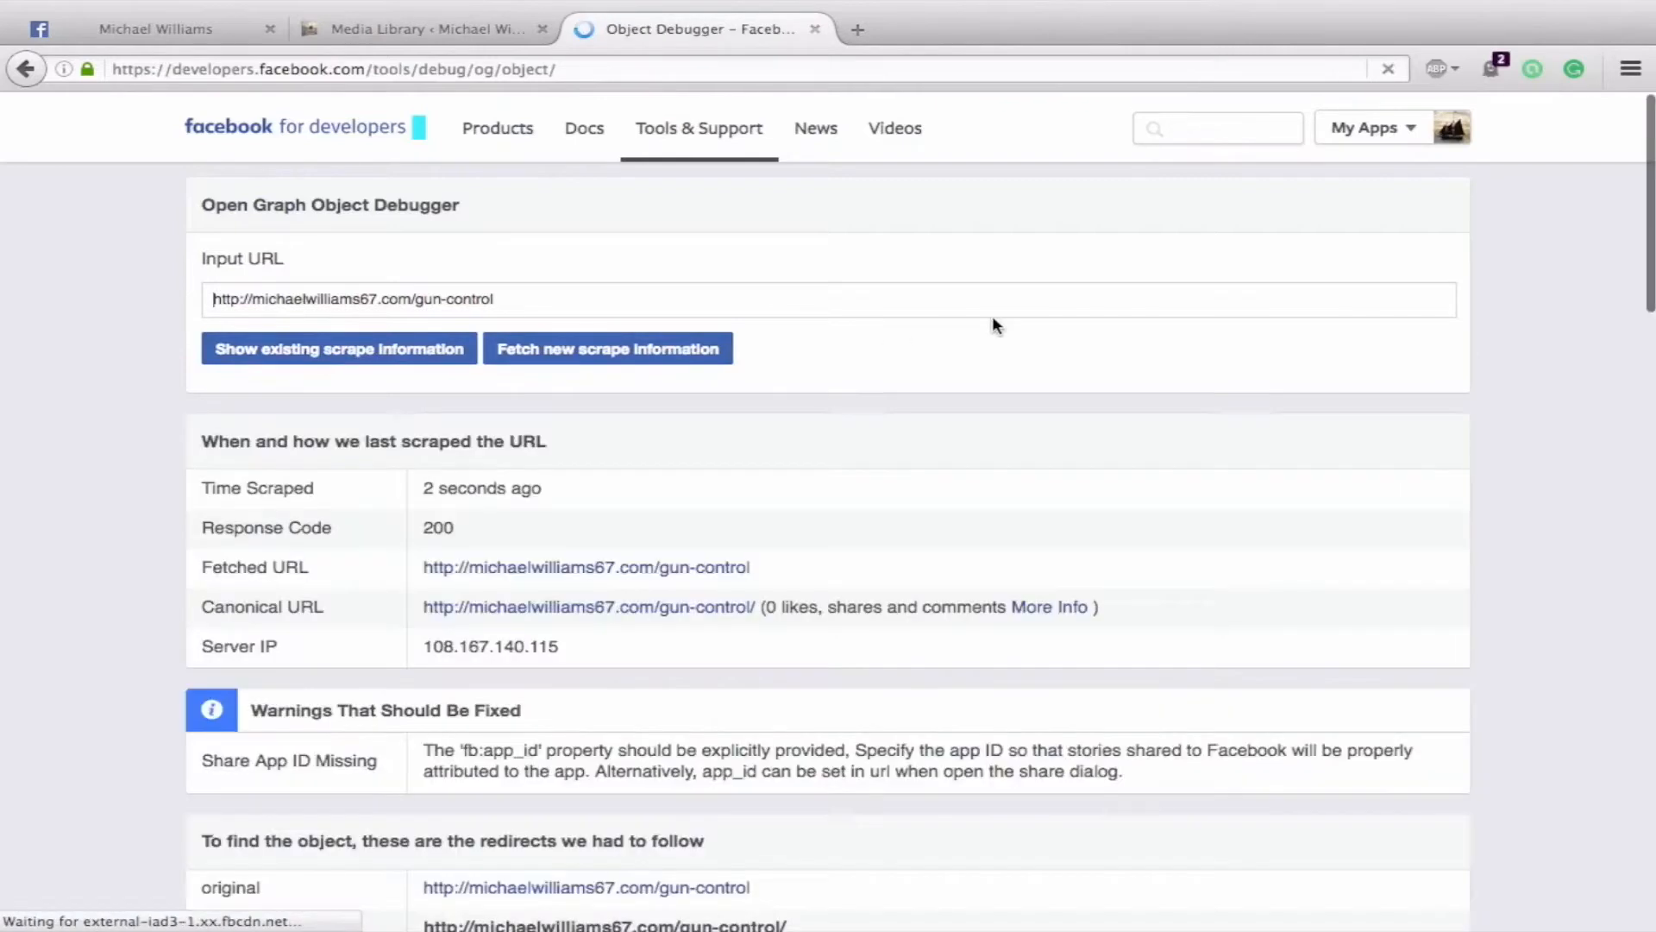
pyautogui.scroll(-3)
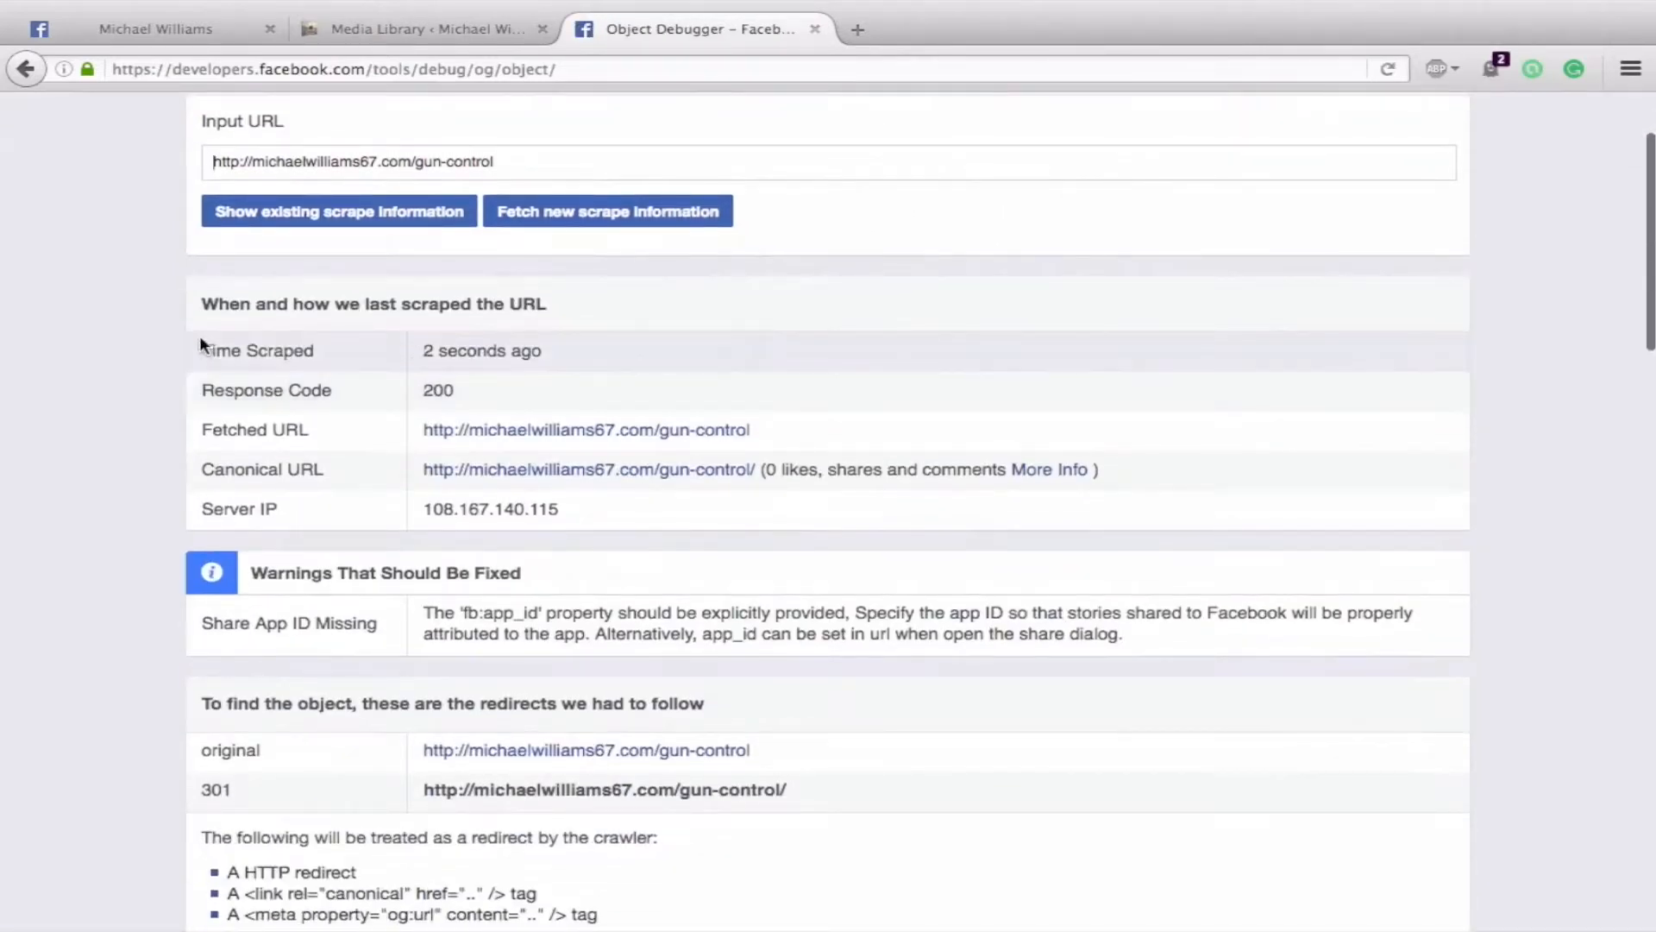
pyautogui.scroll(-3)
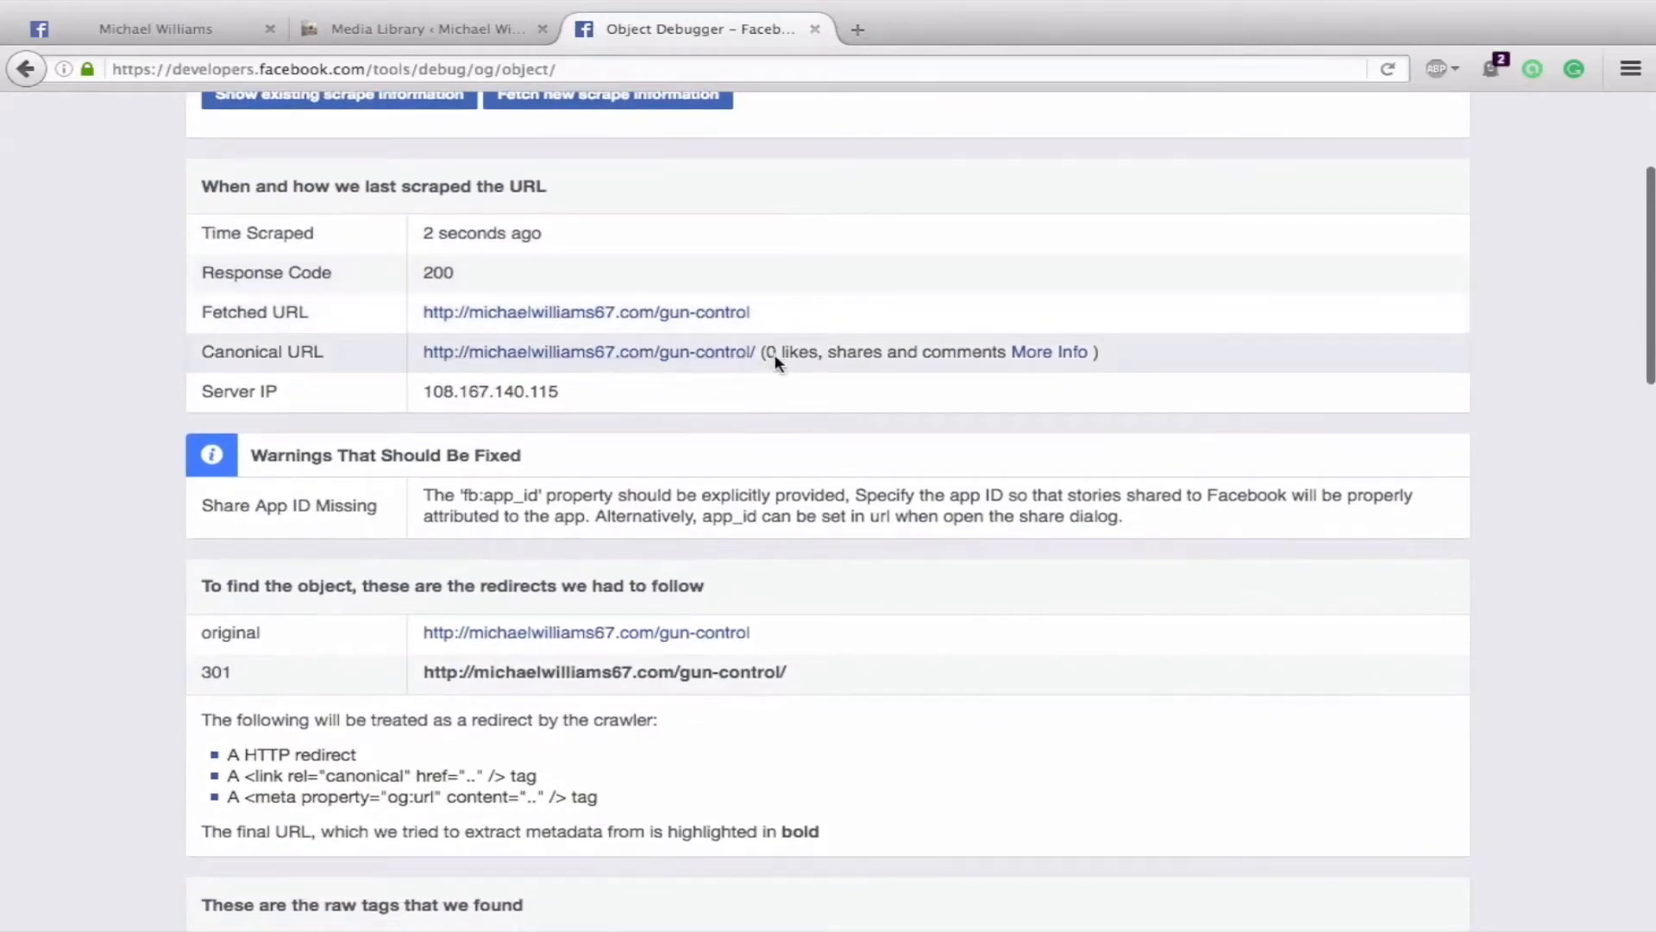
pyautogui.scroll(-3)
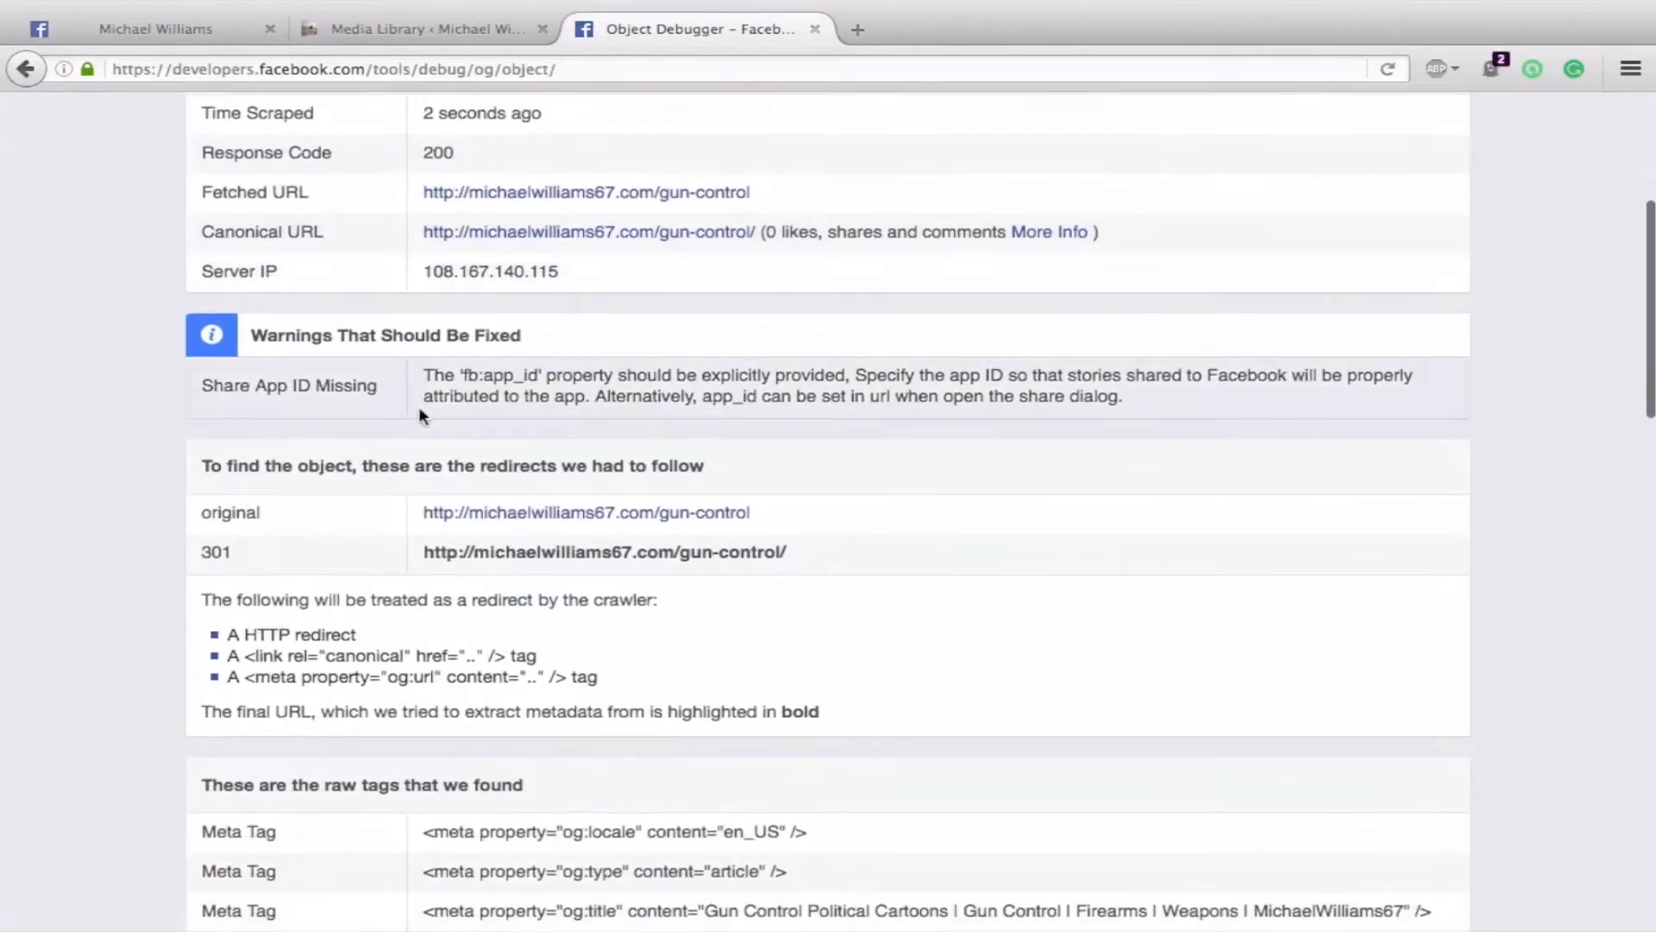
pyautogui.scroll(-3)
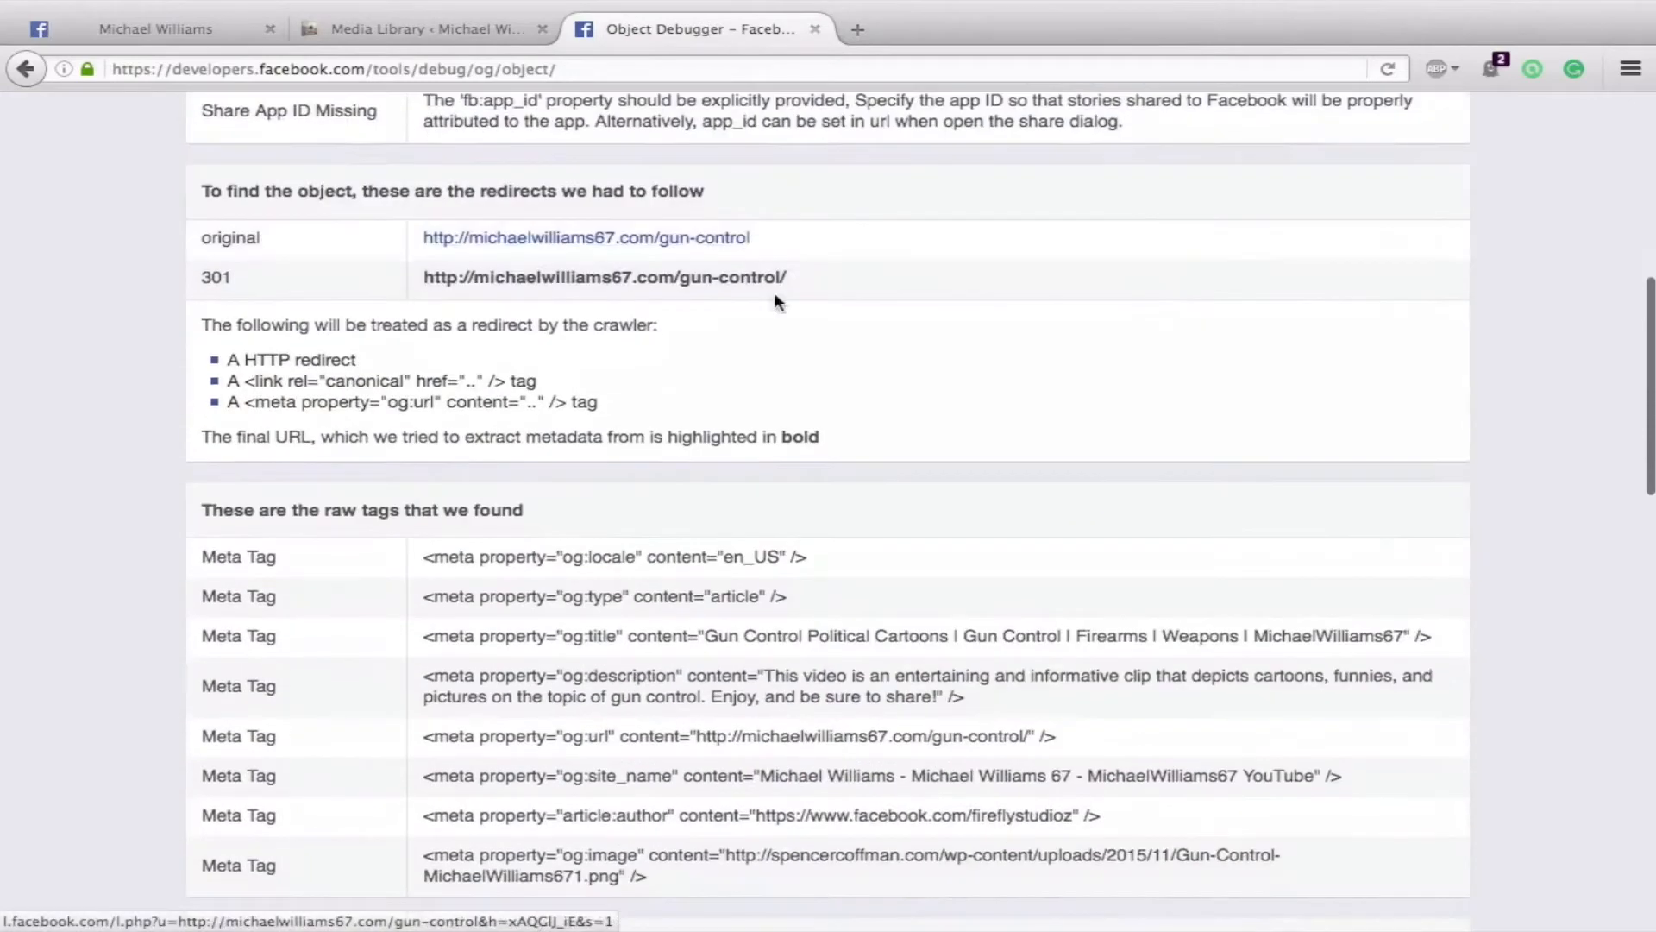
pyautogui.scroll(-3)
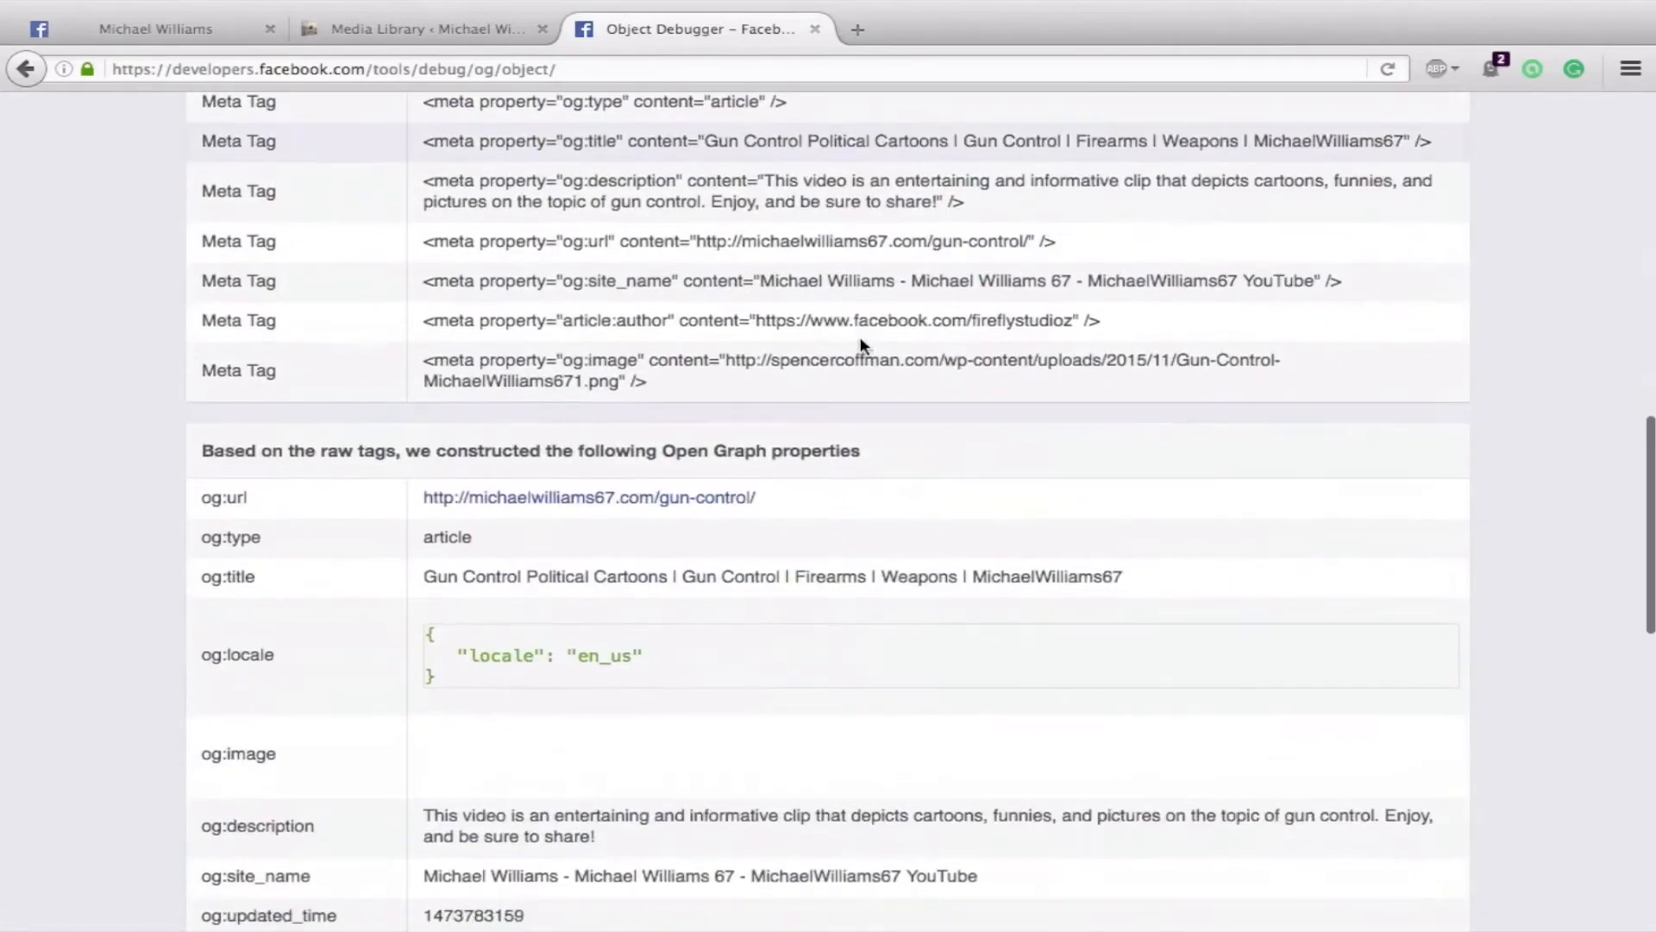
pyautogui.scroll(-3)
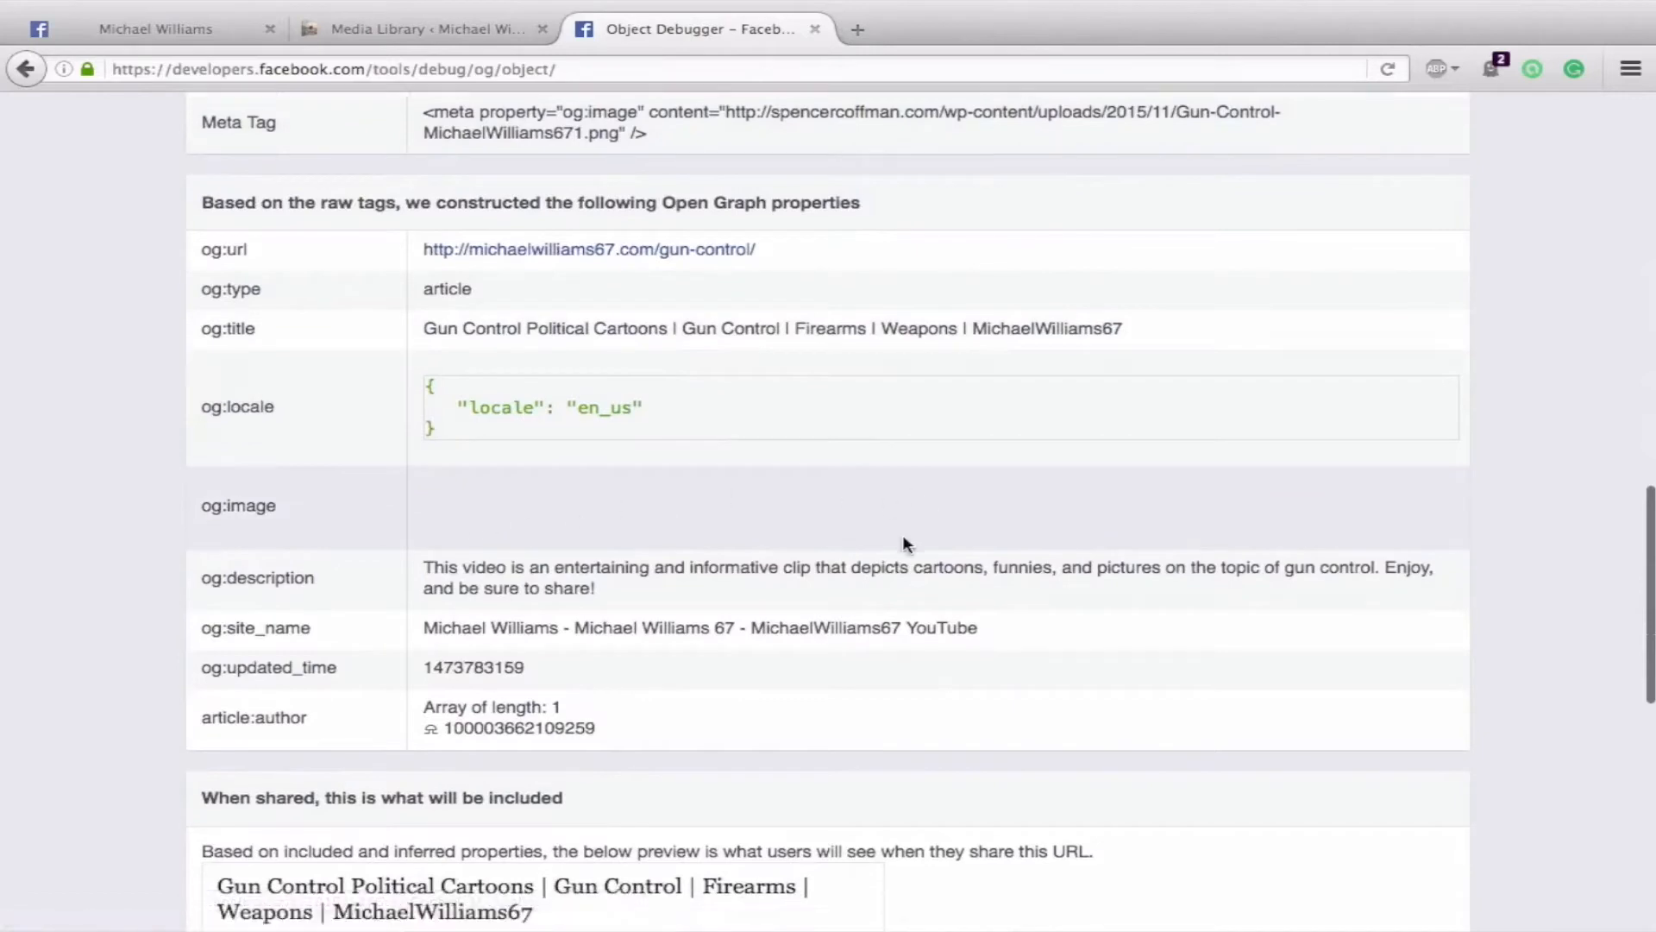
pyautogui.scroll(-3)
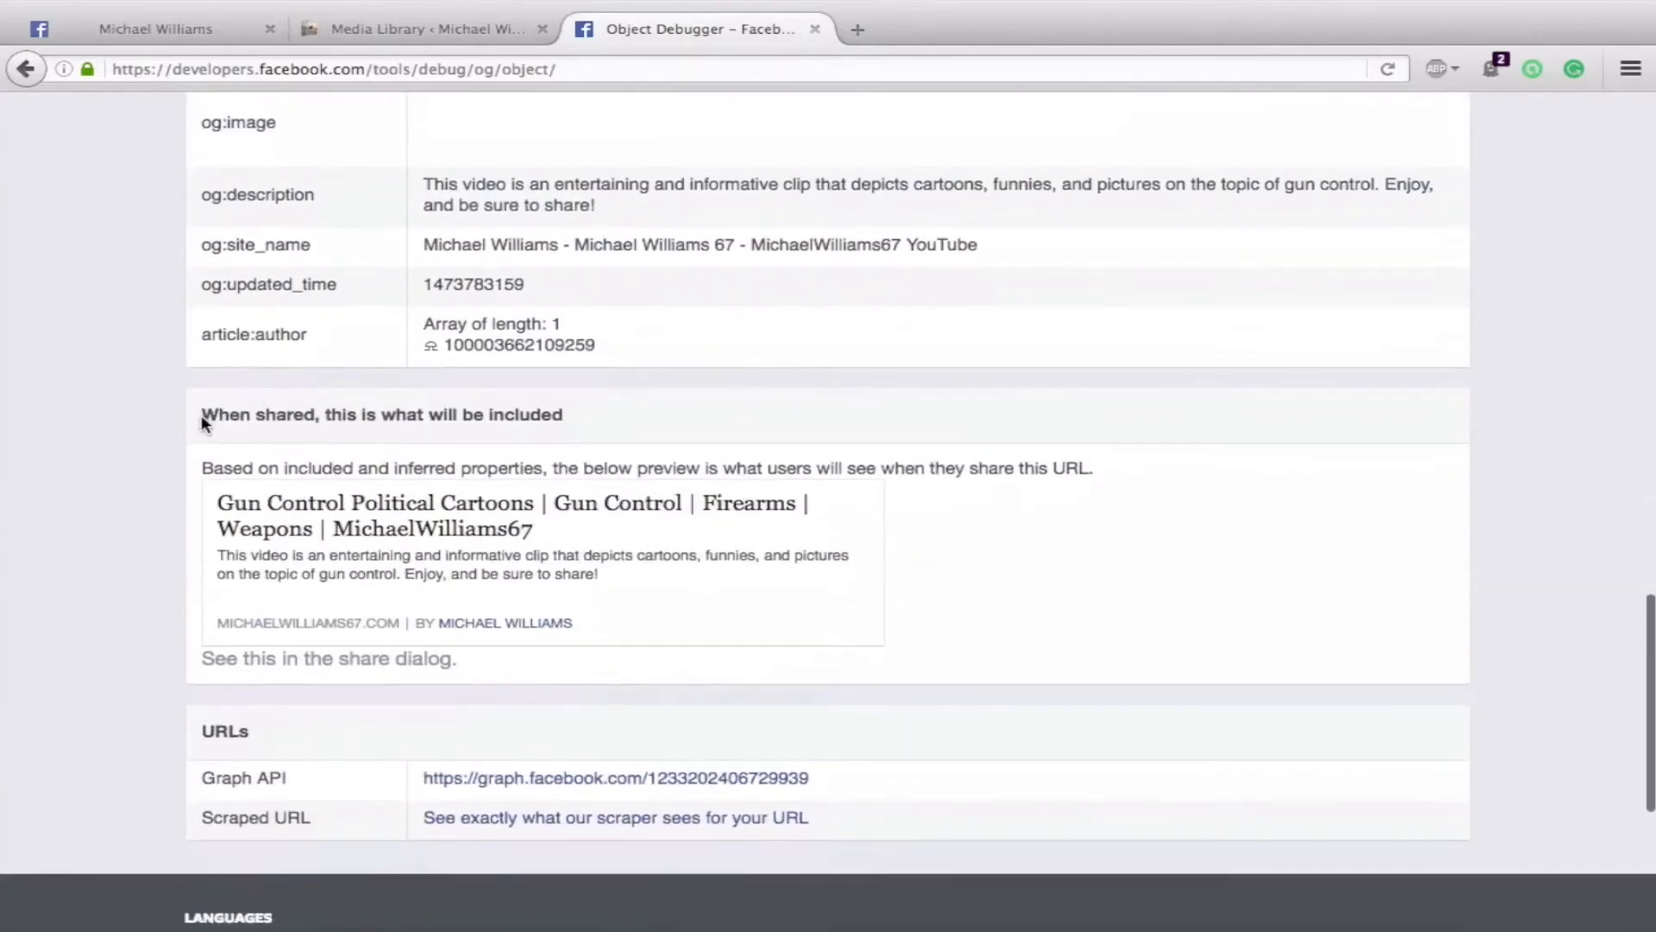
pyautogui.scroll(-3)
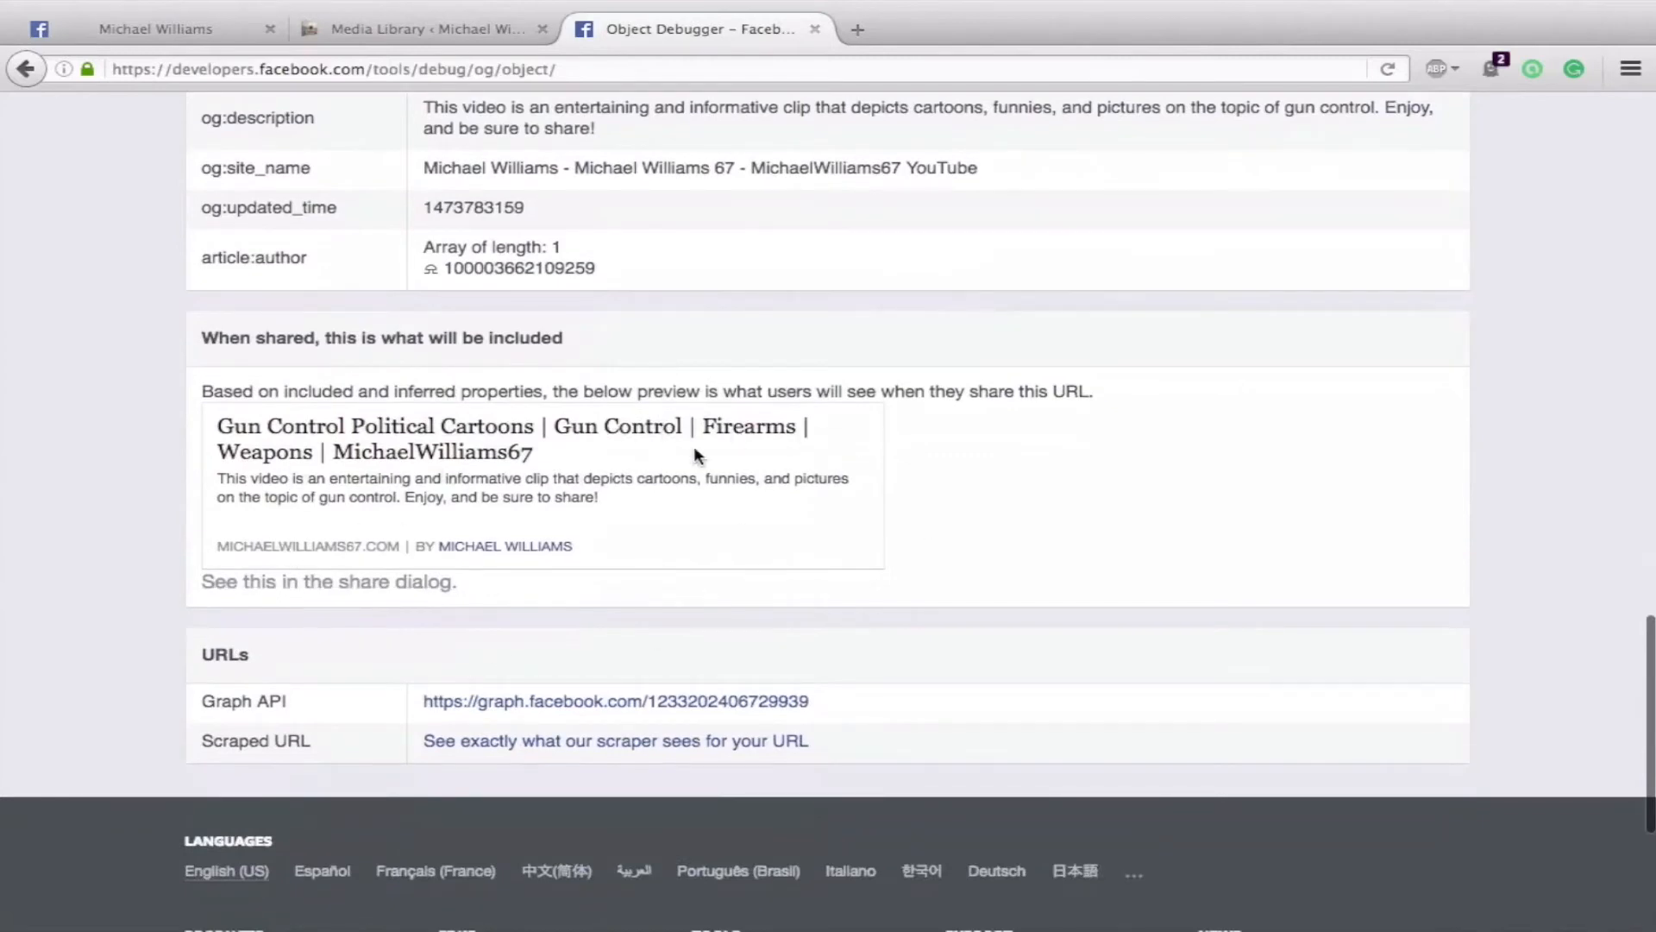
pyautogui.moveTo(683, 498)
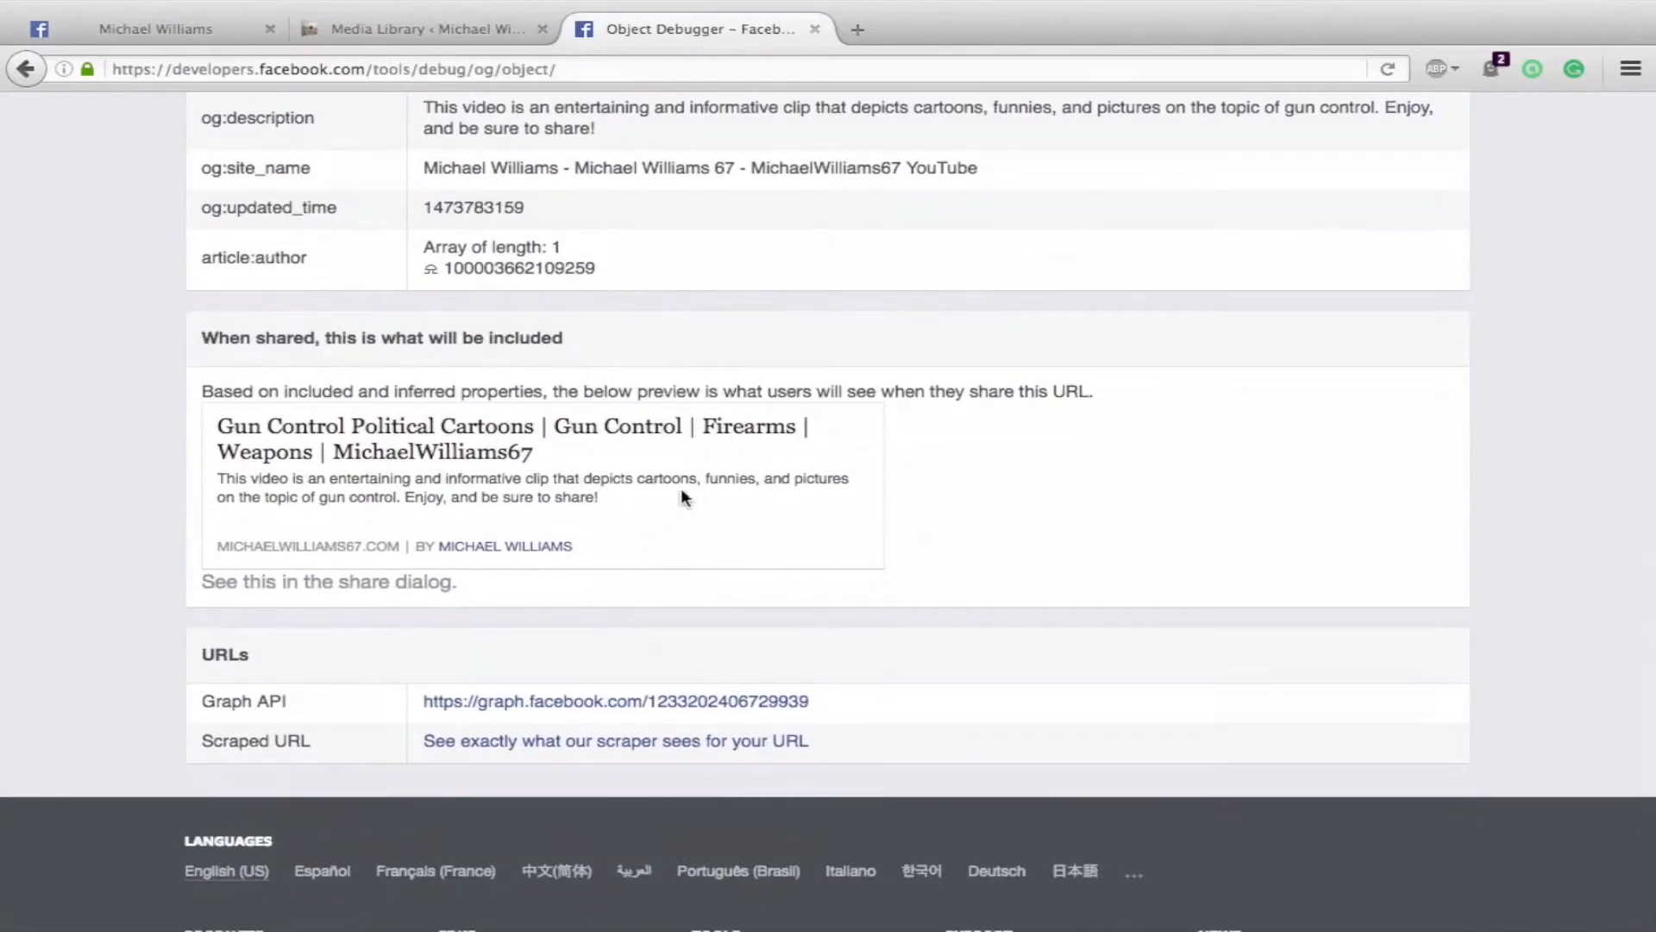
pyautogui.scroll(3)
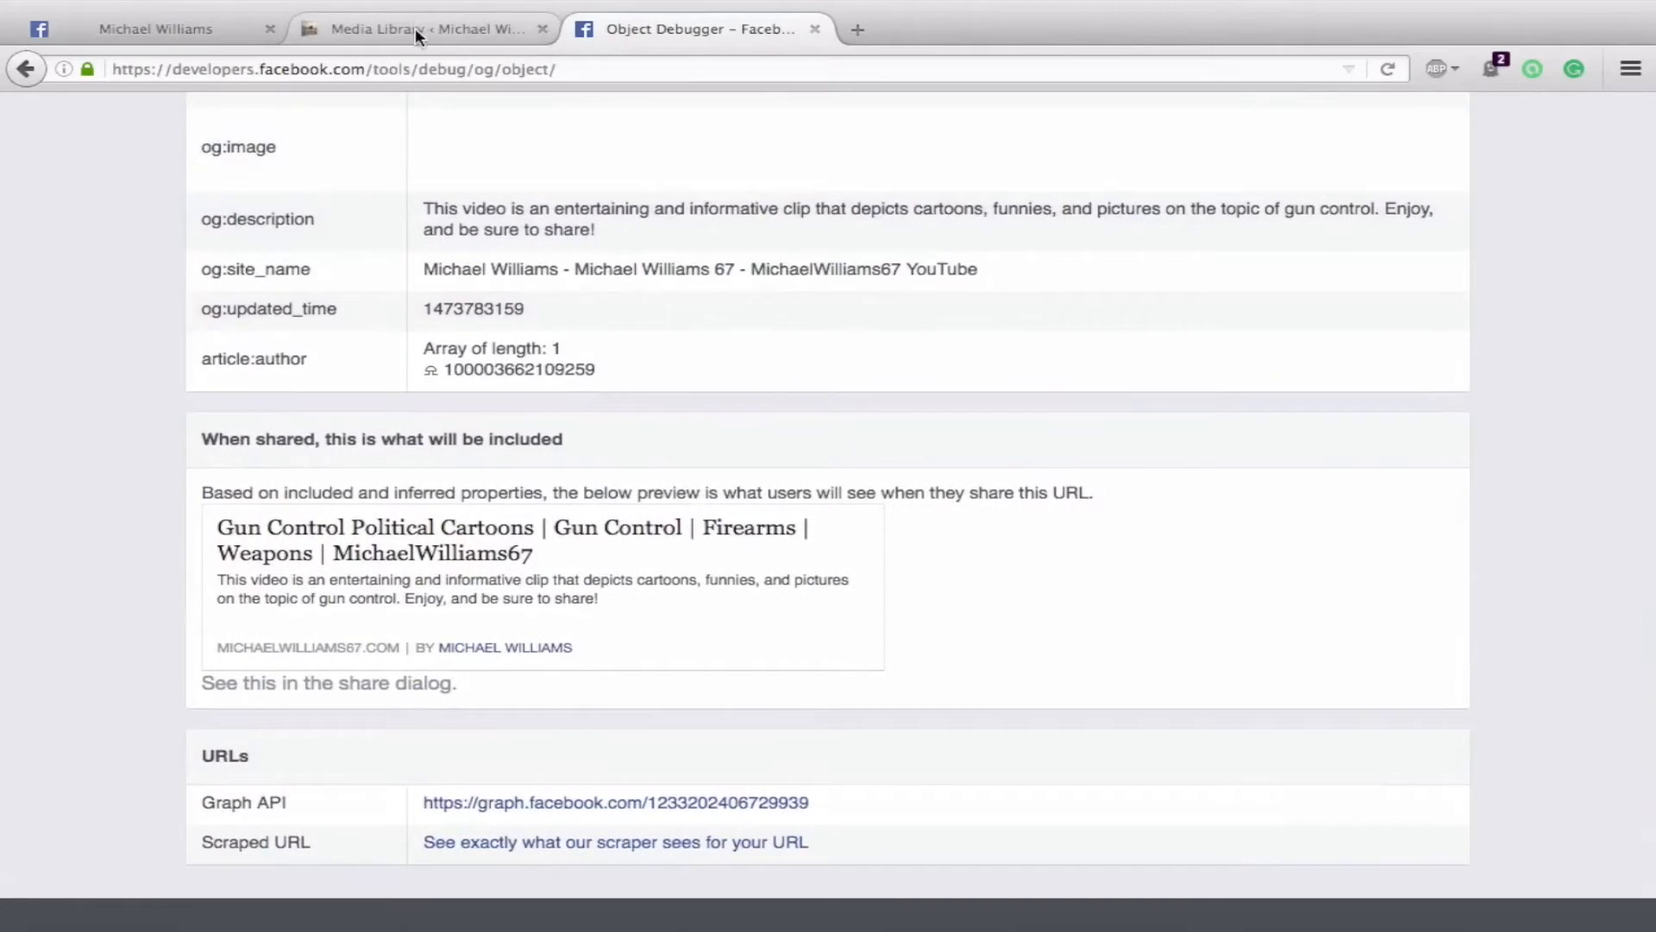
# Step: Find the Gun Control image in the Media Library and auto-rename it
pyautogui.click(423, 28)
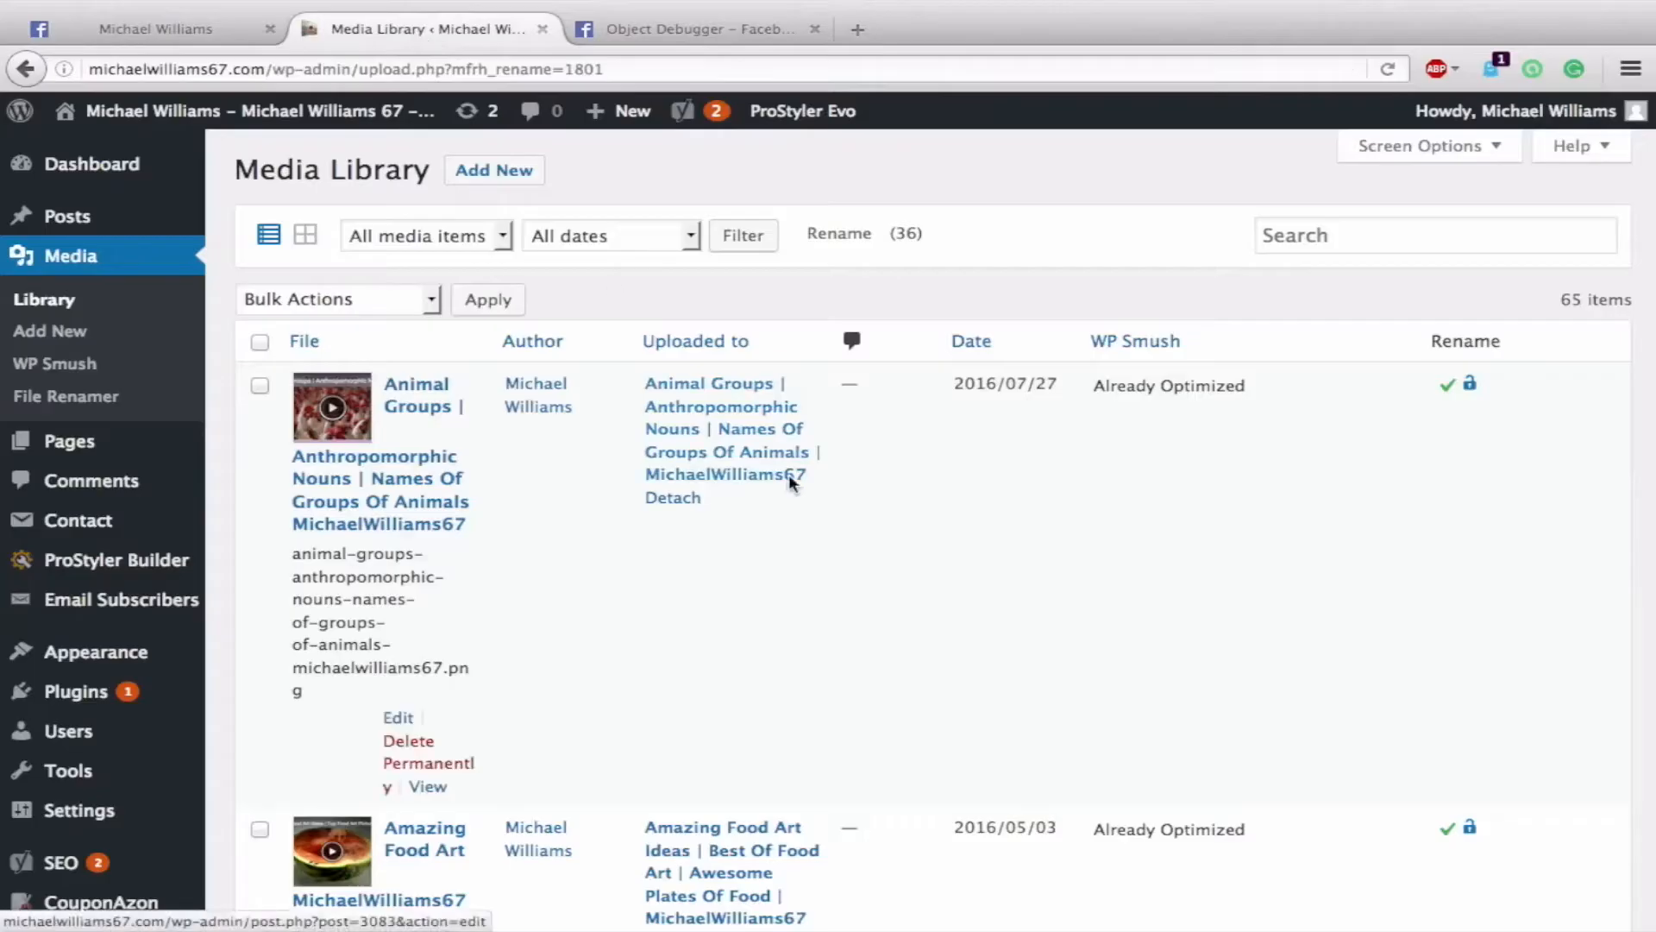
pyautogui.scroll(-3)
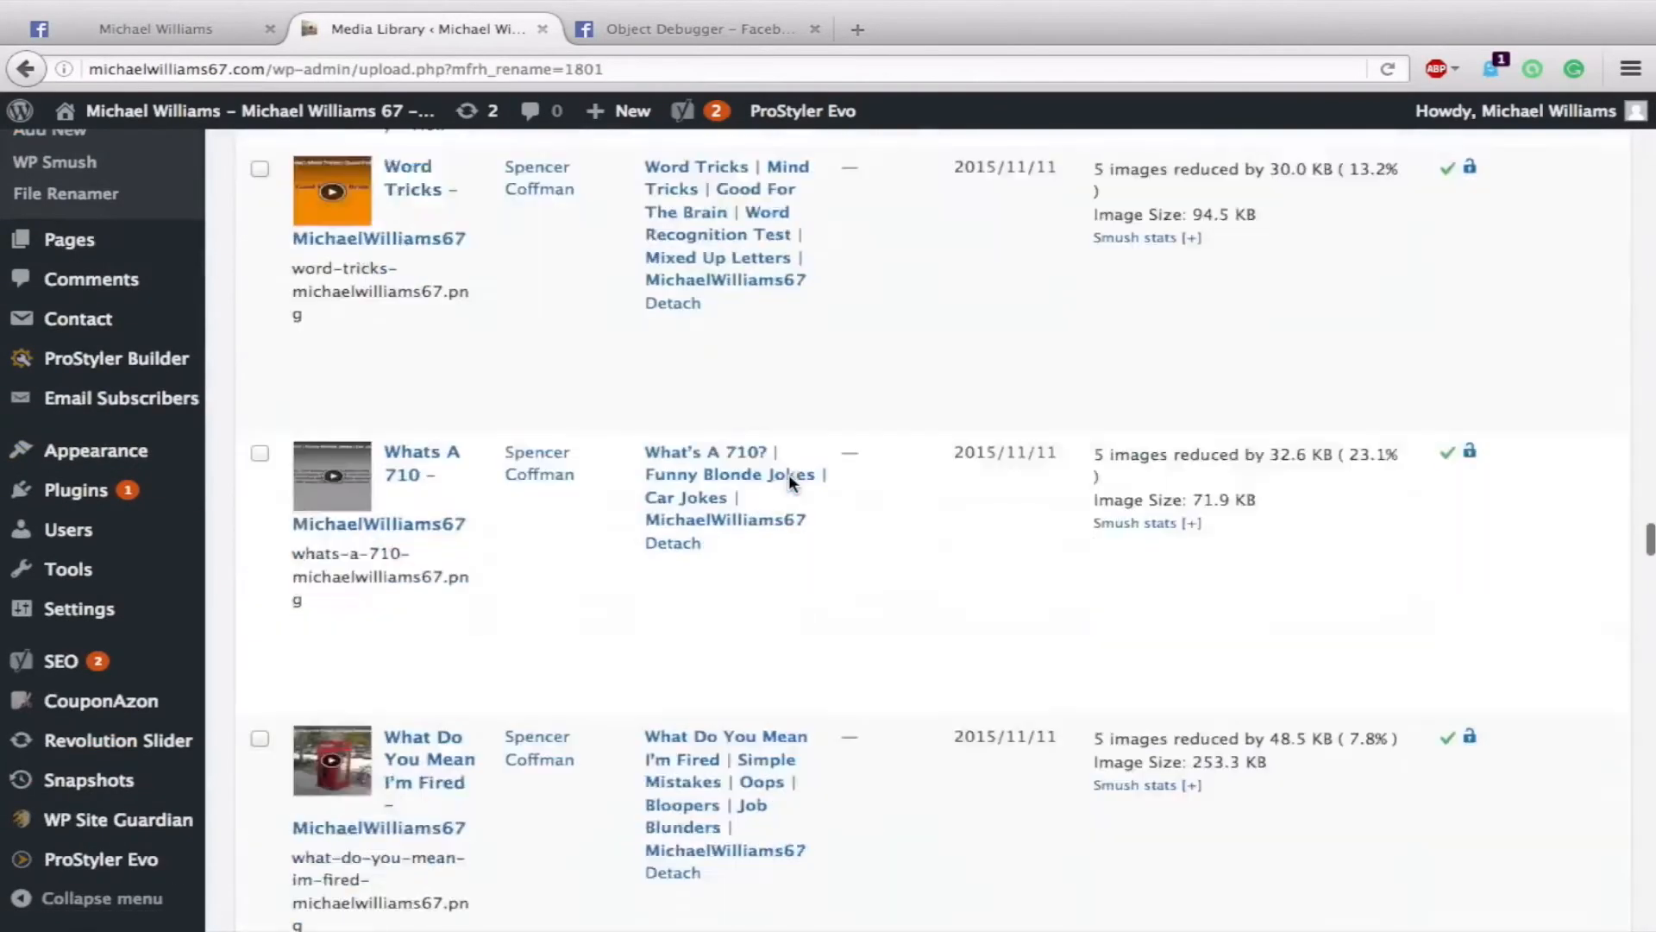
pyautogui.scroll(-3)
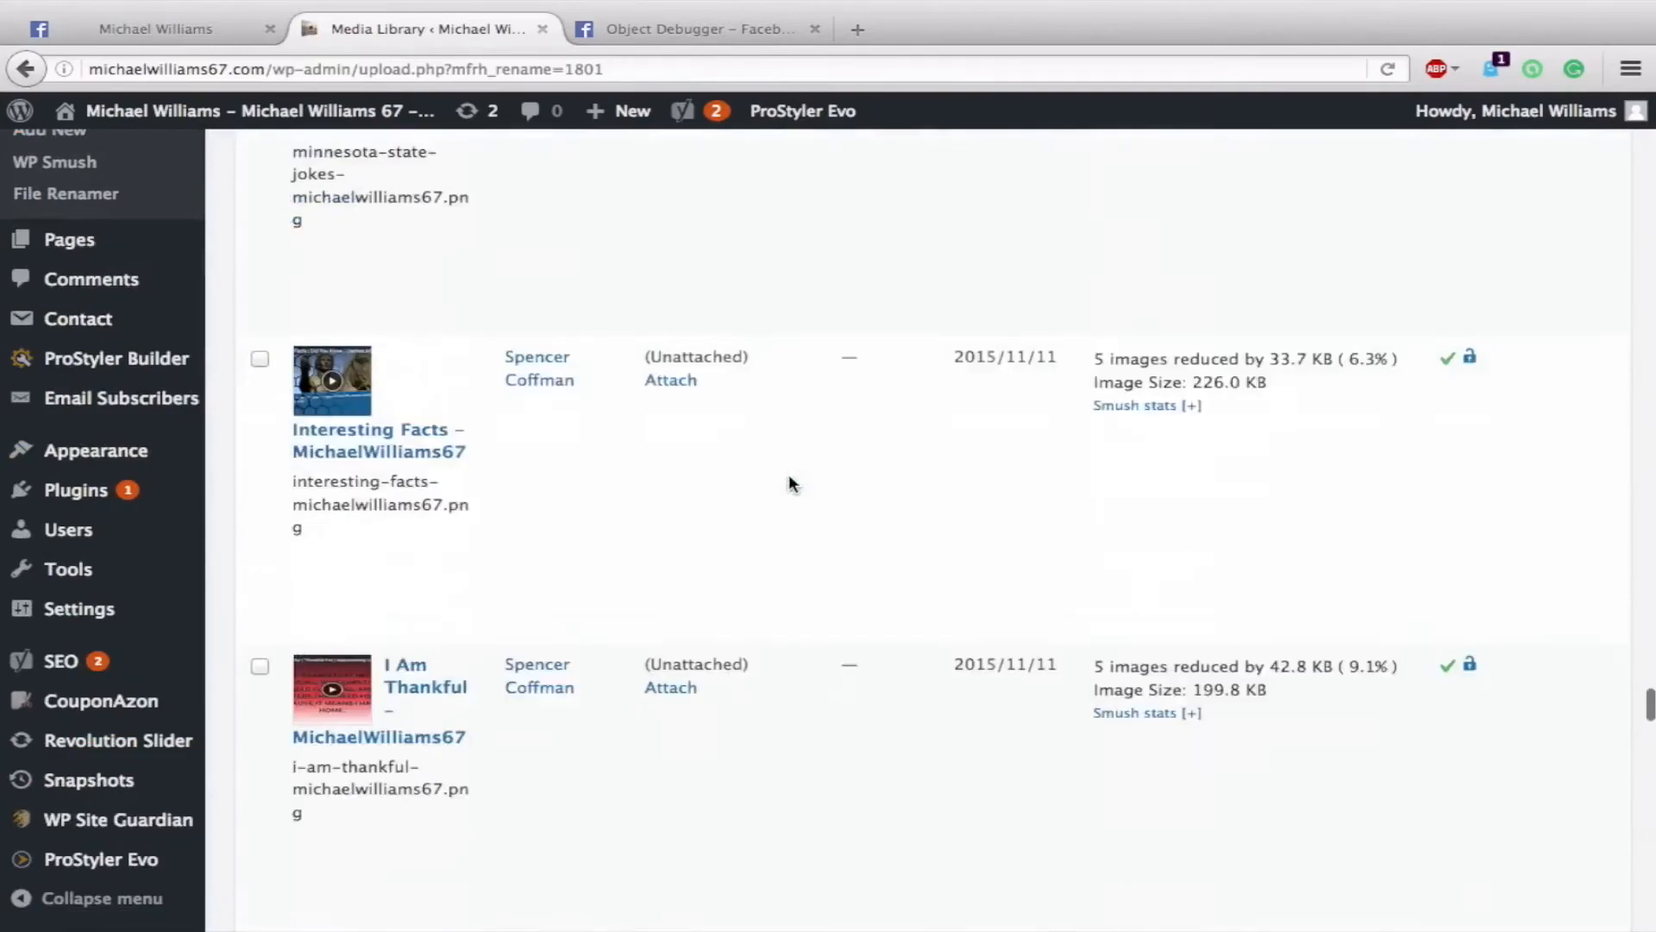
pyautogui.scroll(-3)
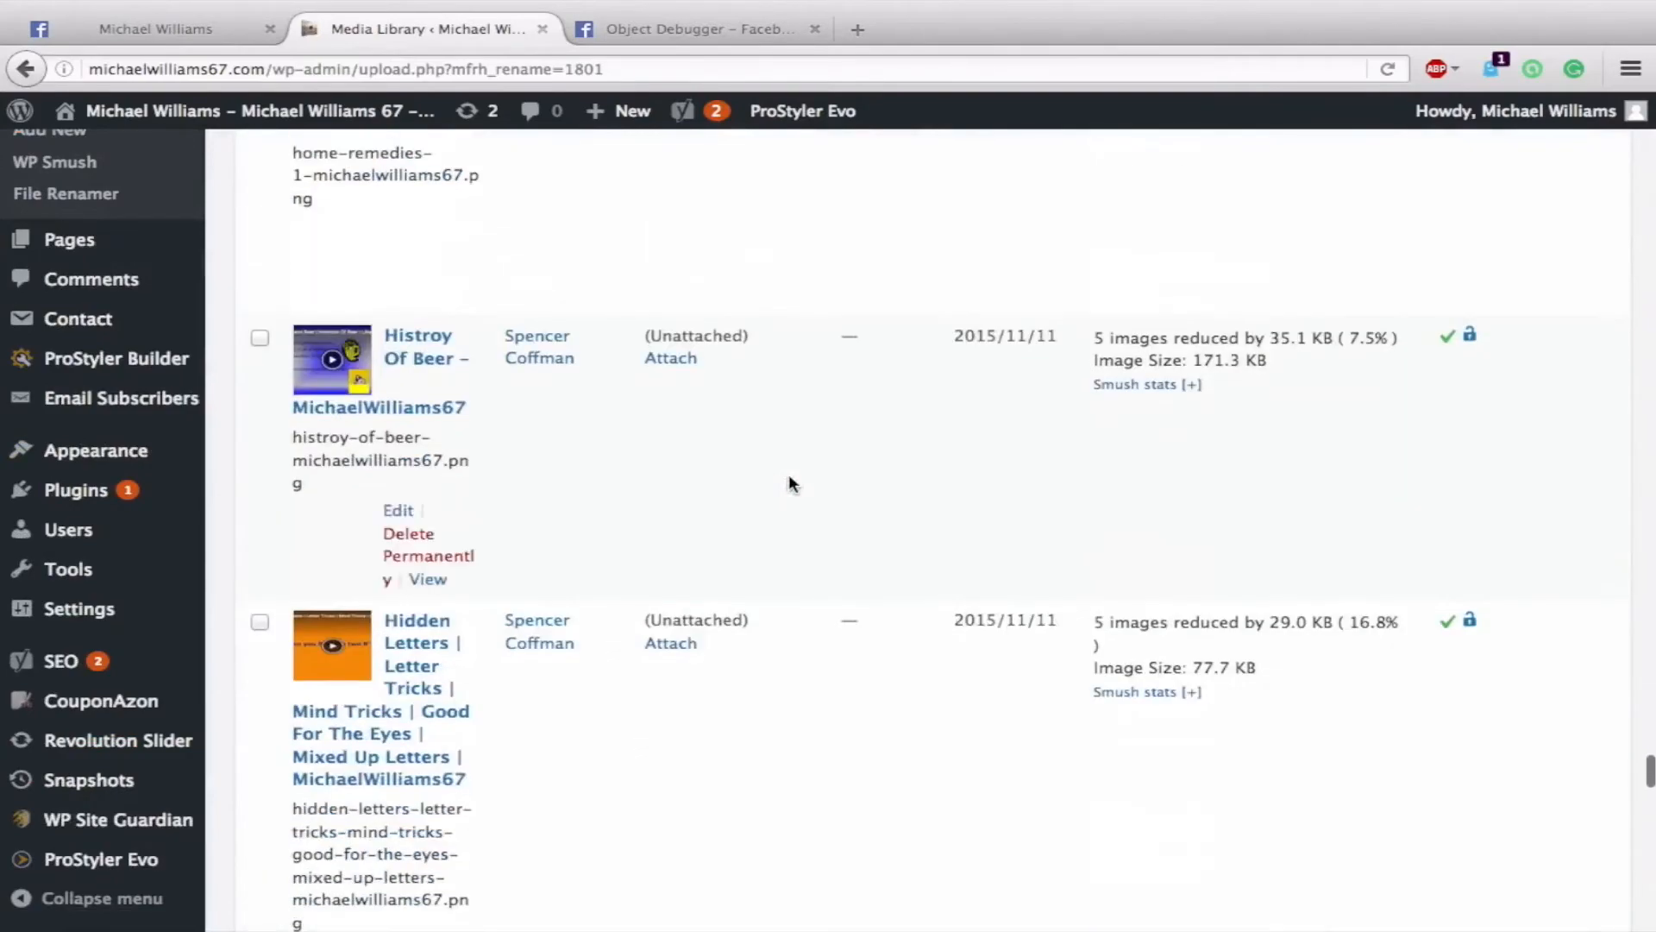
pyautogui.scroll(3)
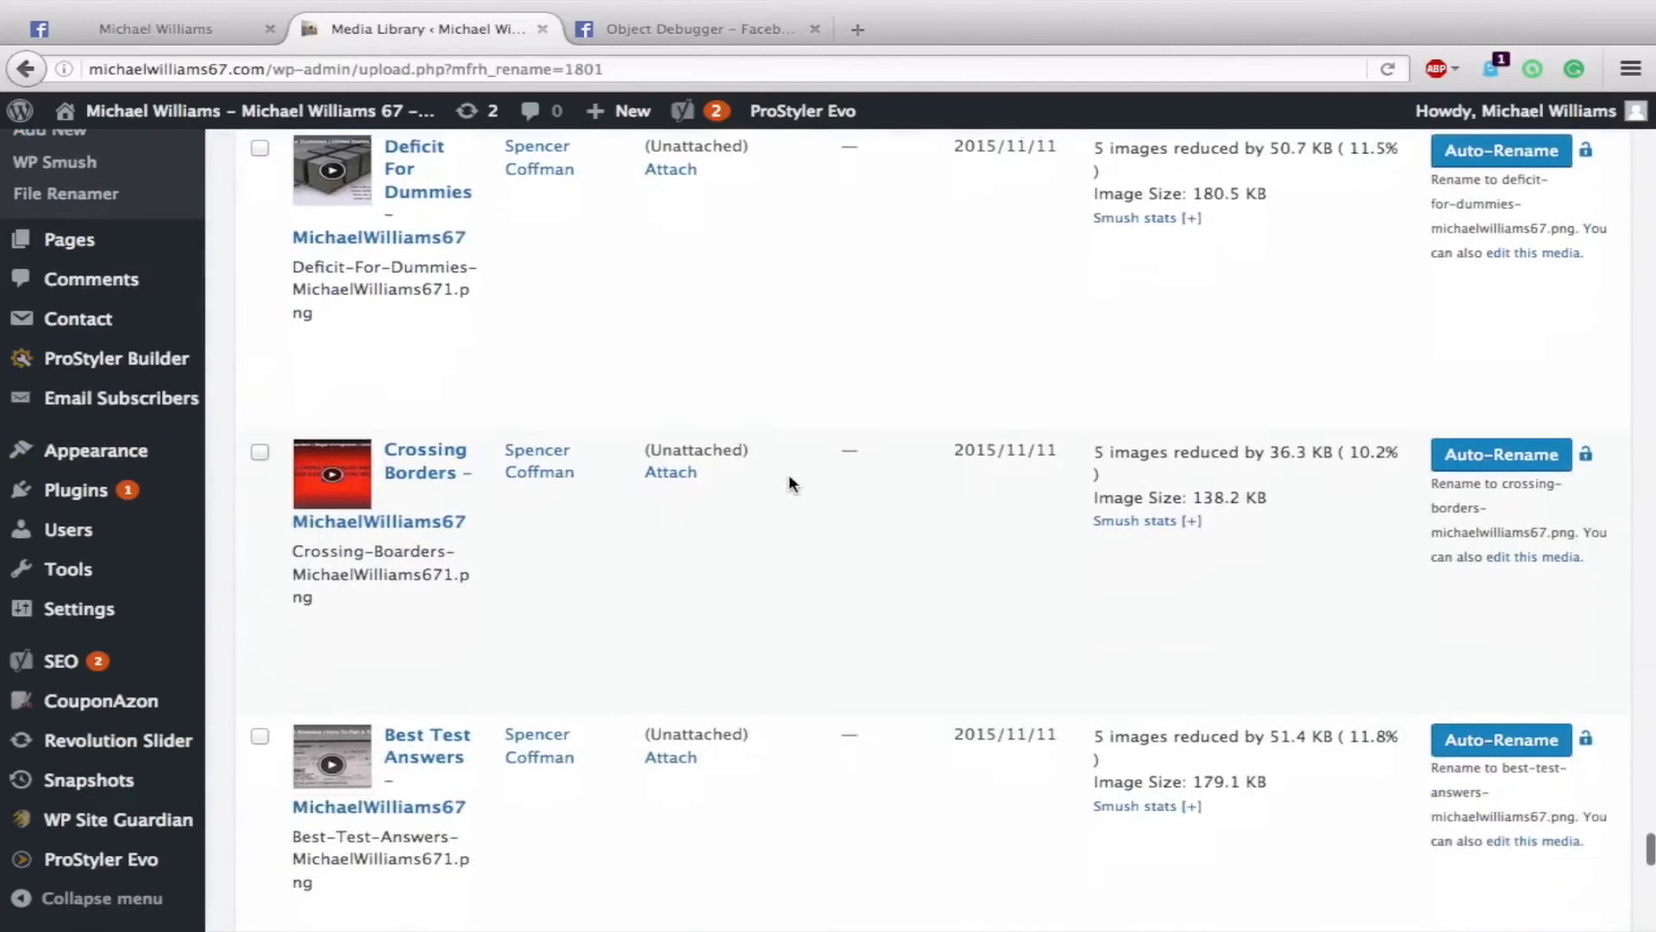
pyautogui.scroll(-3)
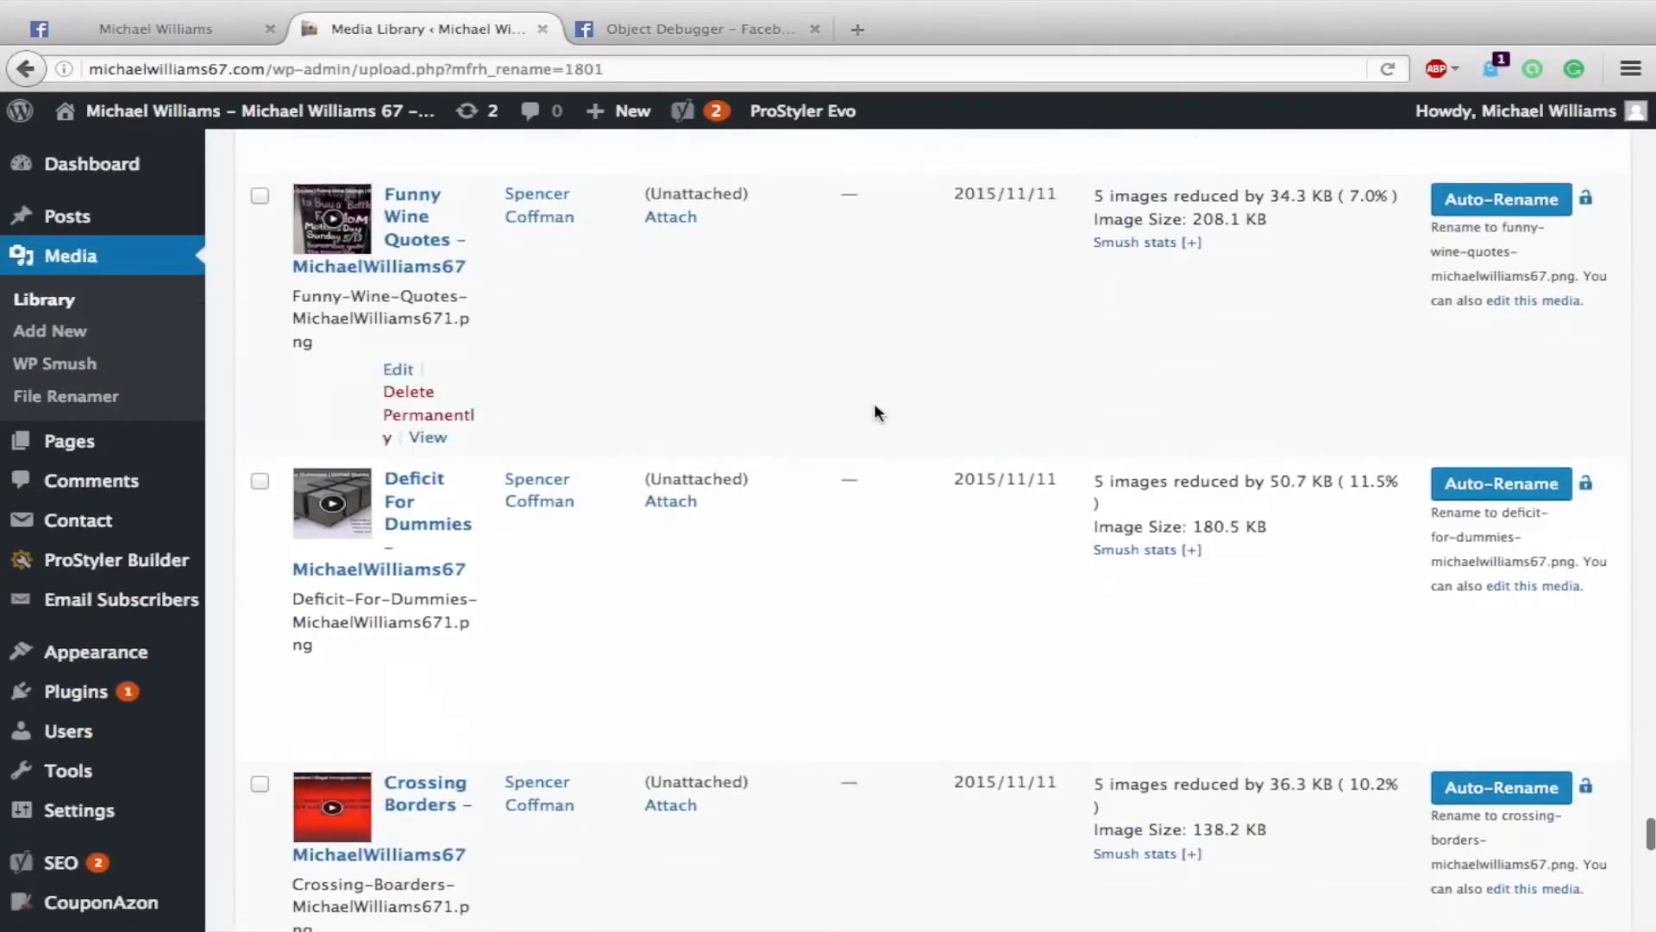
pyautogui.scroll(3)
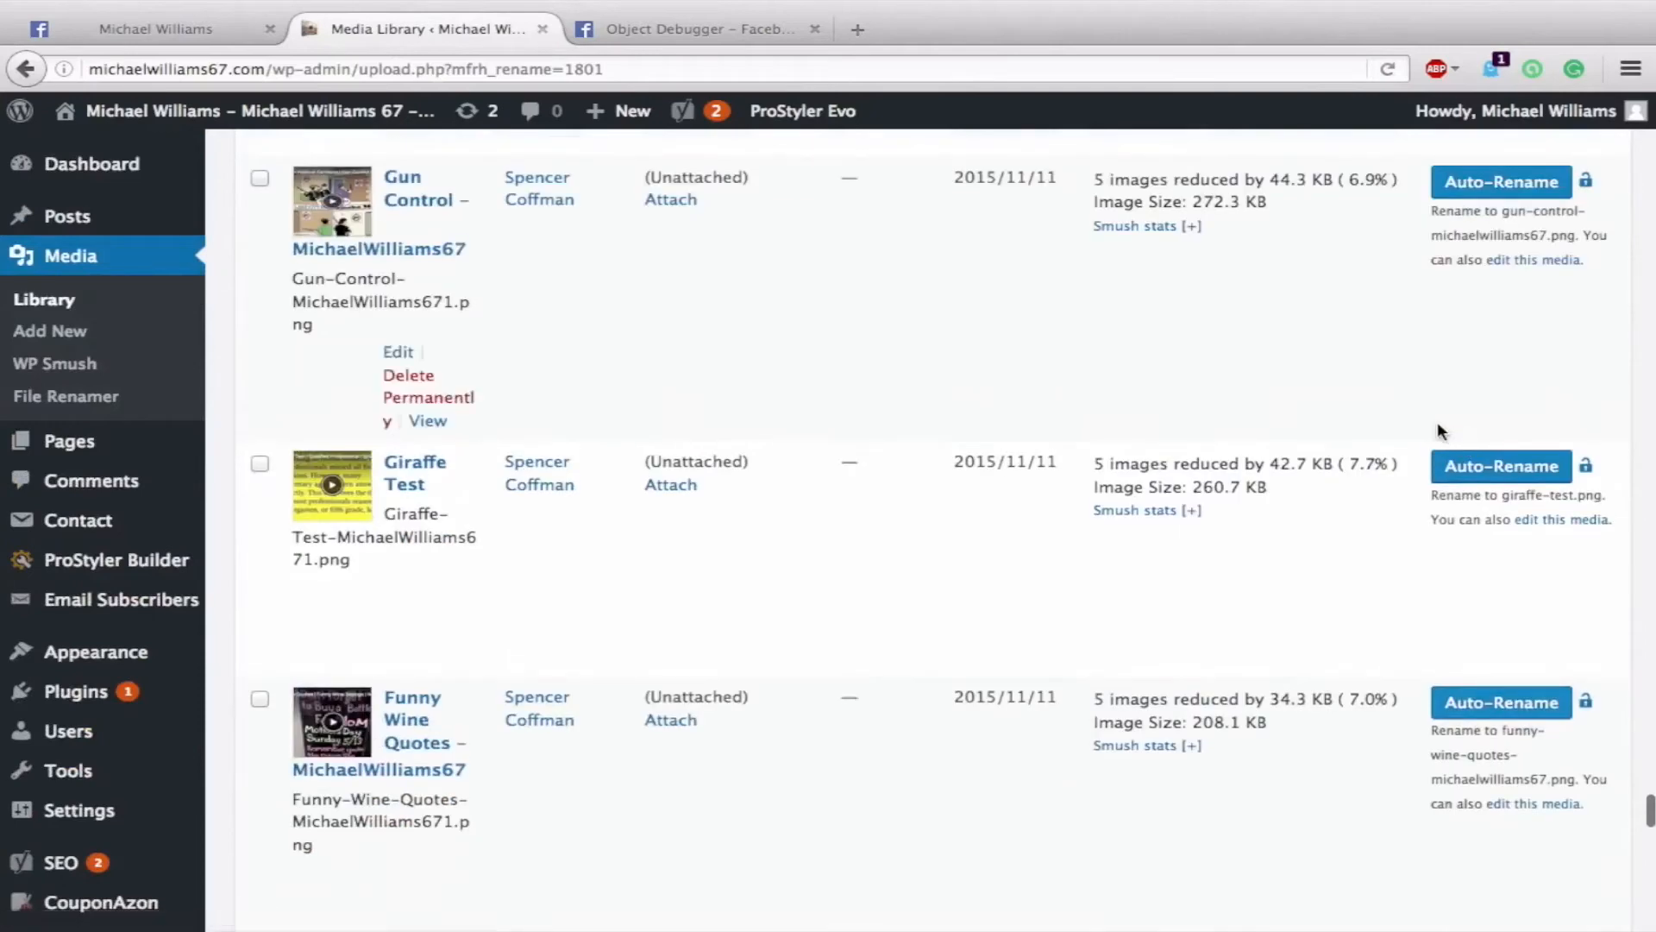
pyautogui.scroll(-3)
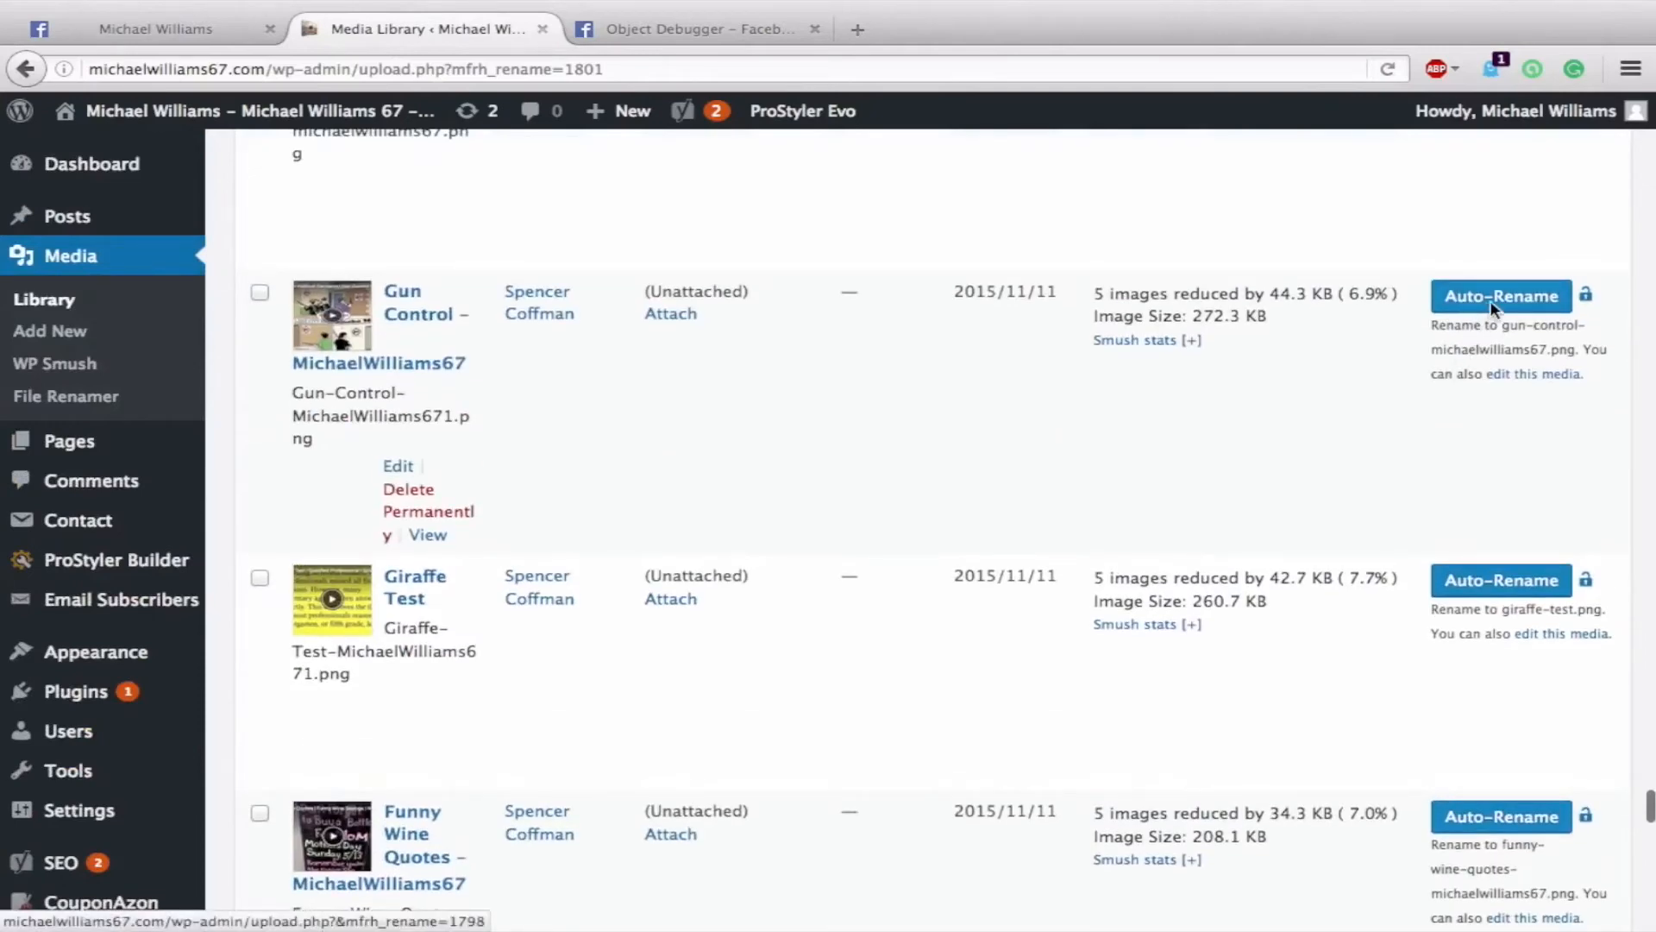
pyautogui.moveTo(322, 428)
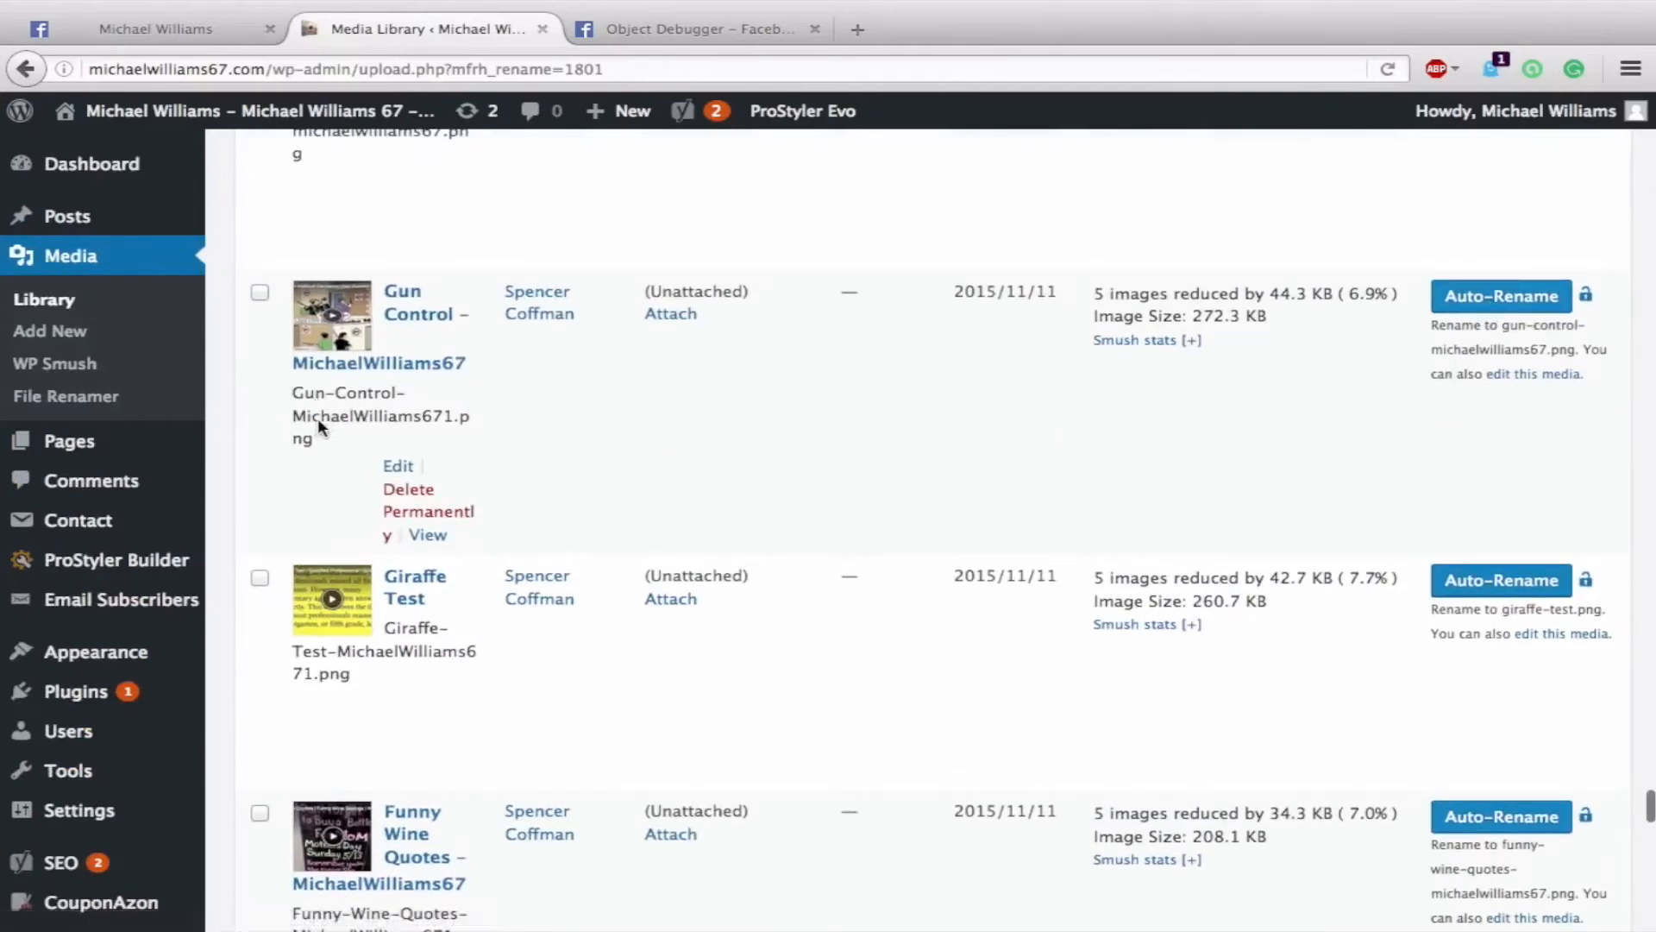
pyautogui.moveTo(1346, 370)
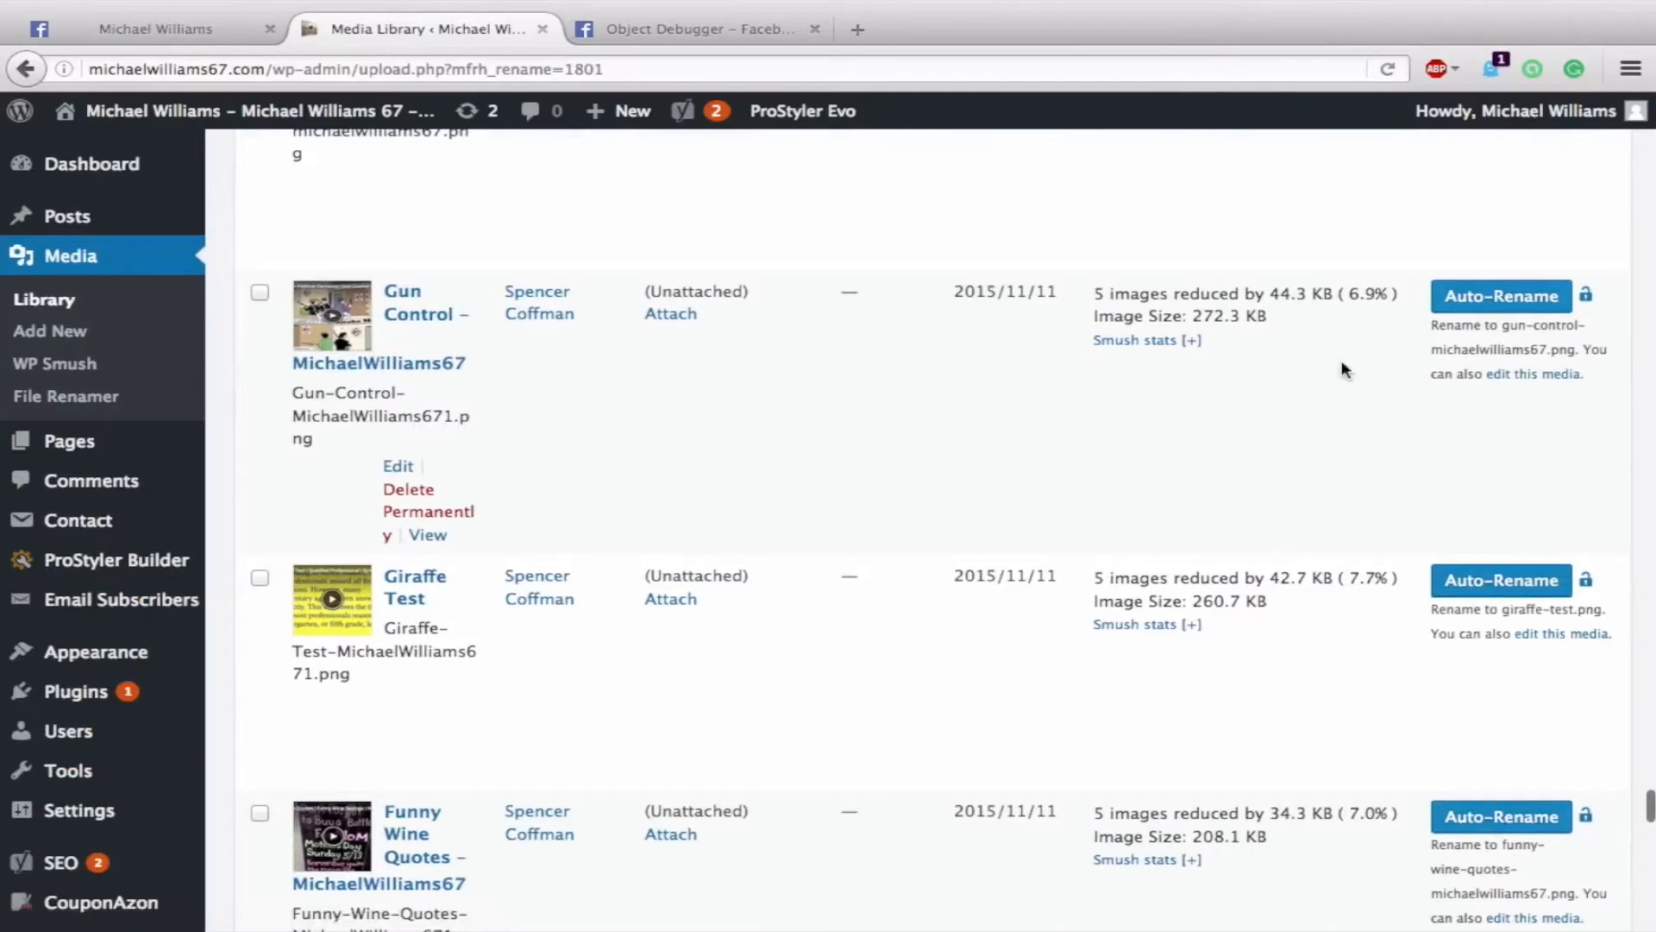
pyautogui.moveTo(1521, 336)
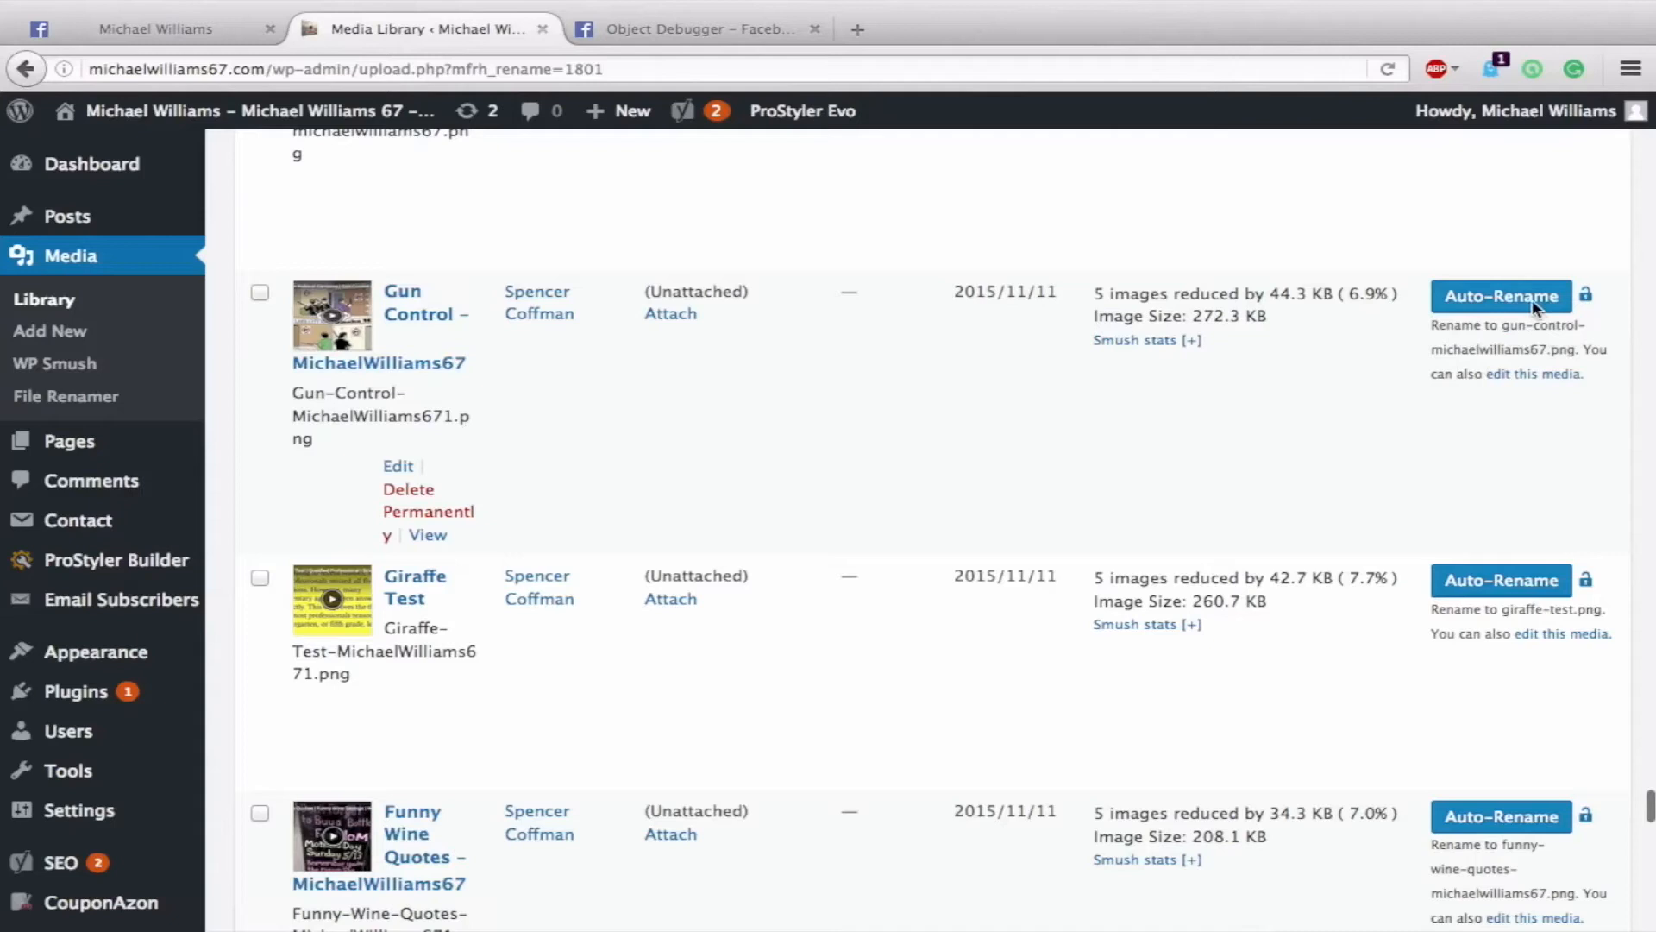
pyautogui.click(1501, 295)
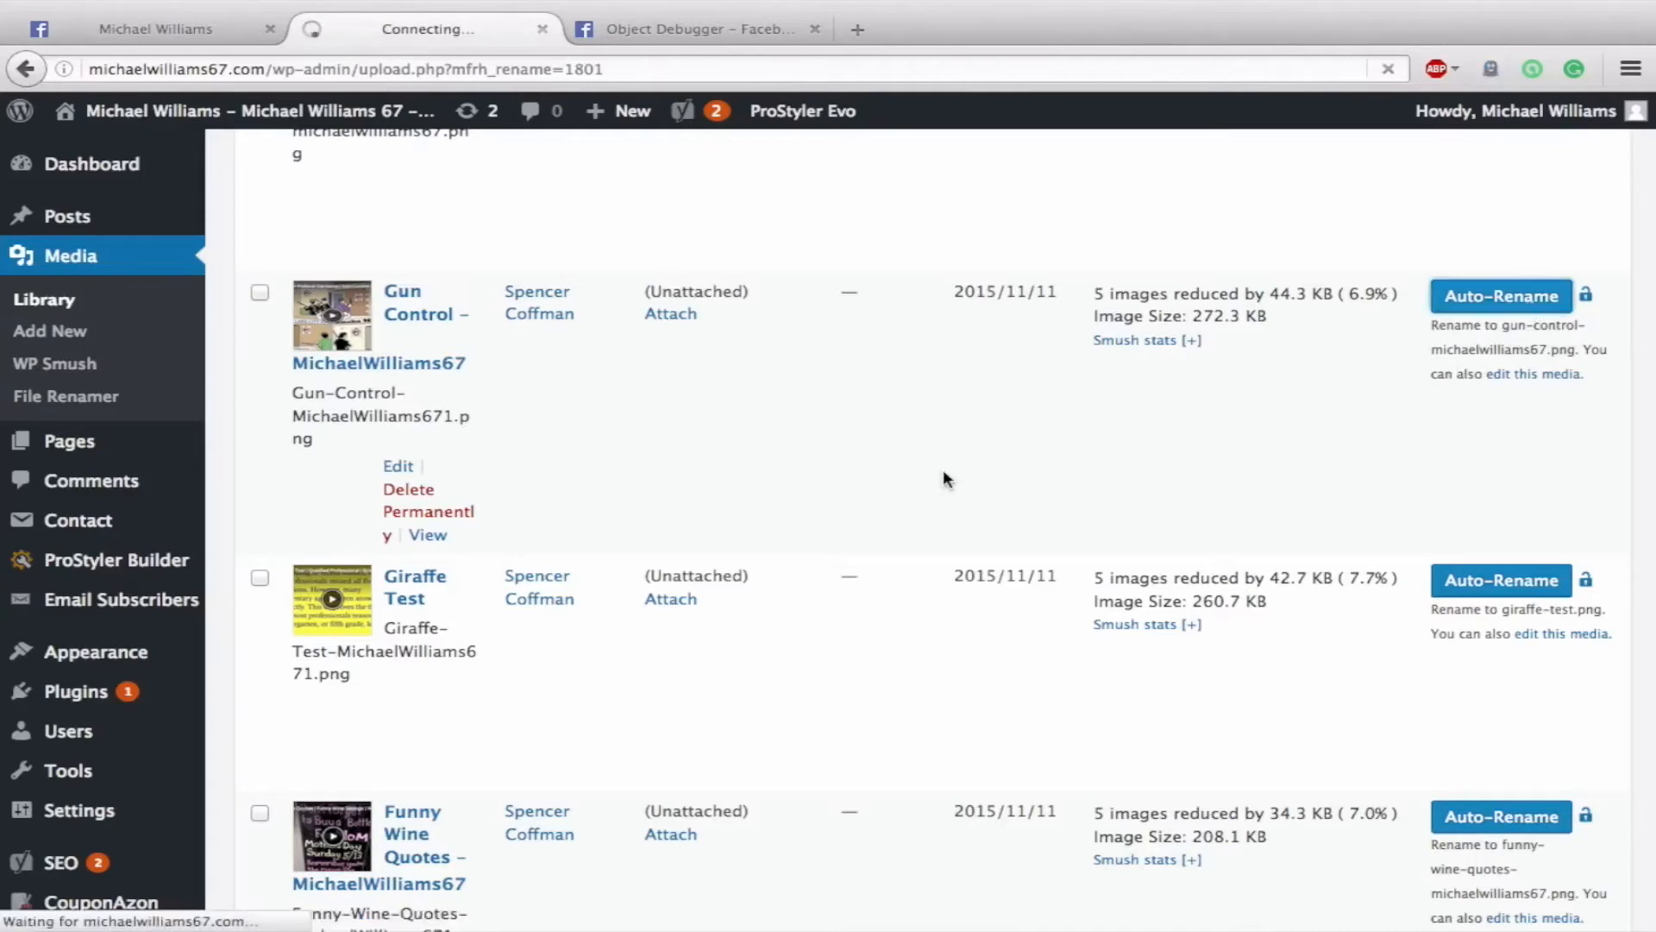
pyautogui.moveTo(716, 437)
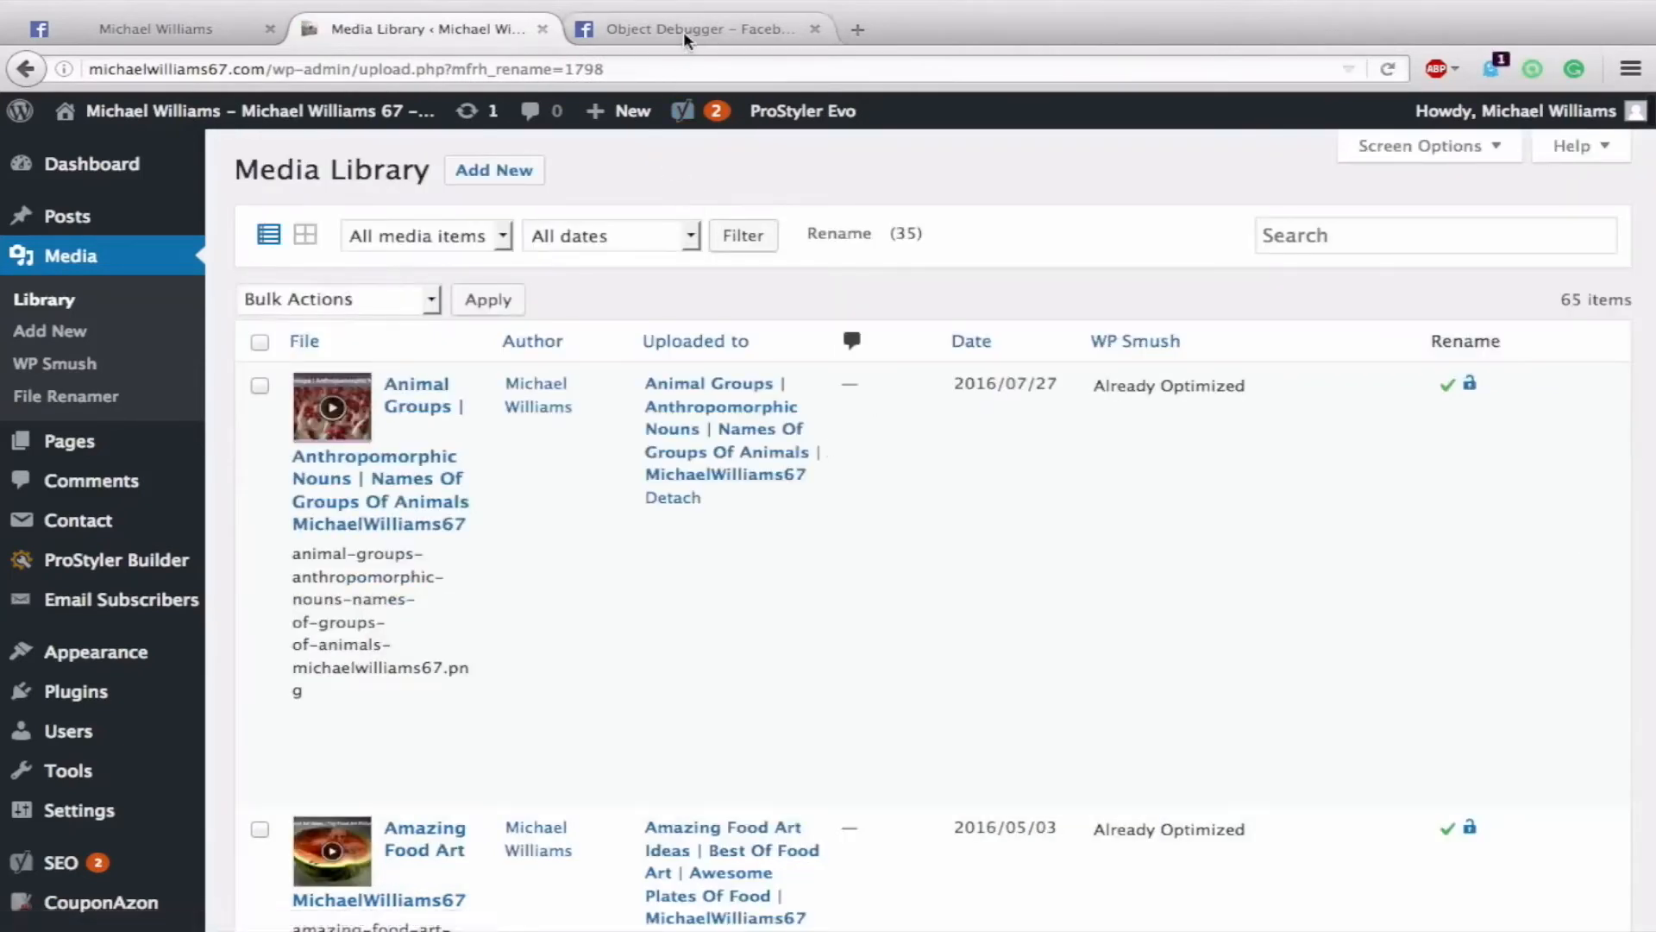
# Step: Re-scrape the gun-control URL, review results still lacking og:image, and open a new tab
pyautogui.click(697, 28)
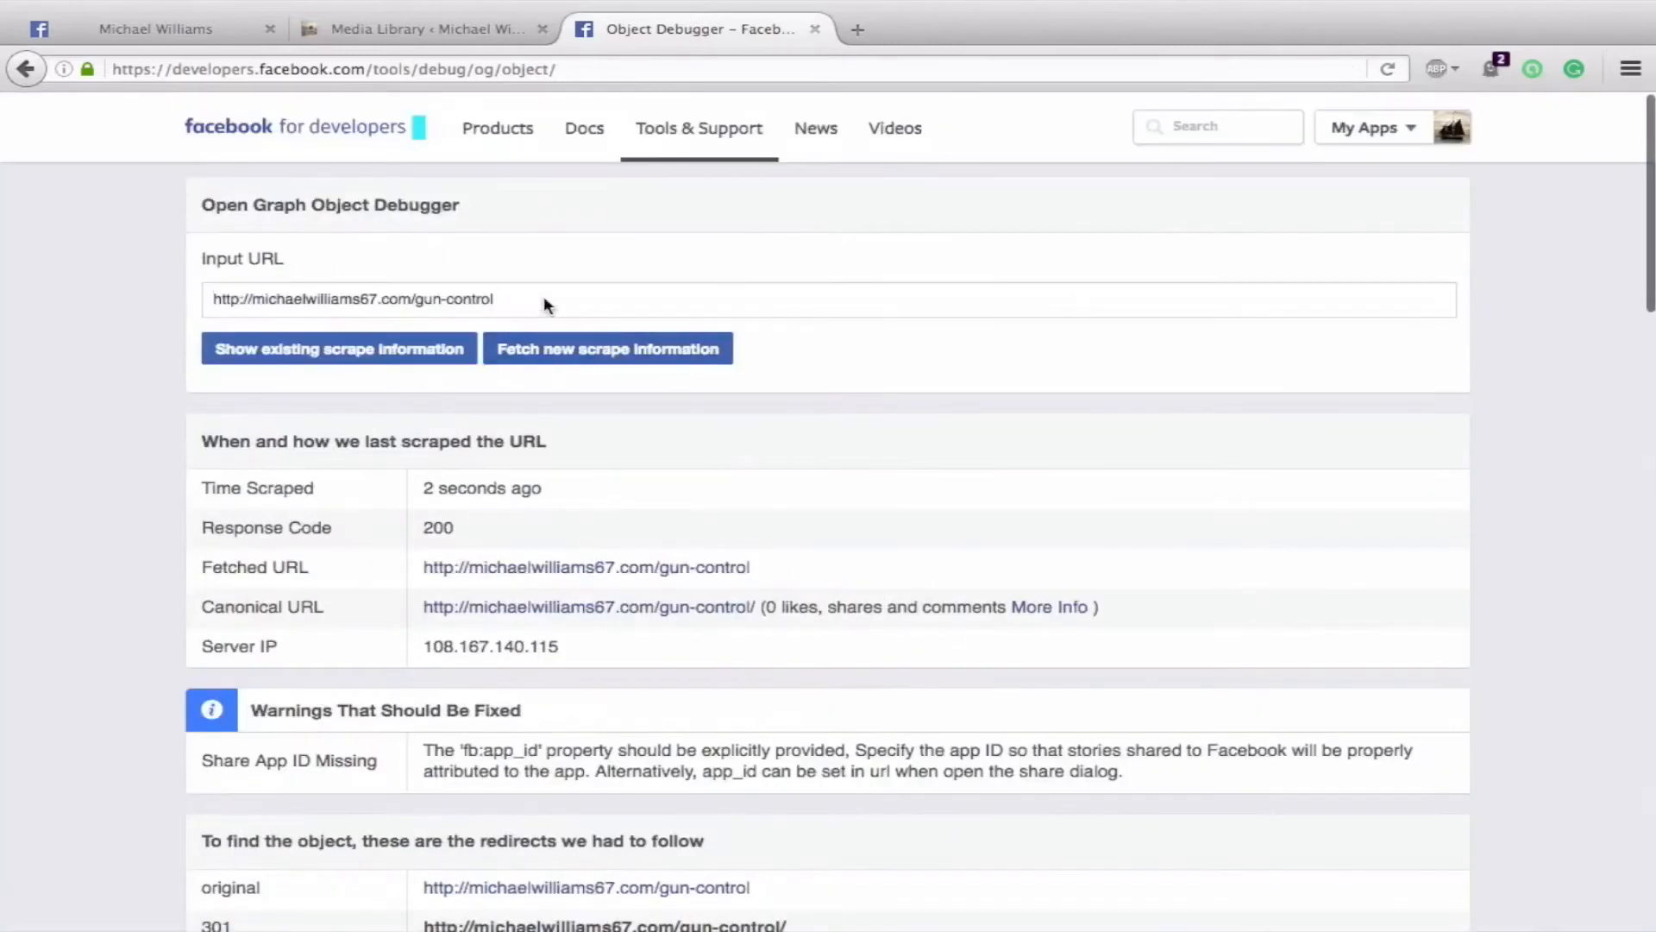
pyautogui.click(607, 348)
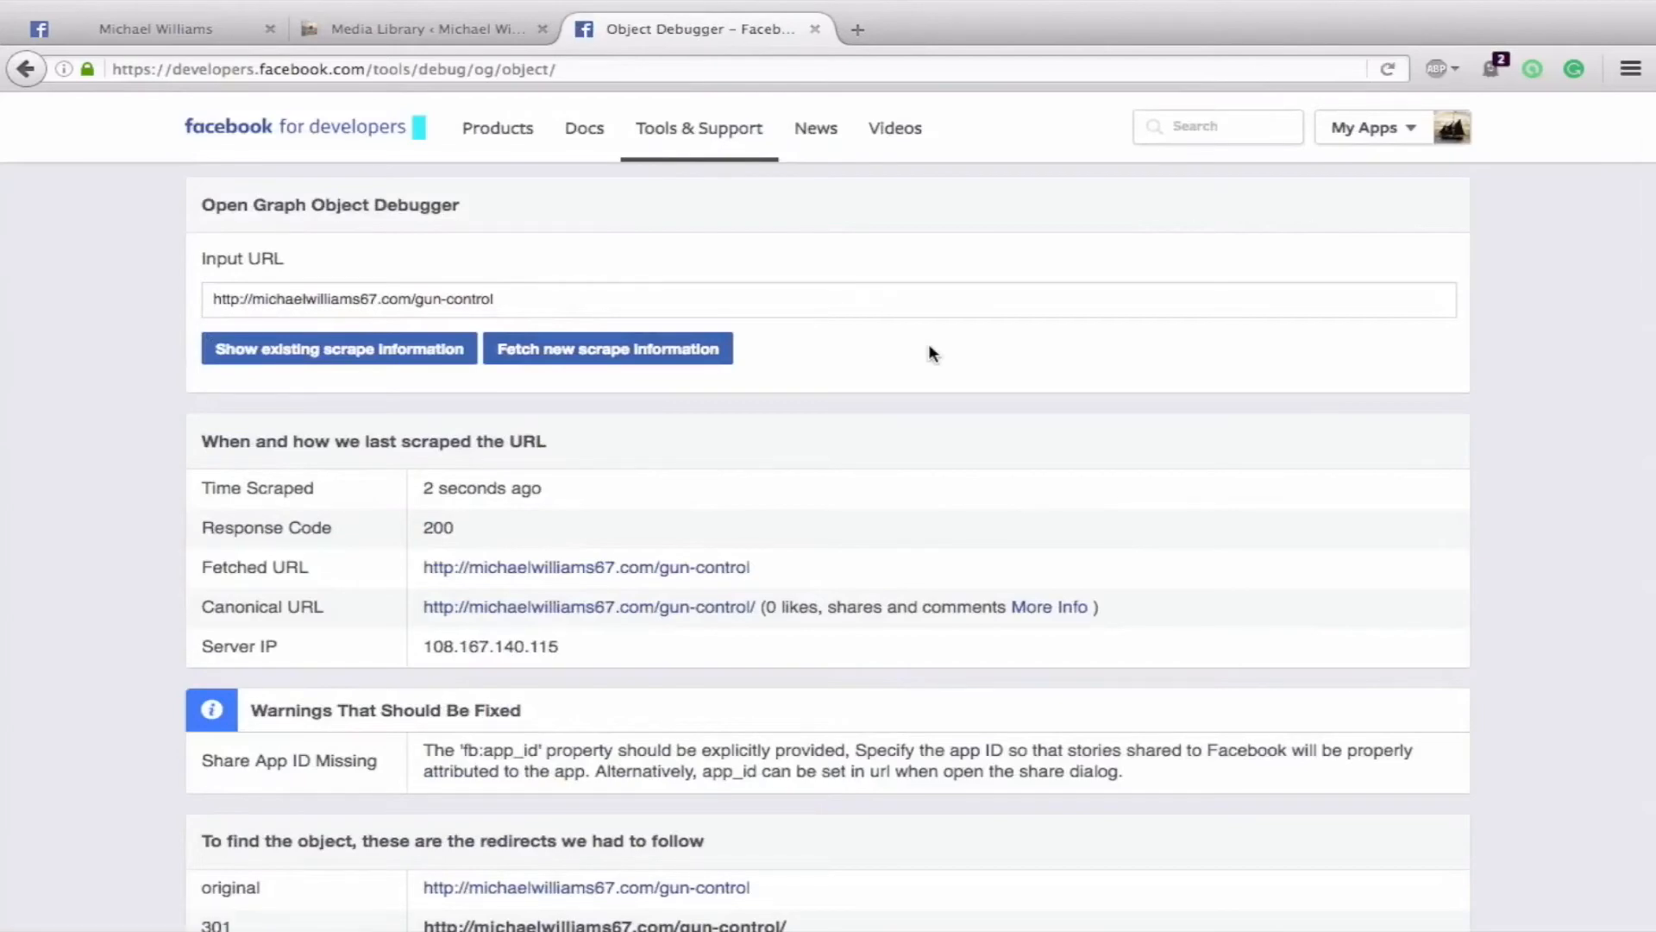
pyautogui.scroll(-3)
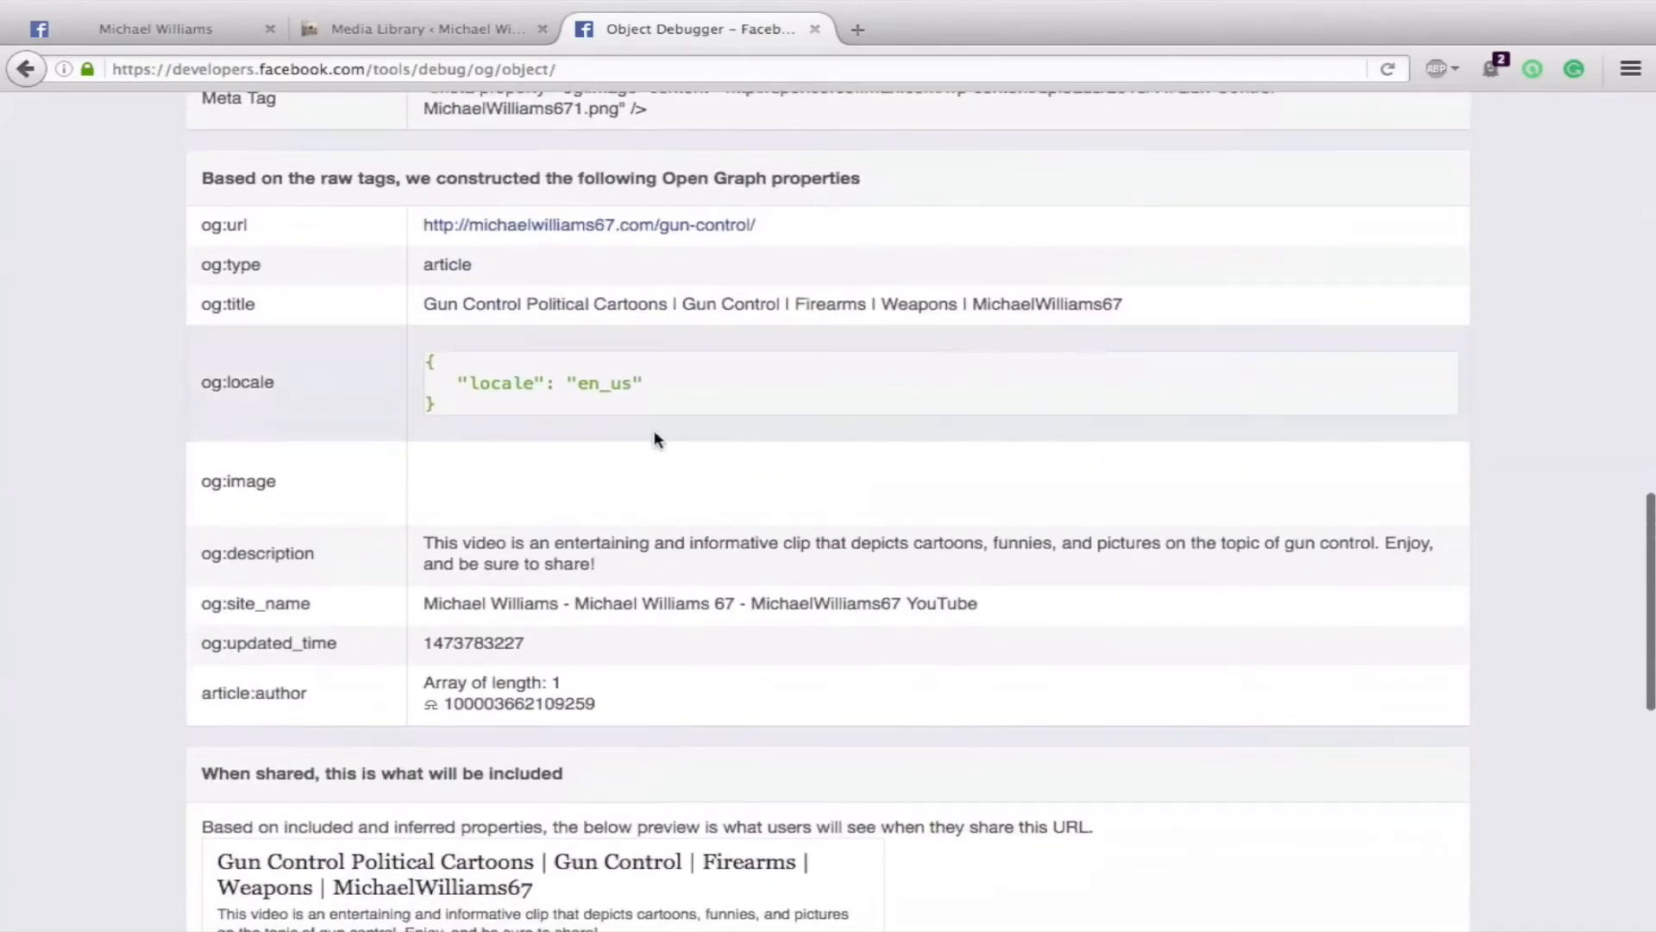
pyautogui.scroll(-3)
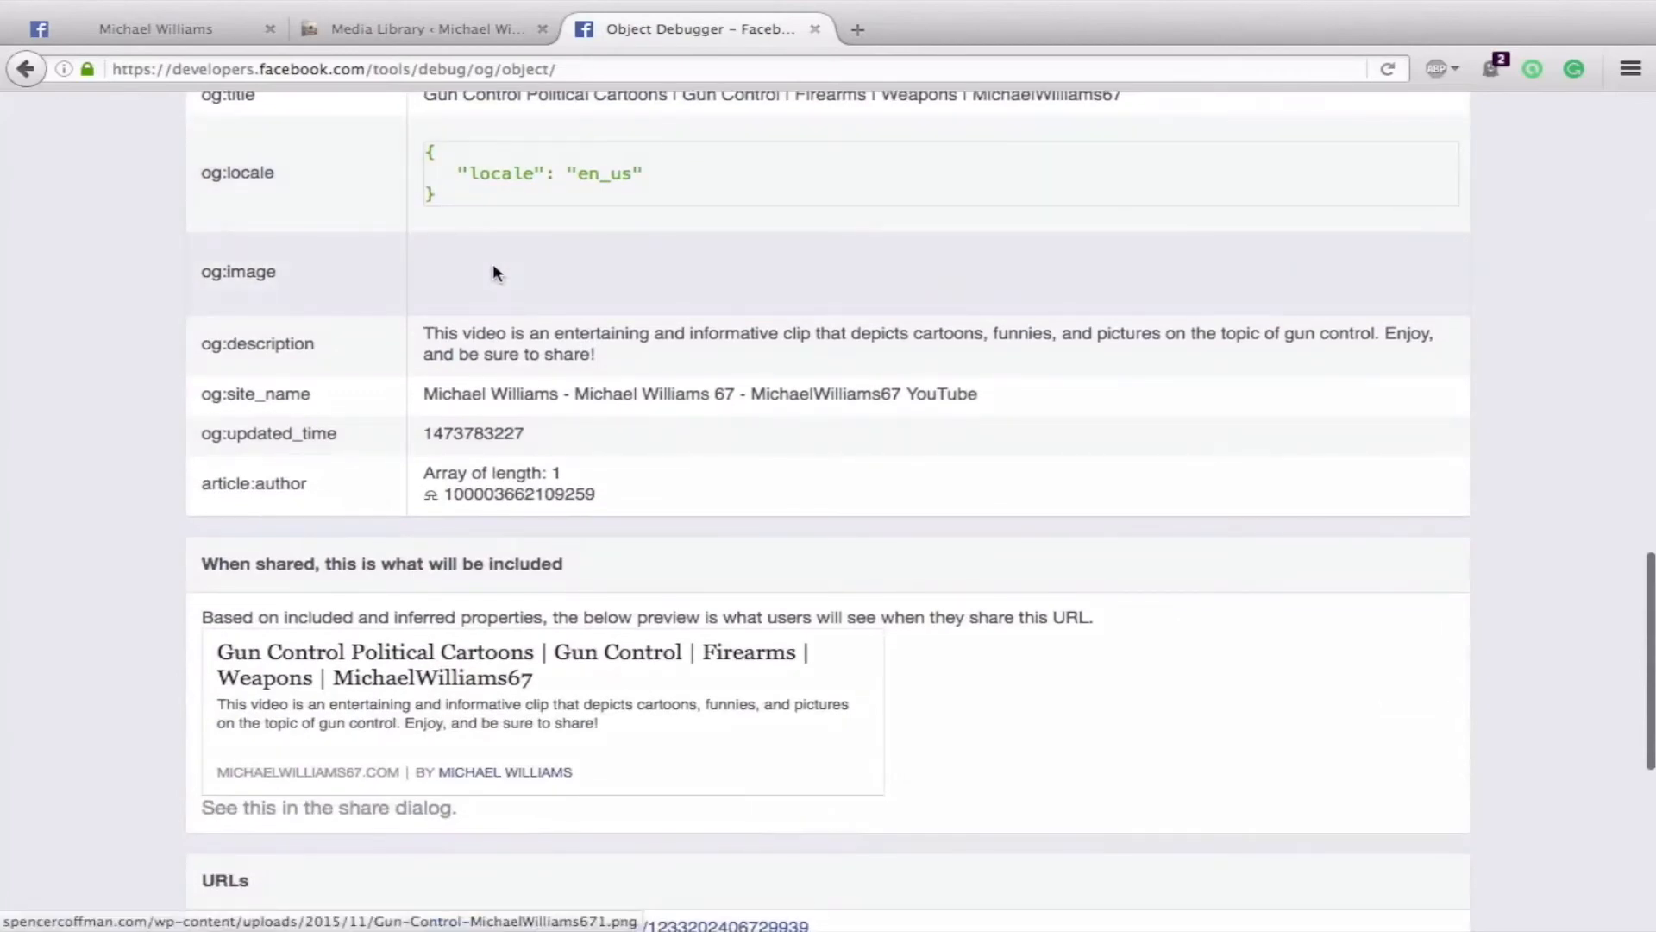
pyautogui.scroll(3)
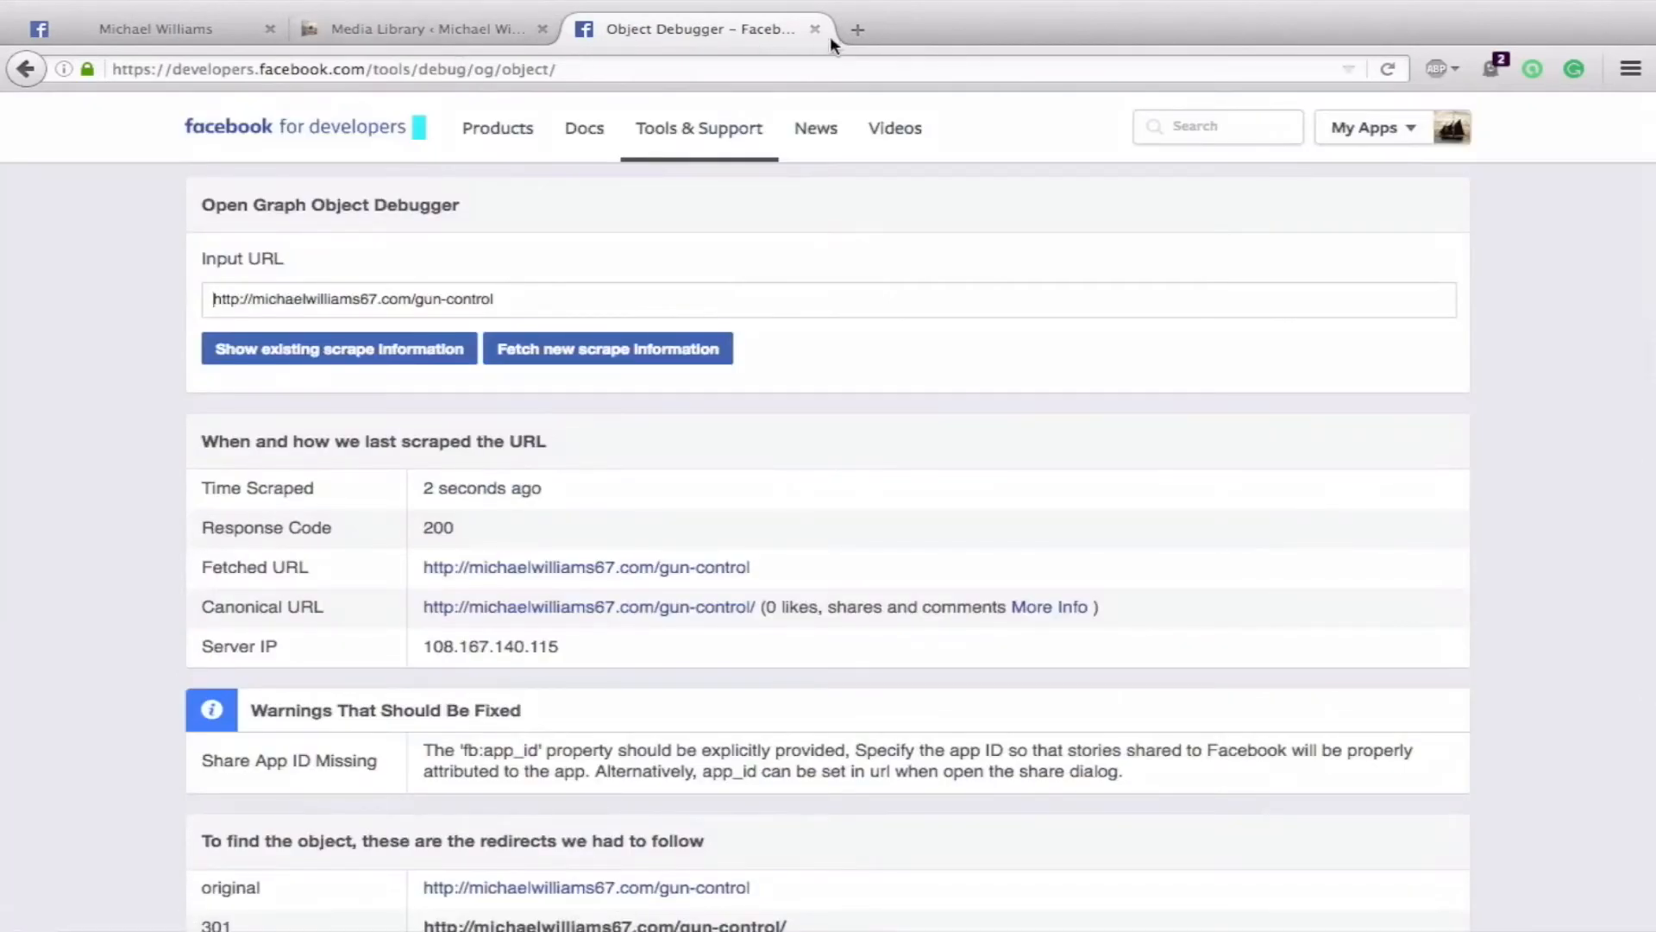
pyautogui.click(585, 566)
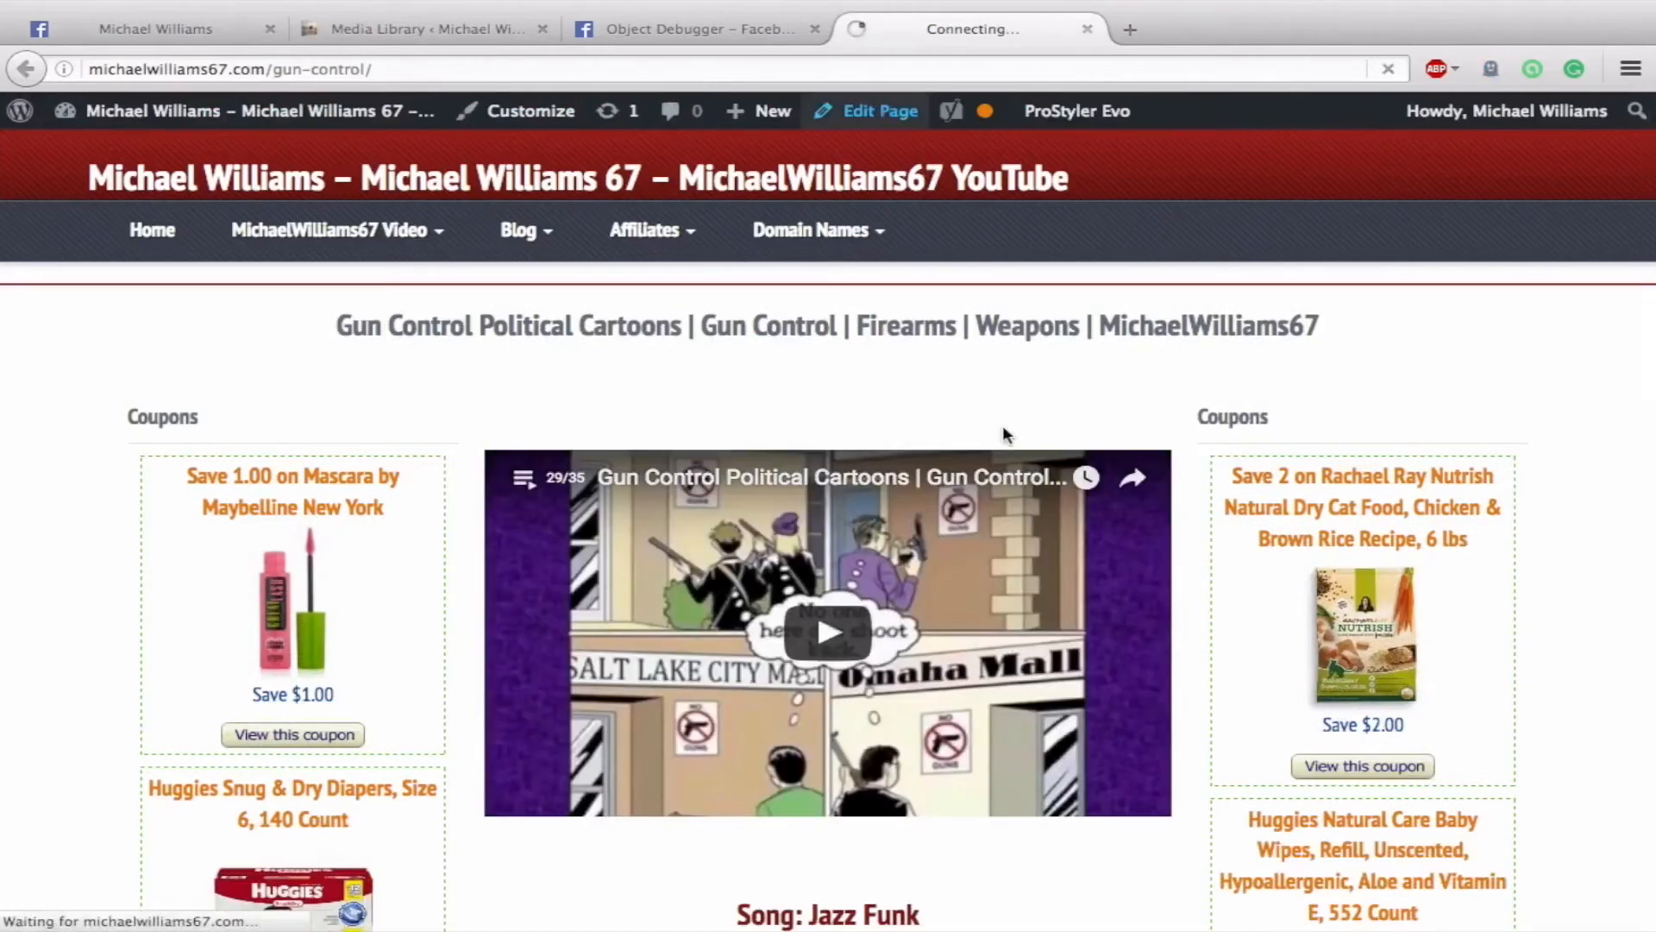
# Step: Open the gun-control page in the editor and scroll to the Yoast SEO box
pyautogui.click(878, 110)
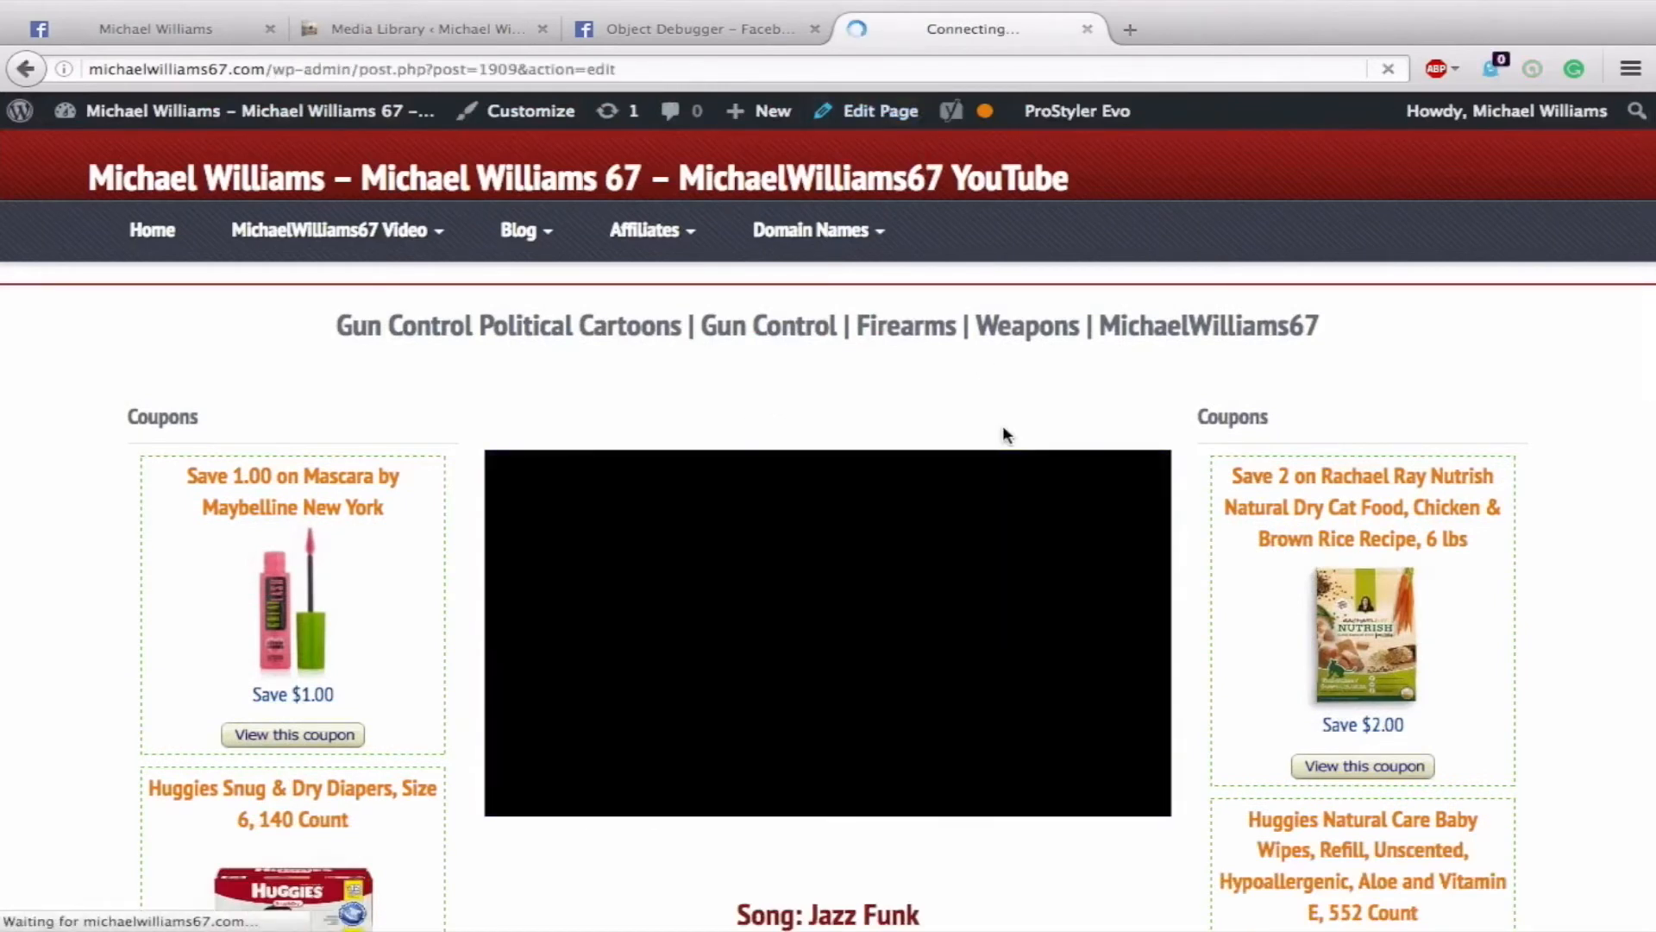
pyautogui.click(880, 109)
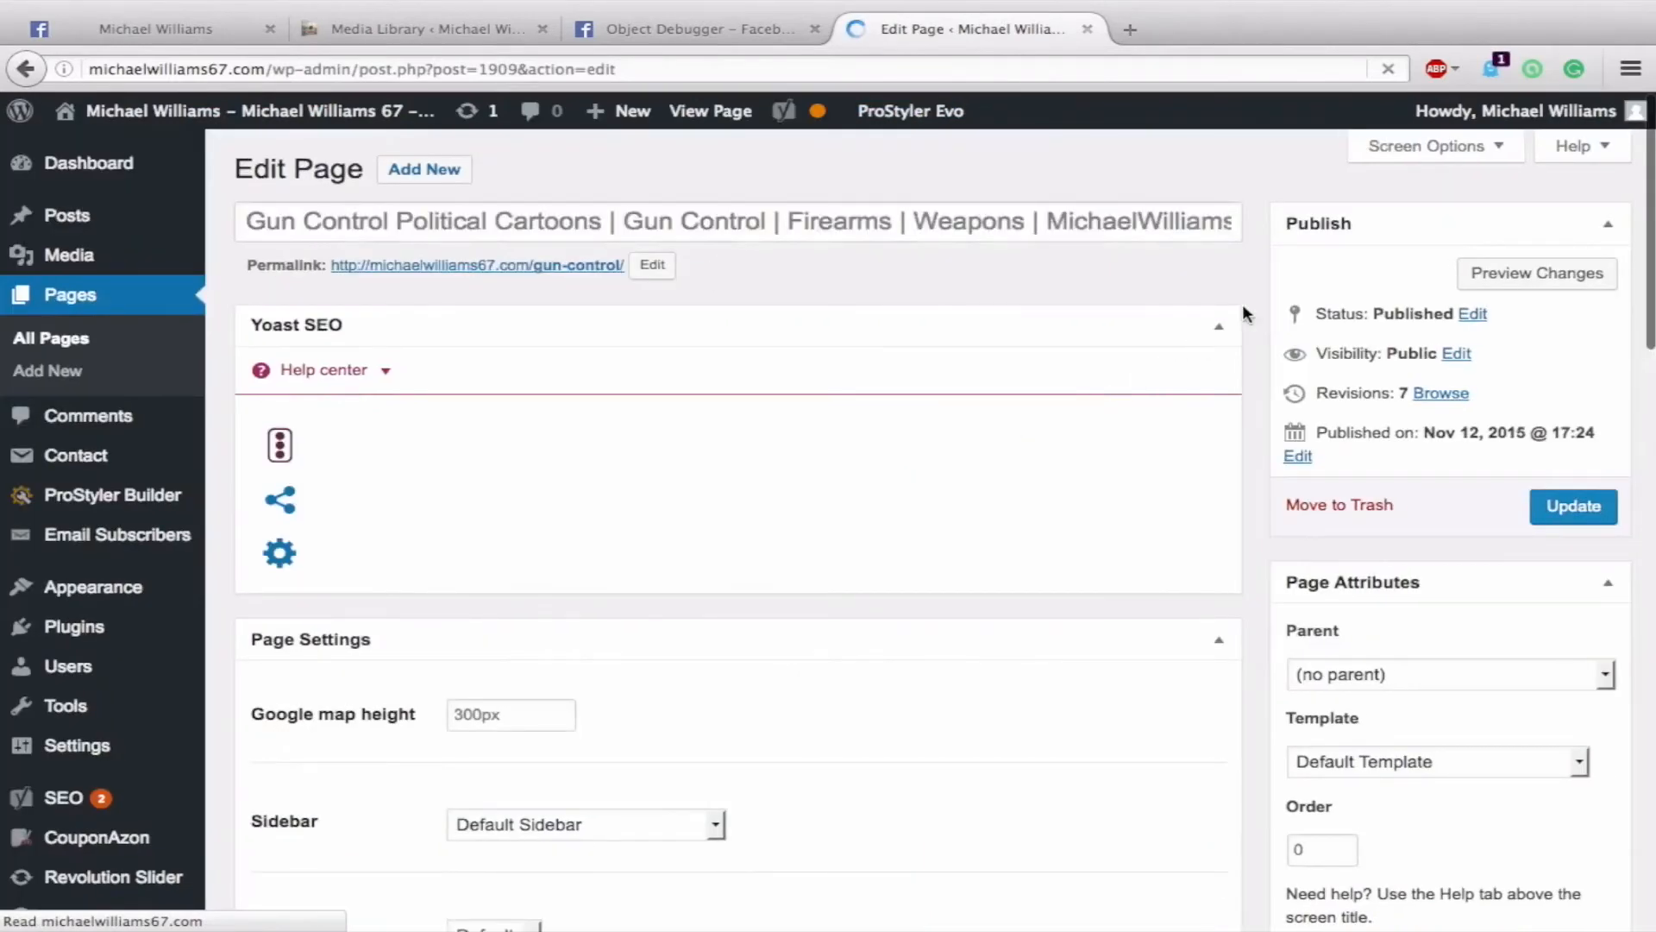
pyautogui.scroll(-3)
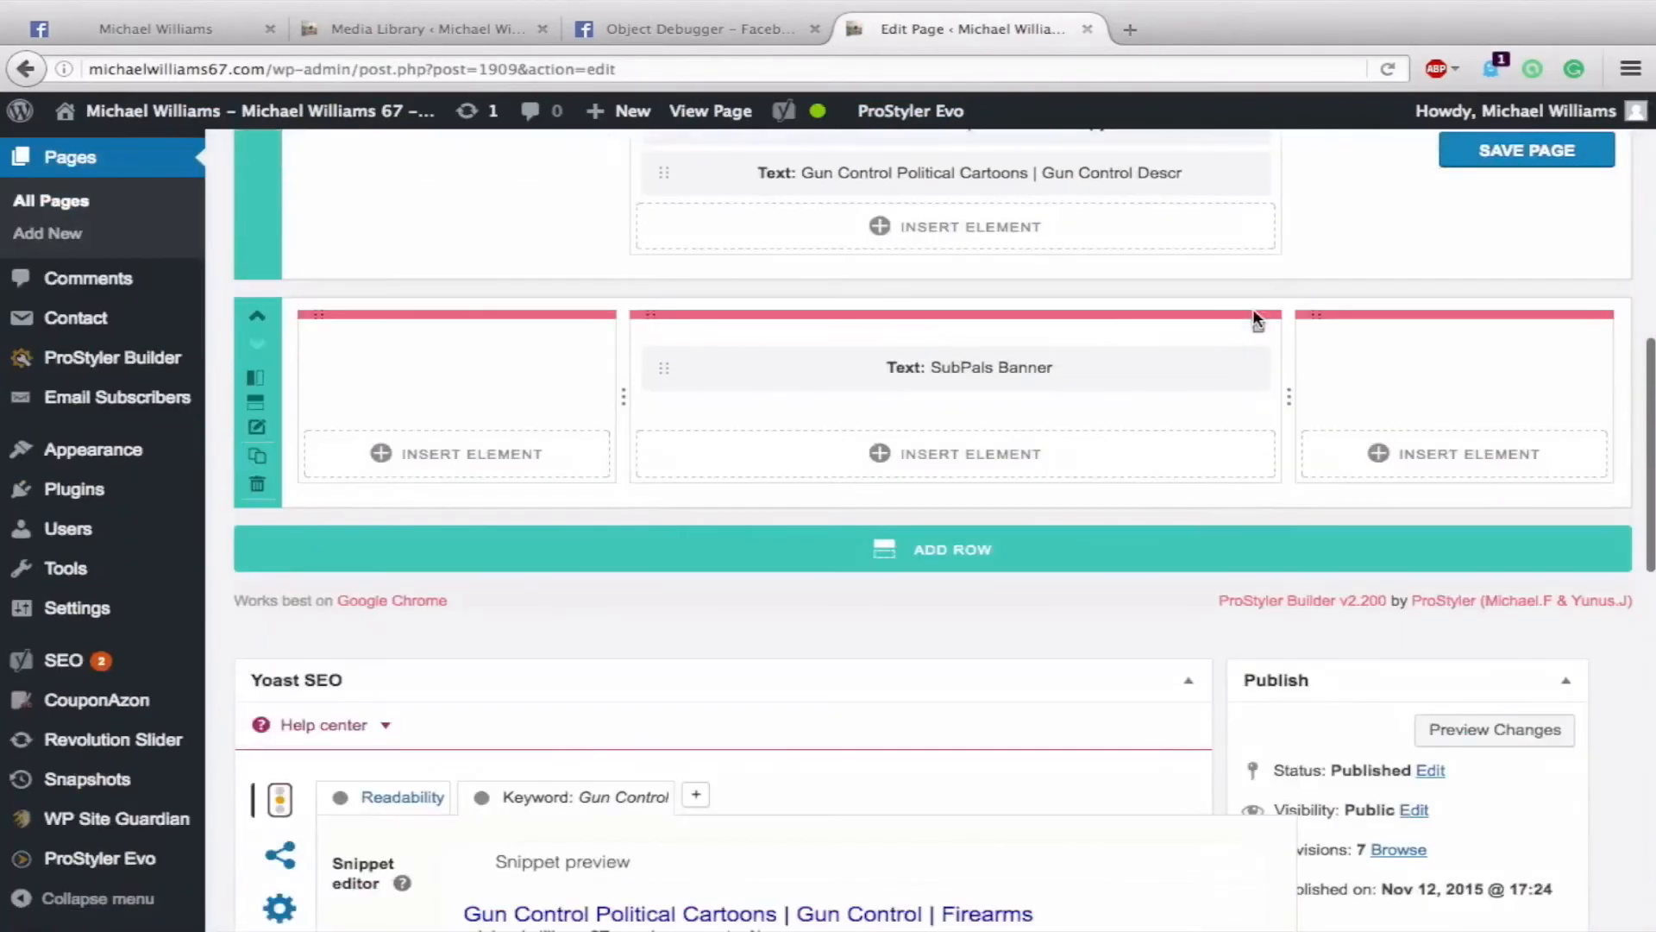
pyautogui.scroll(-3)
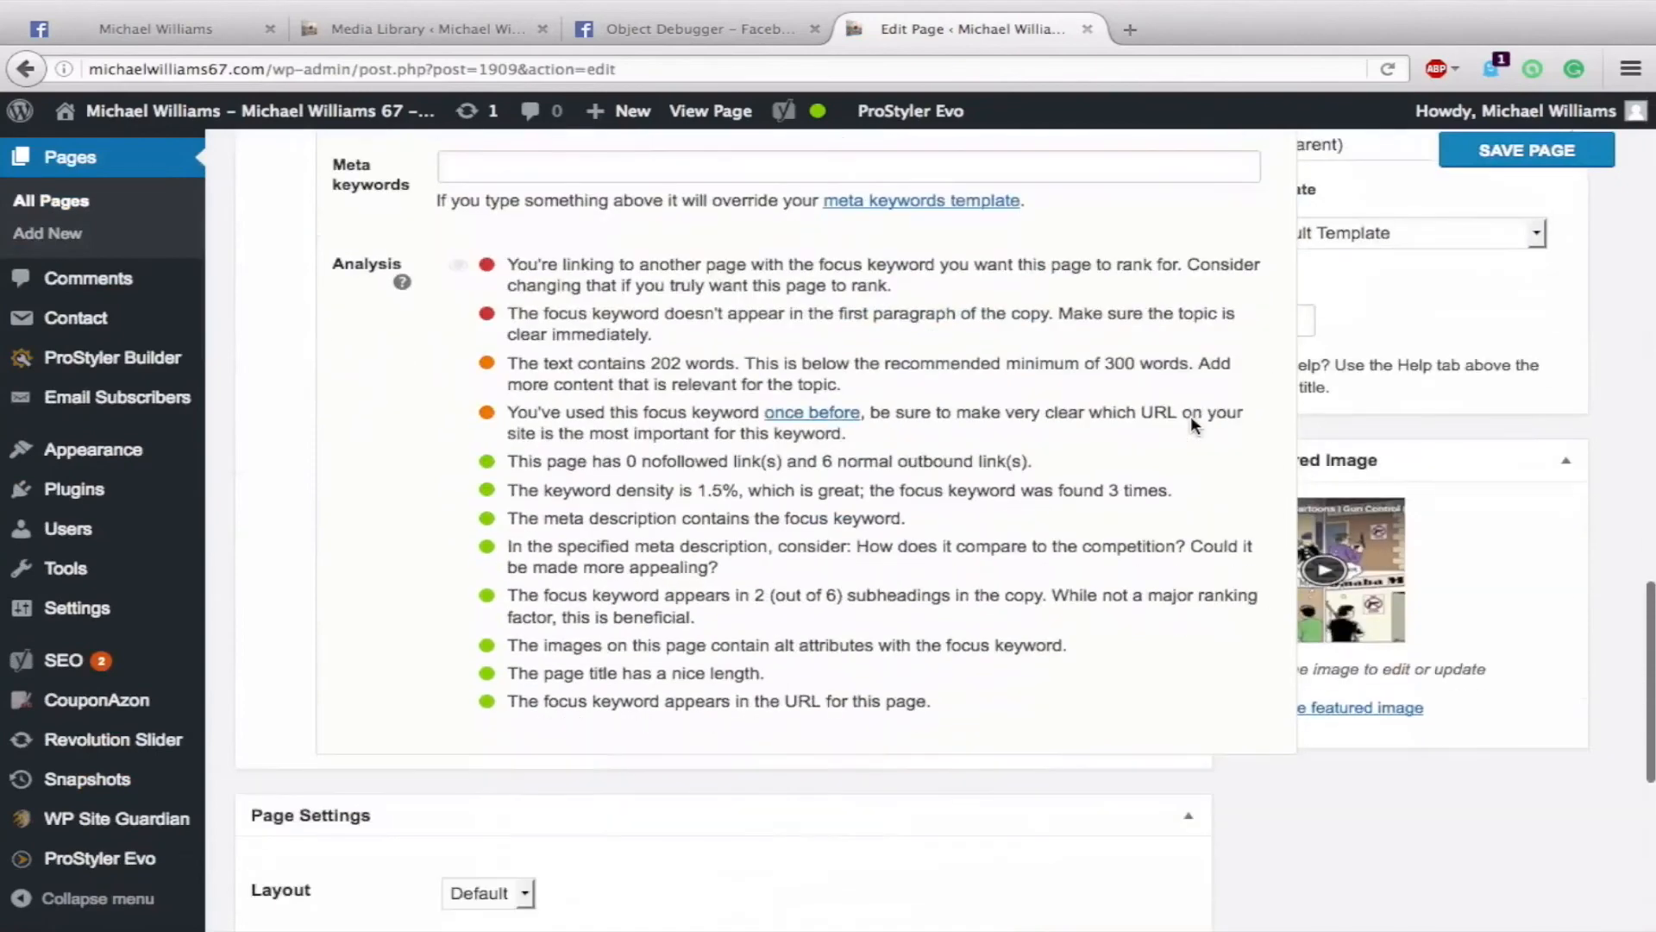
pyautogui.scroll(3)
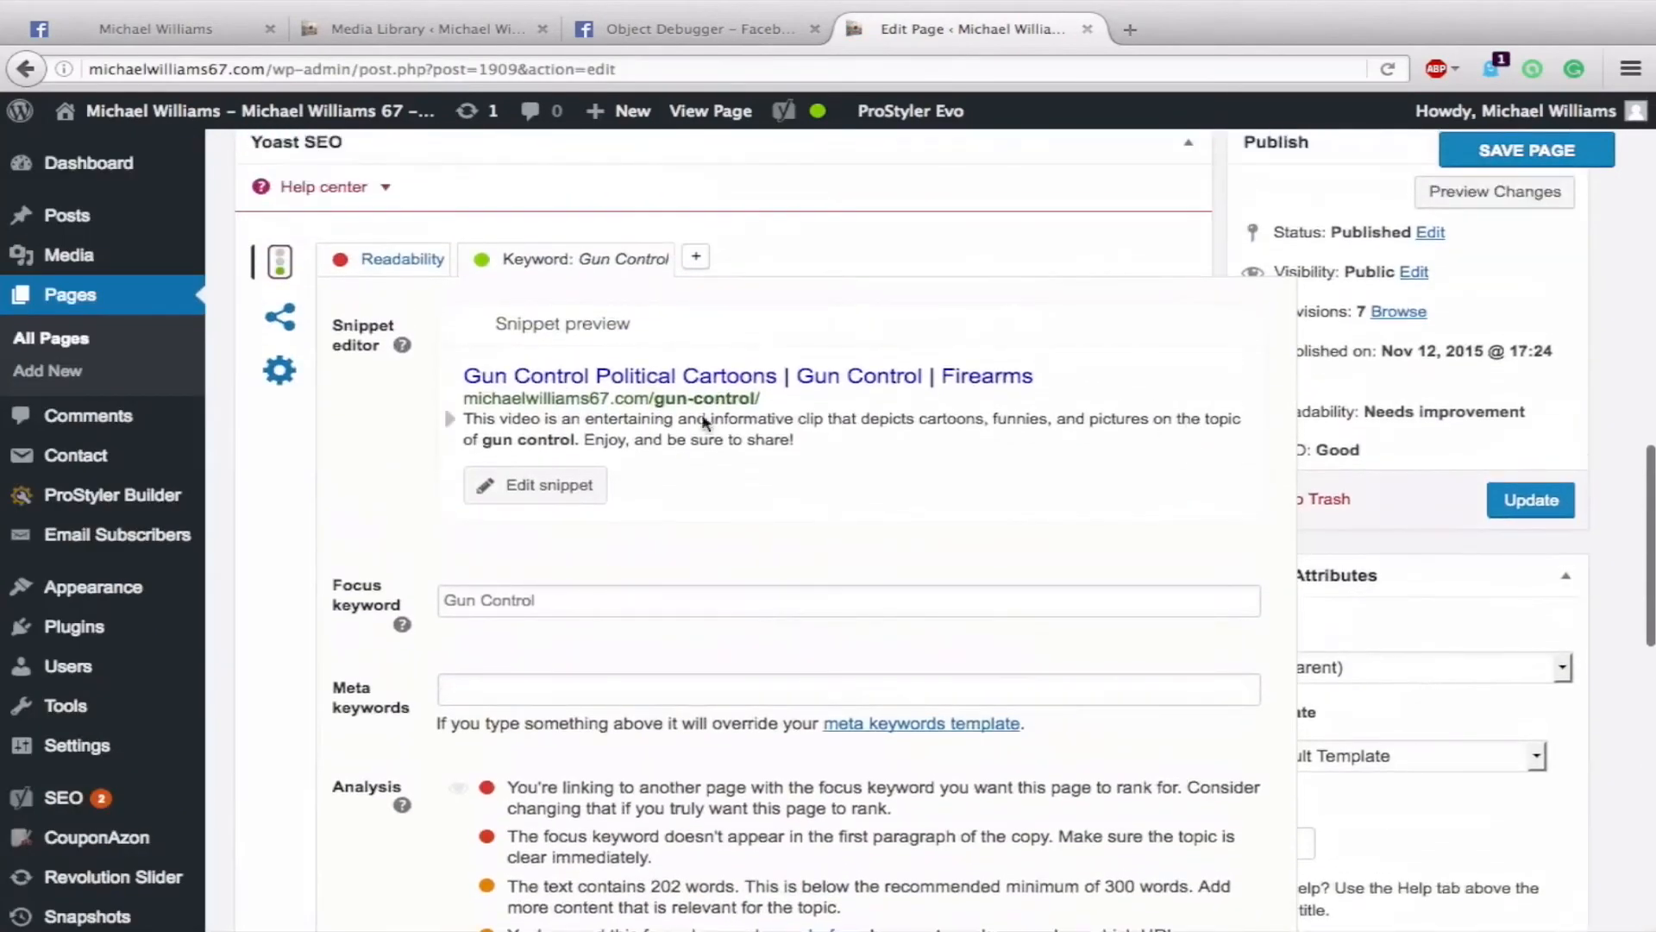
pyautogui.click(278, 314)
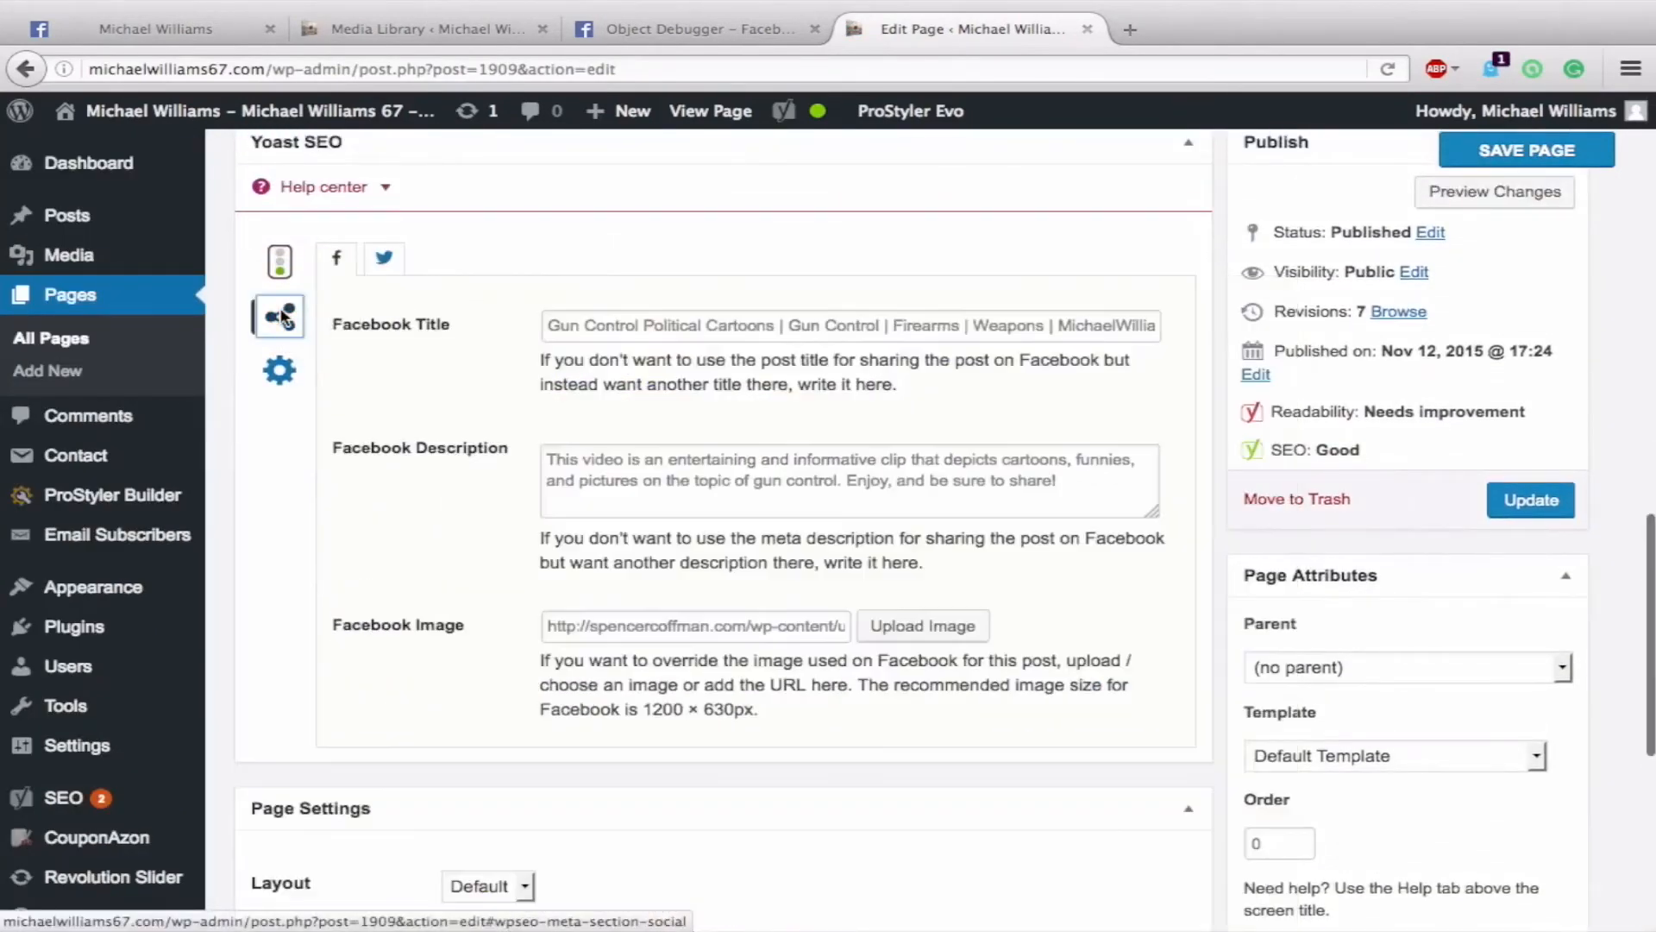
pyautogui.moveTo(634, 638)
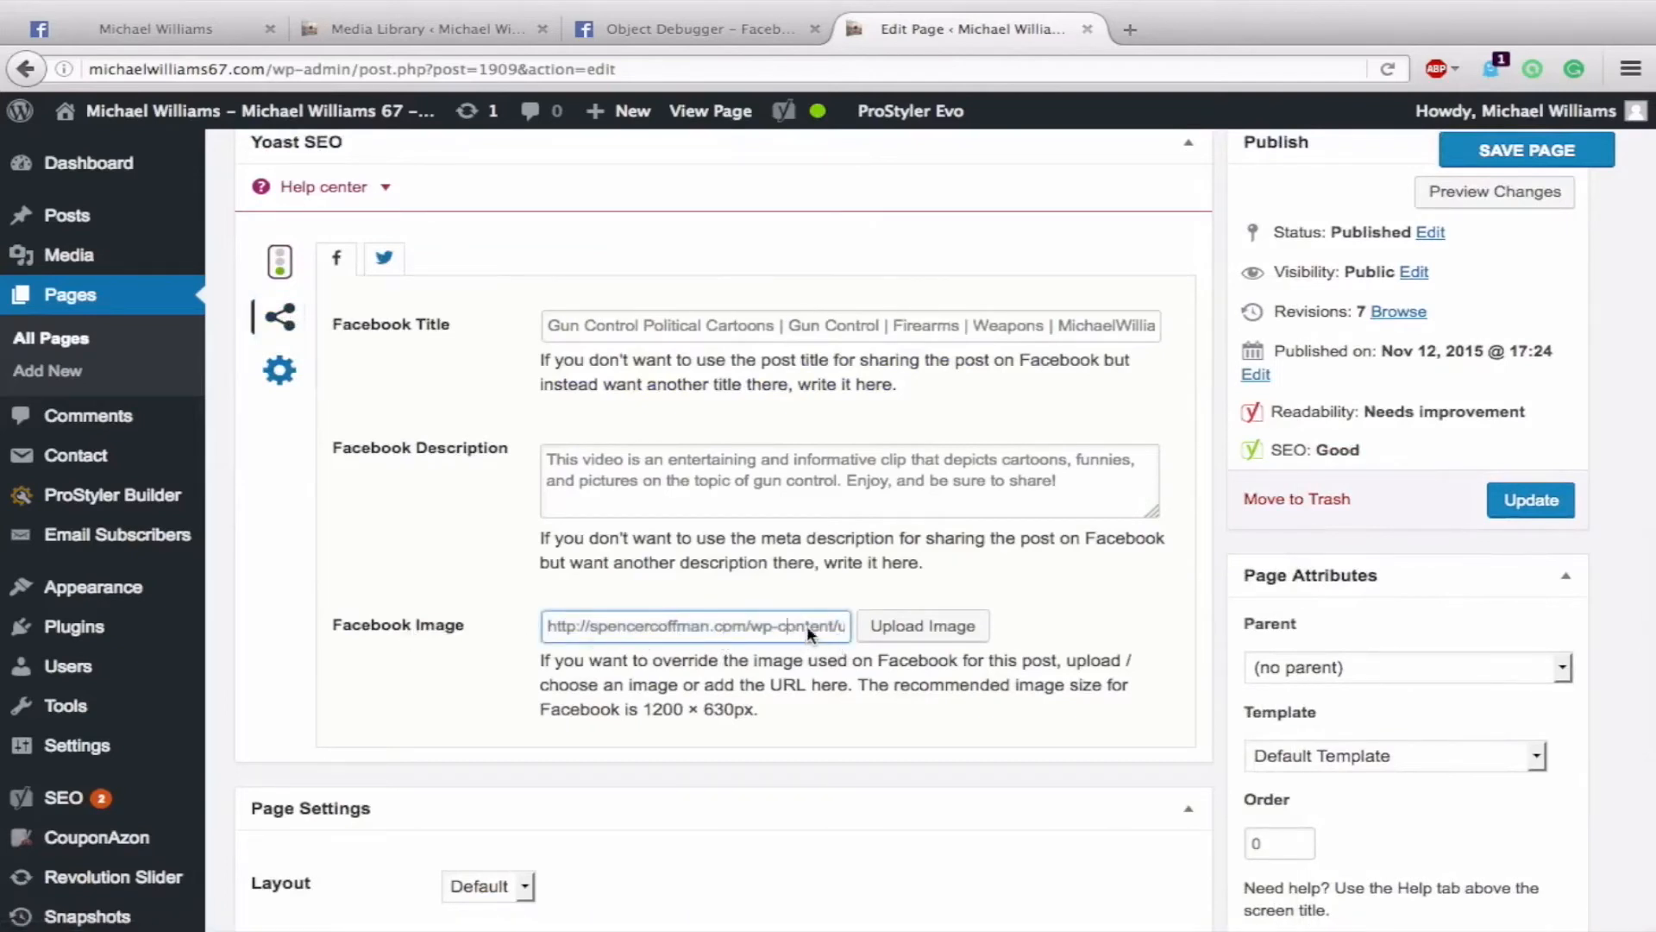
pyautogui.write('Gun-Control-MichaelWilliams671.png')
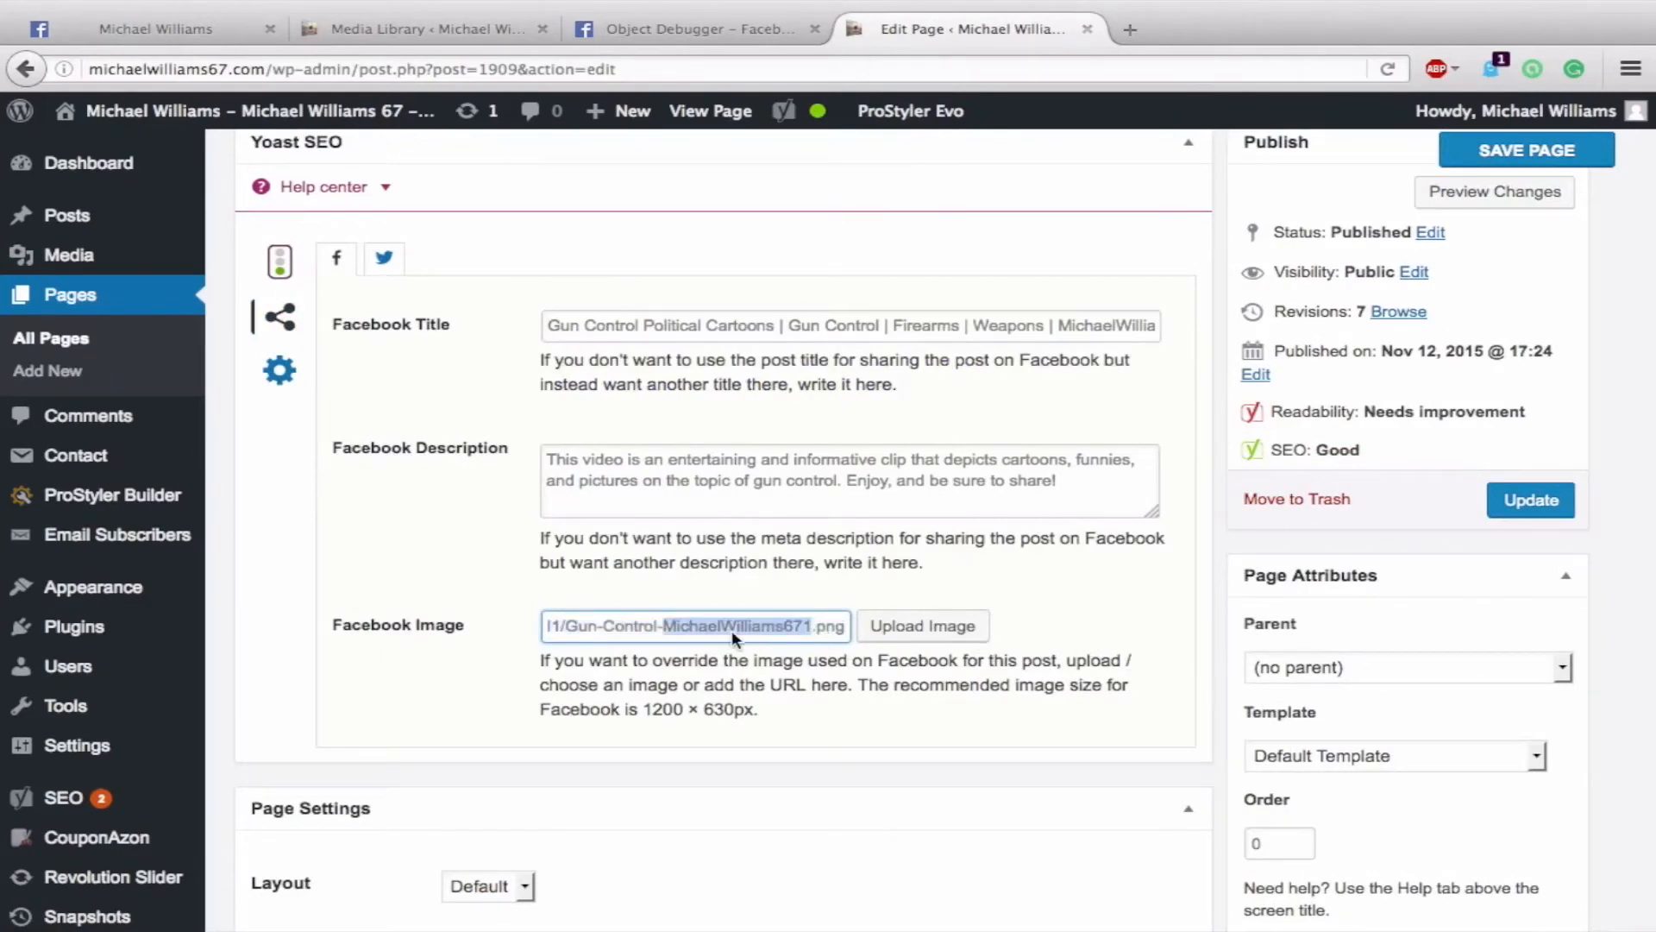
pyautogui.click(383, 258)
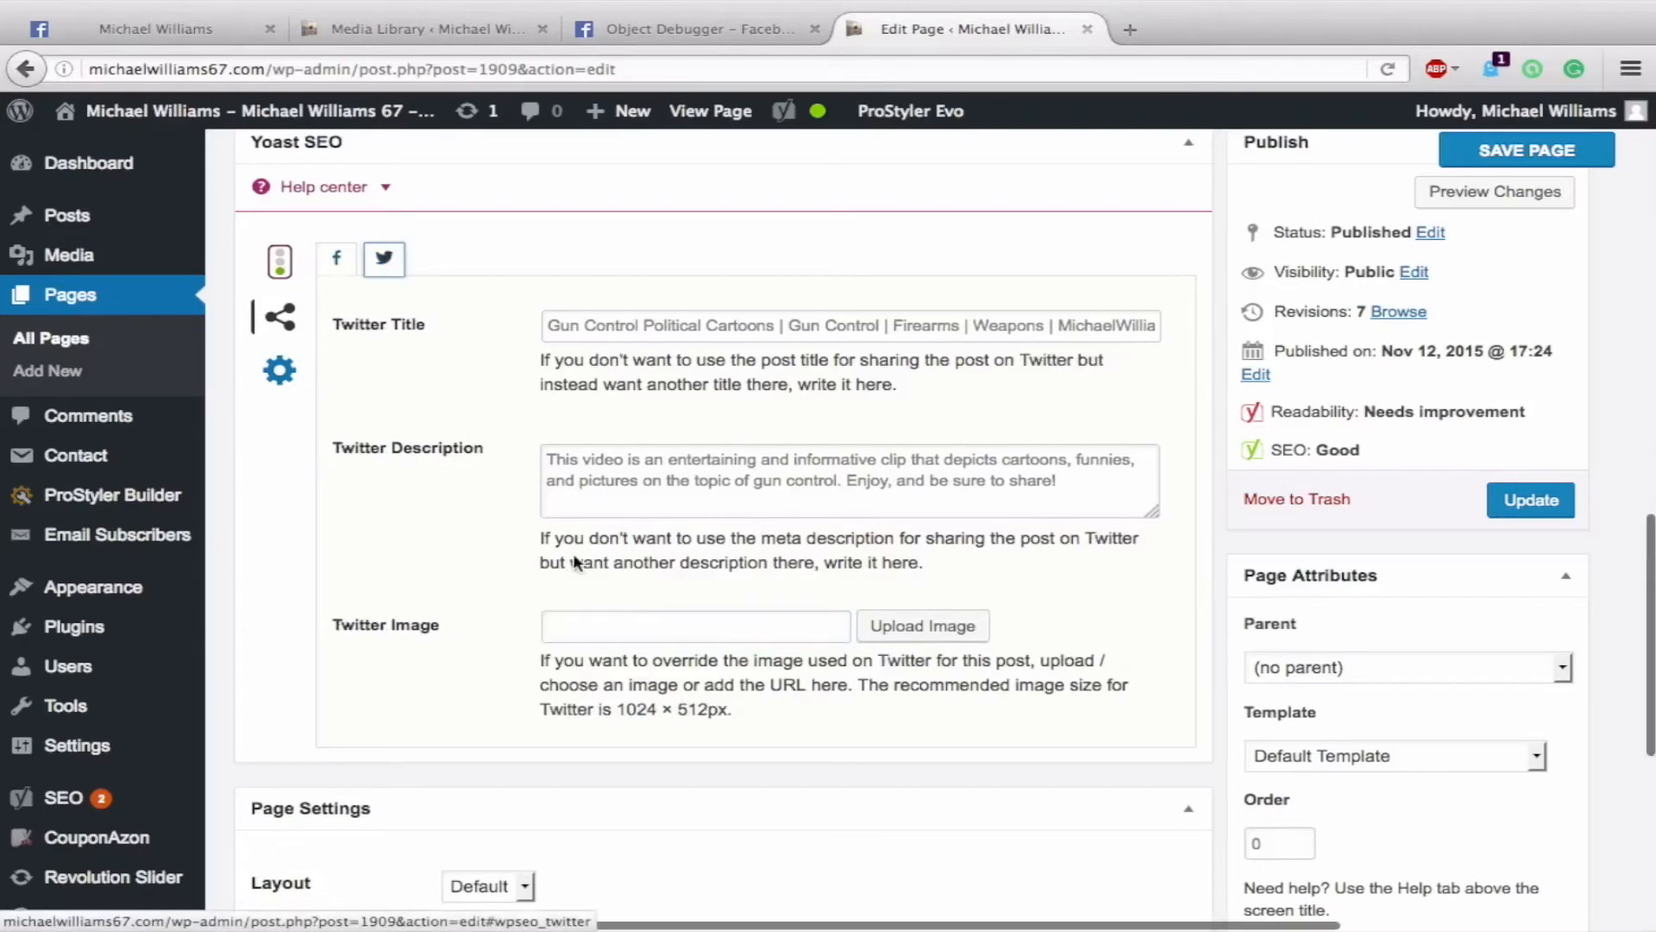
pyautogui.scroll(-3)
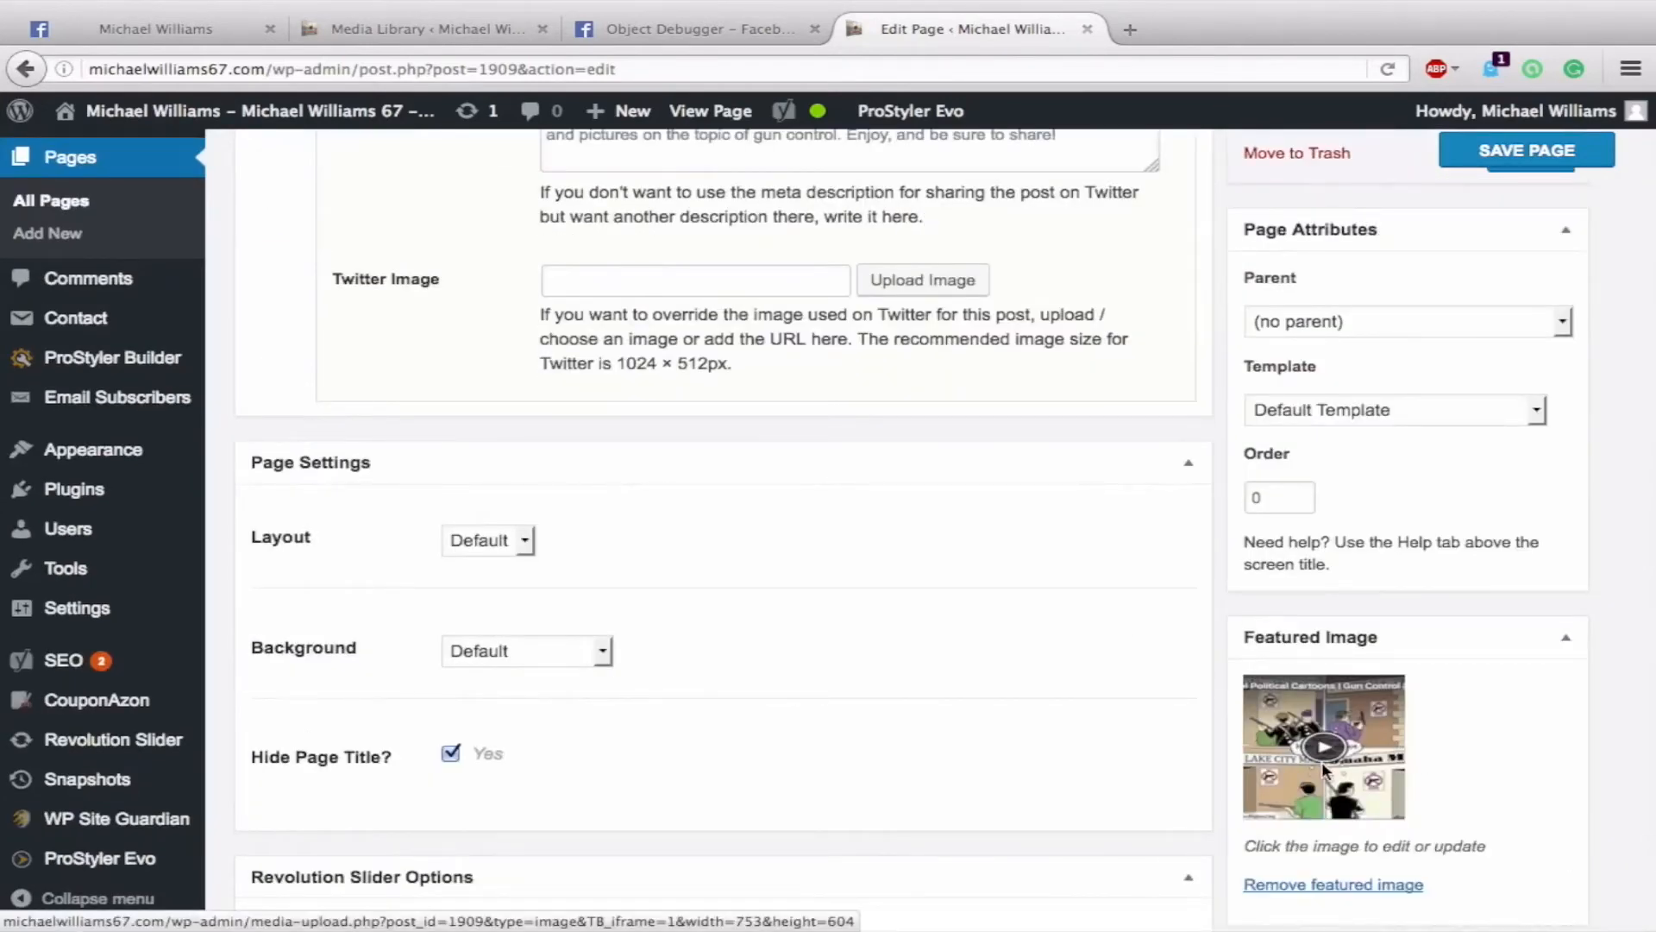
pyautogui.click(1323, 745)
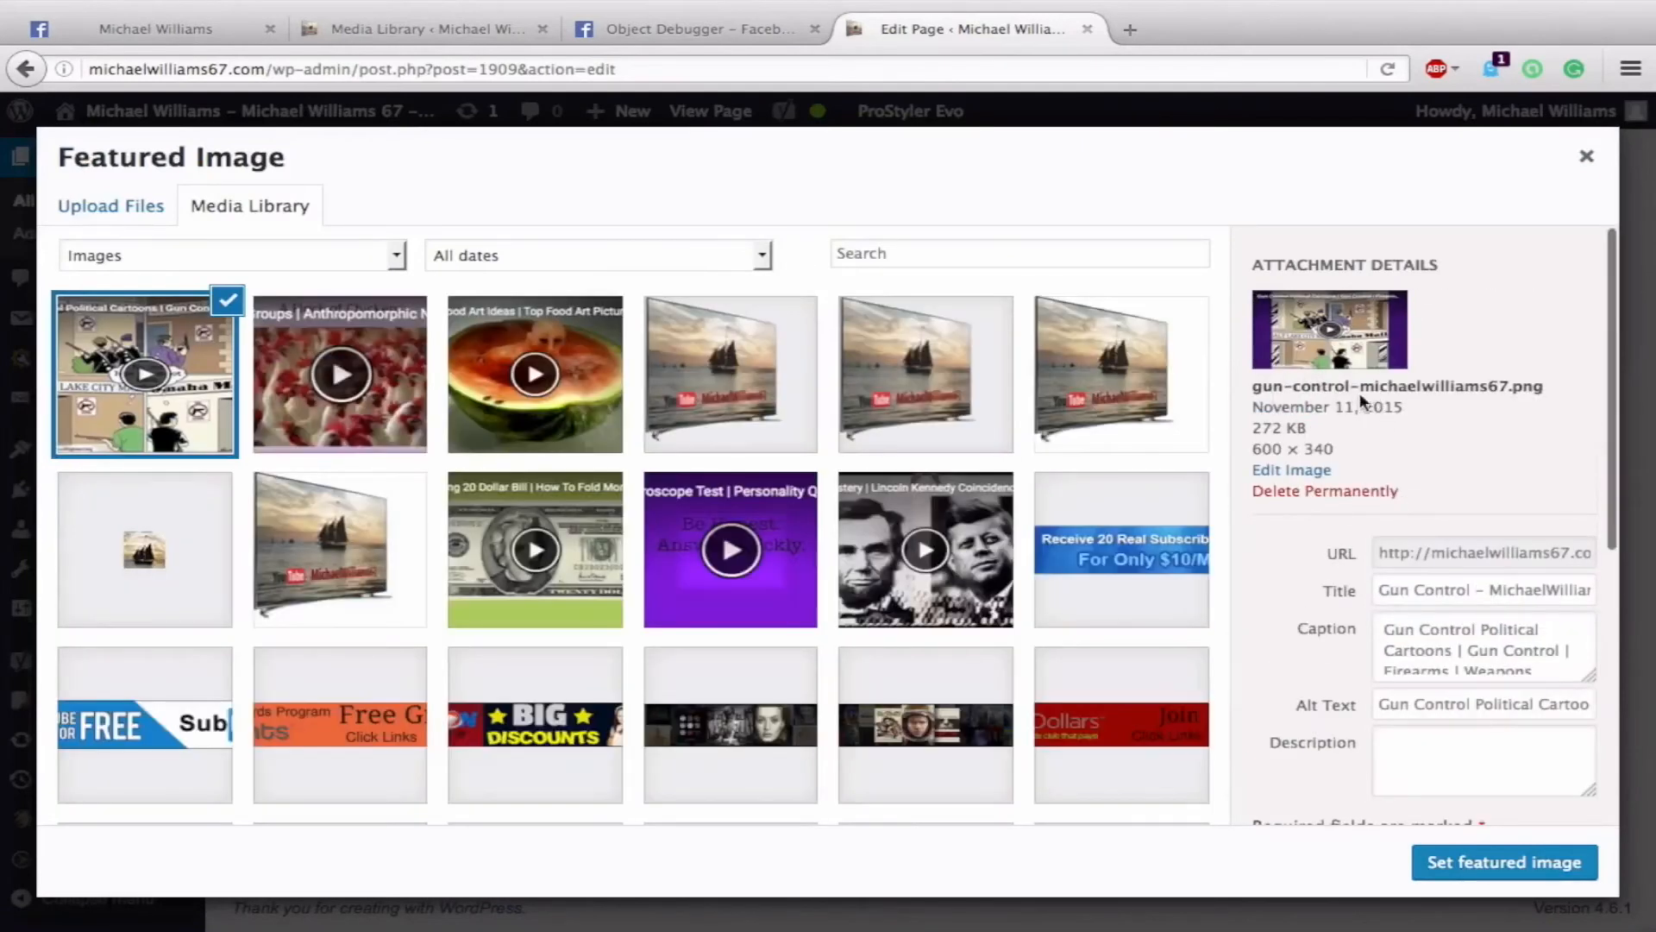
pyautogui.moveTo(1501, 400)
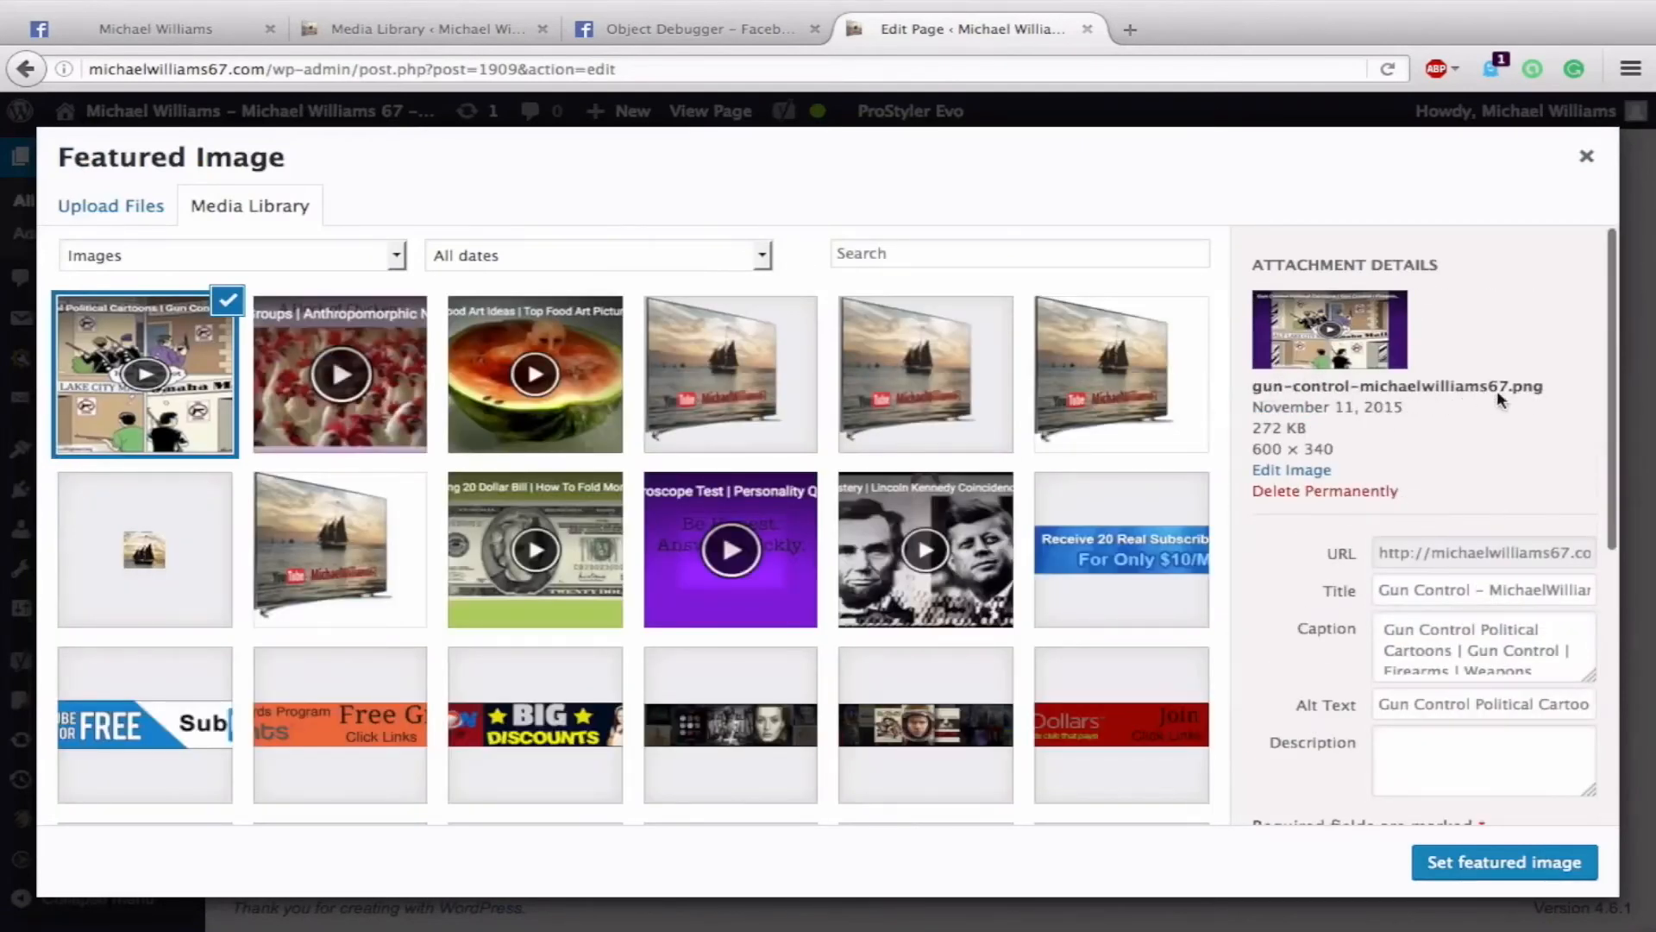
pyautogui.click(1504, 862)
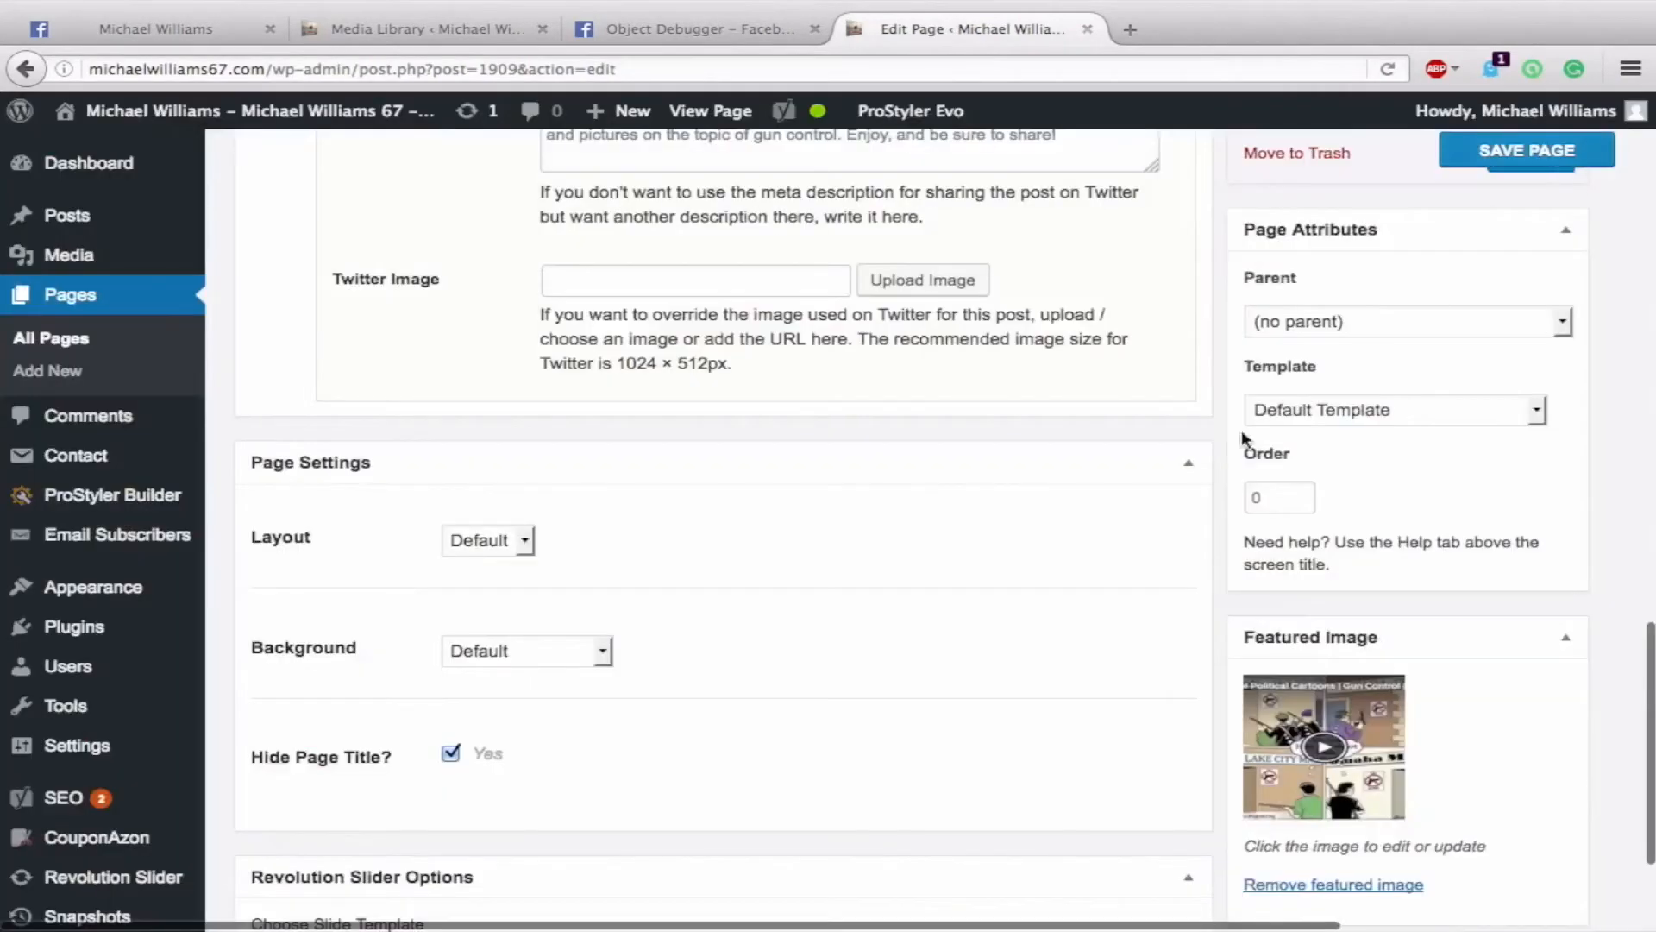
pyautogui.click(1524, 150)
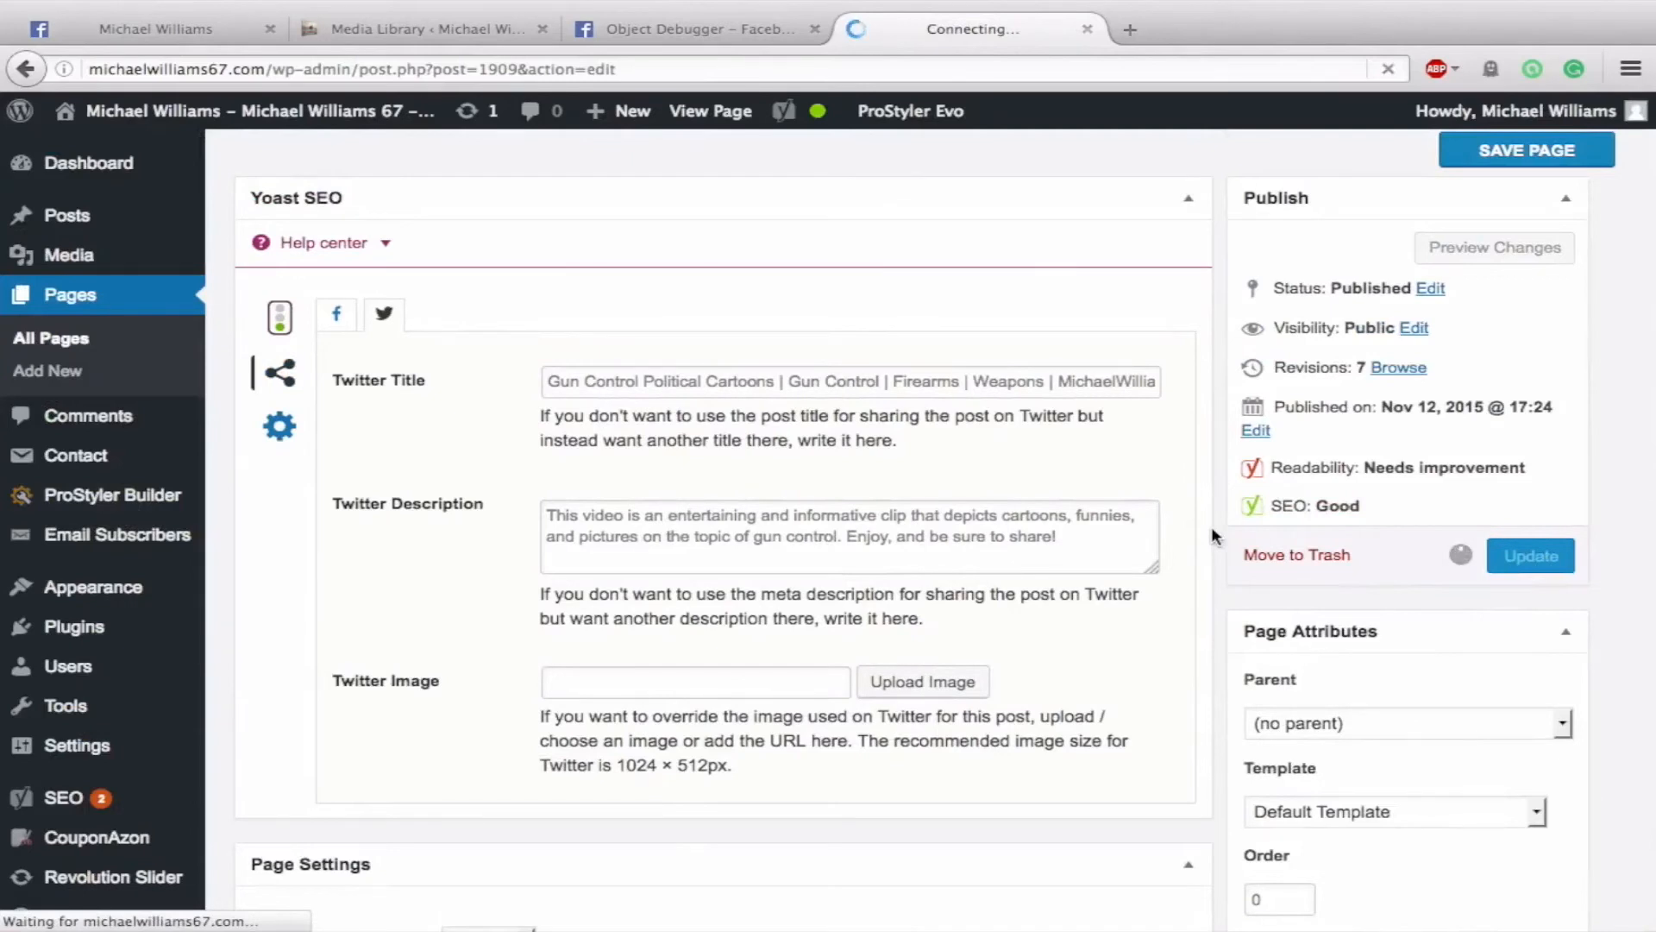
pyautogui.click(1531, 556)
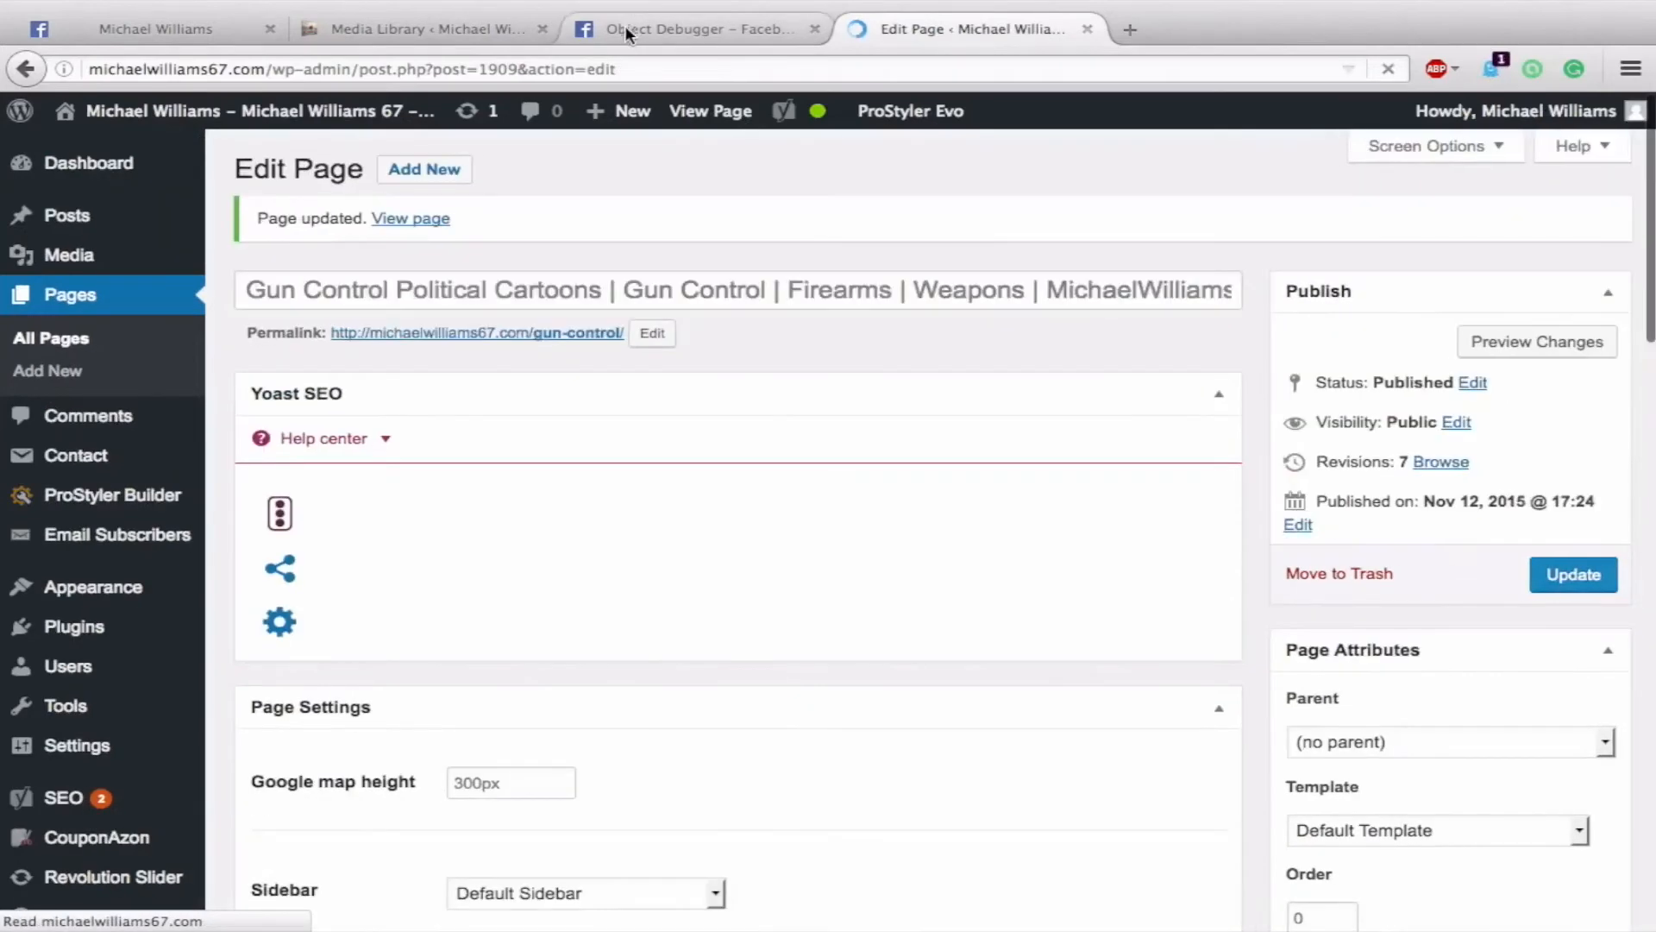
# Step: Re-scrape the gun-control URL and check the gun-control-michaelwilliams67.png og:image and share preview
pyautogui.click(692, 29)
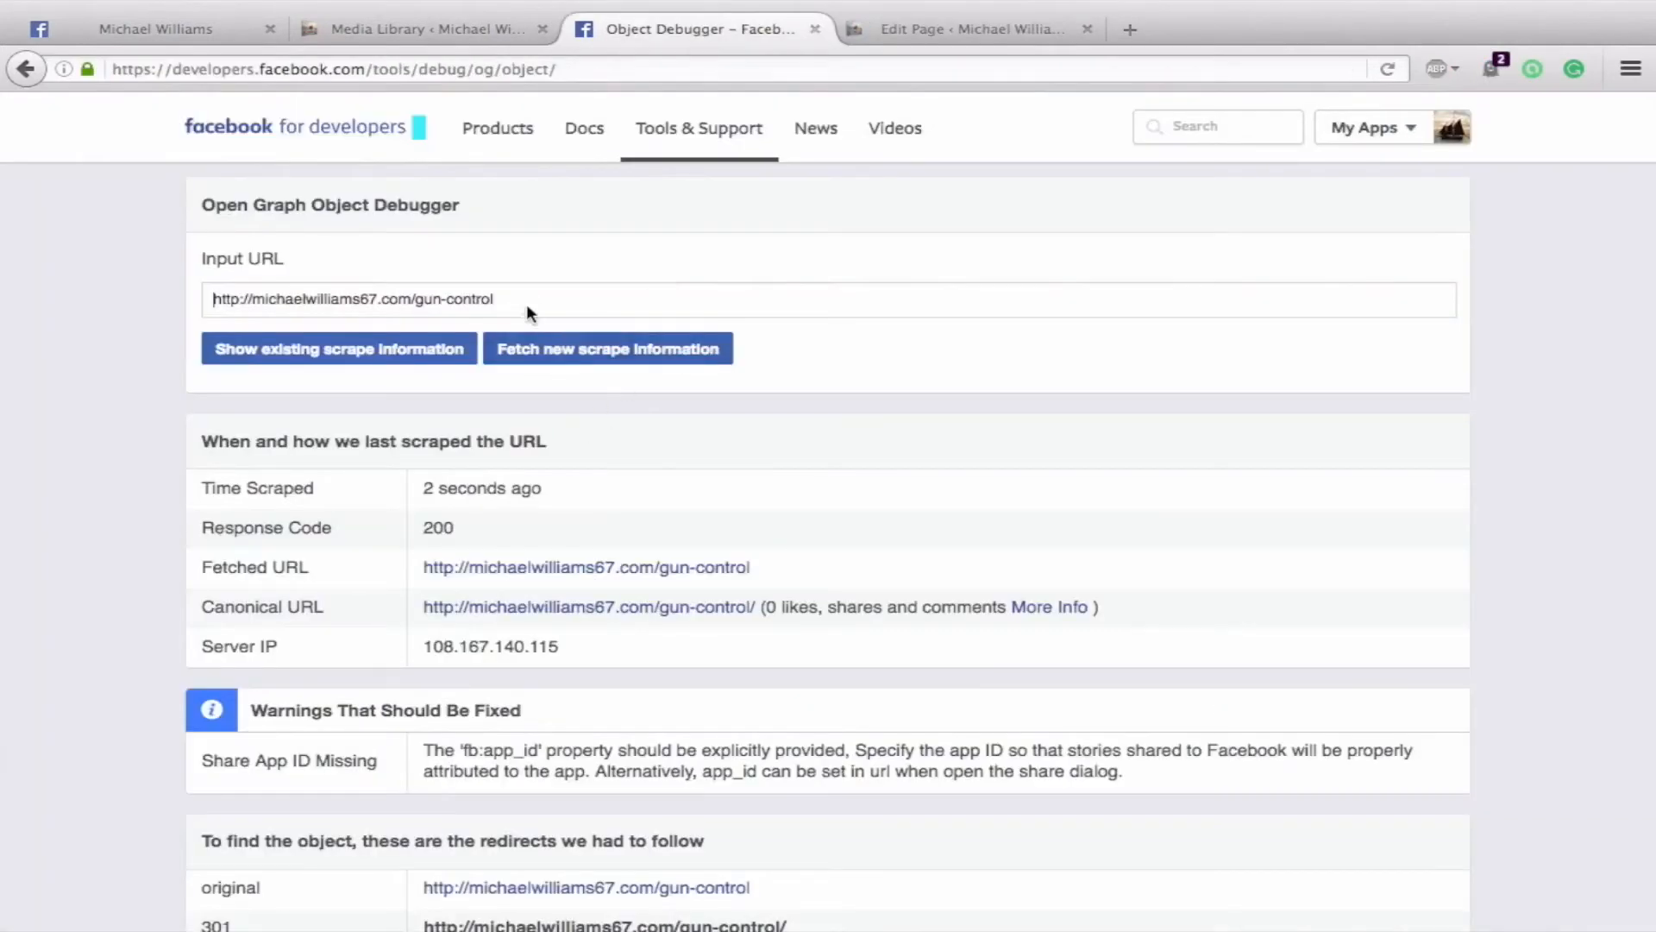
pyautogui.click(608, 348)
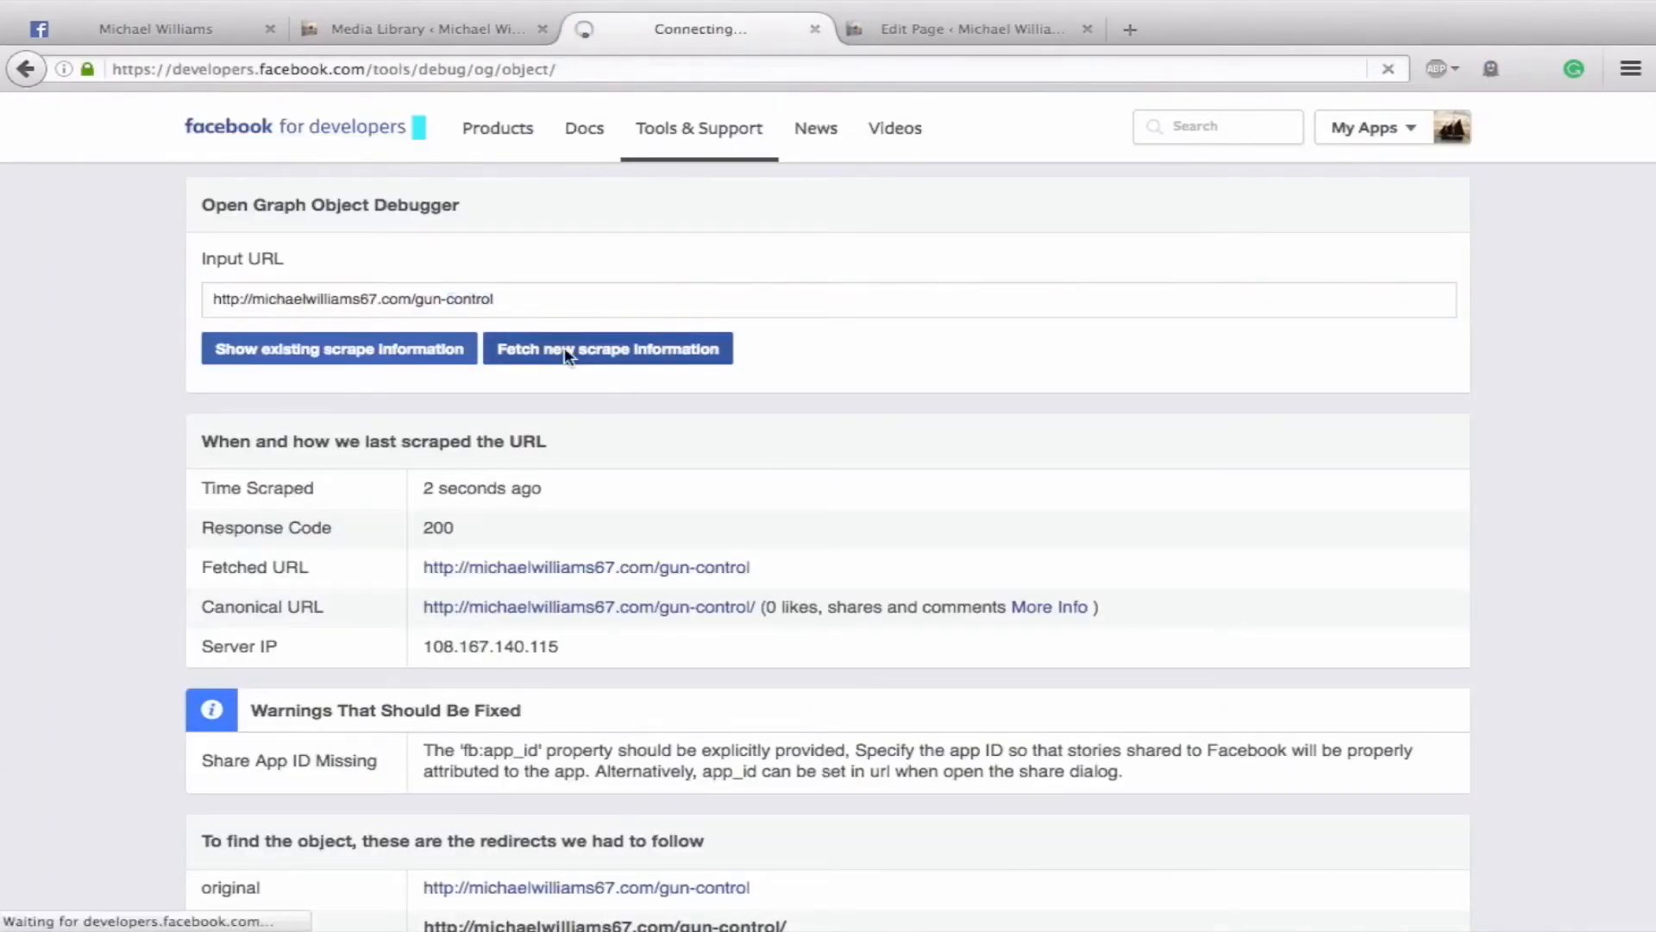
pyautogui.click(607, 348)
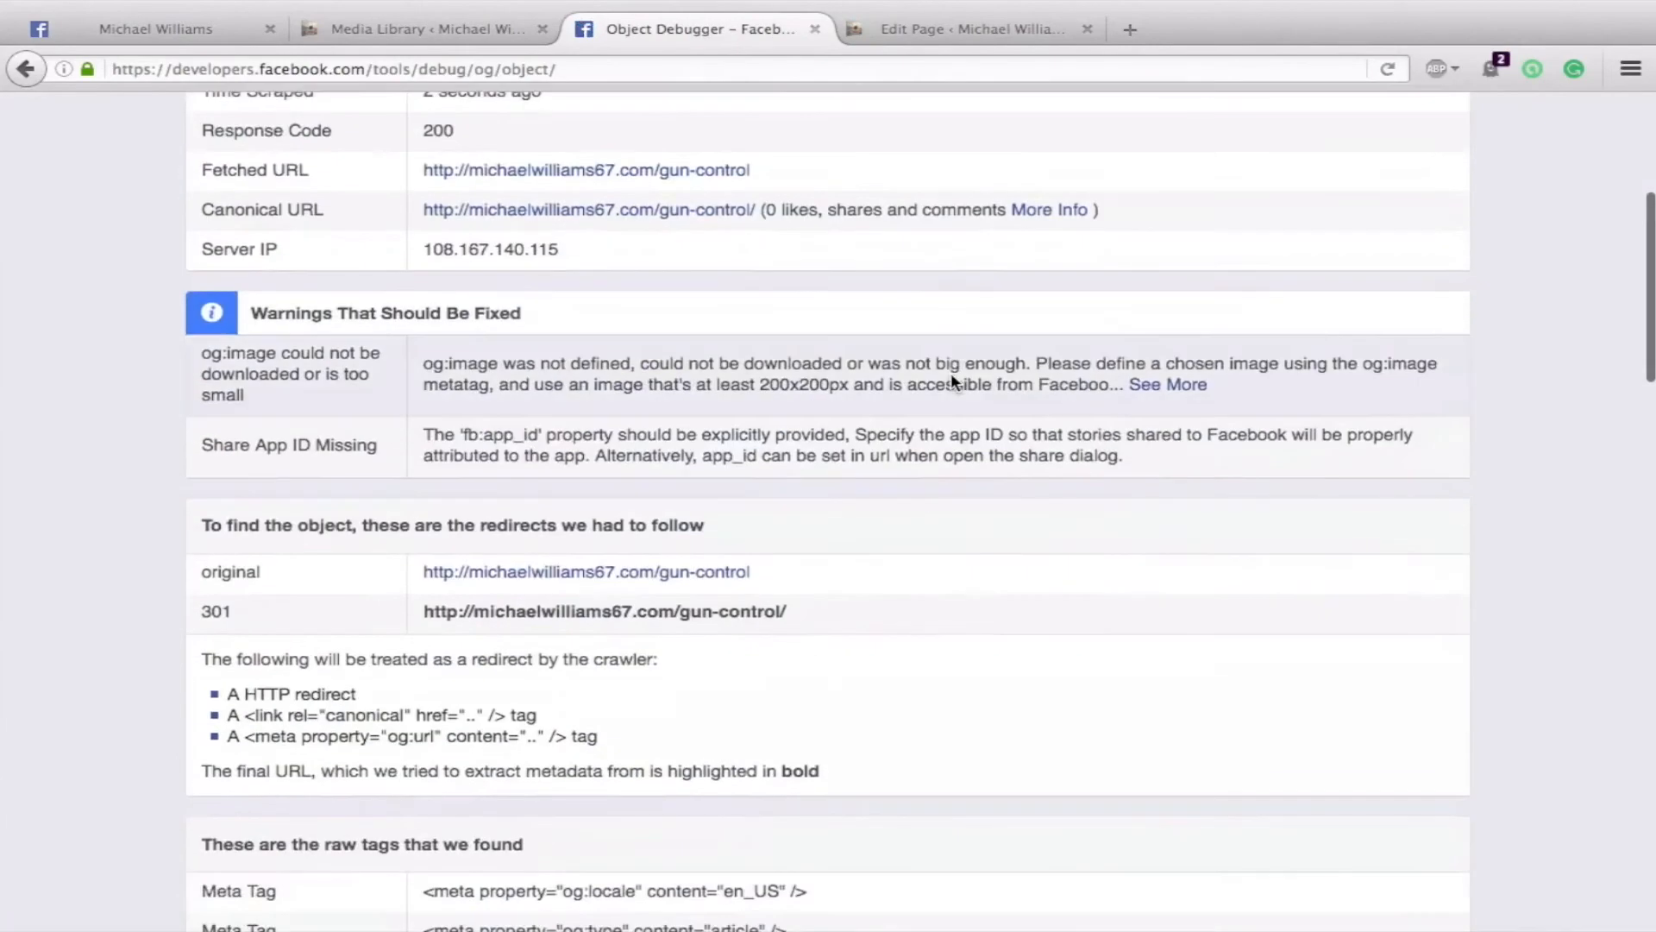
pyautogui.scroll(-3)
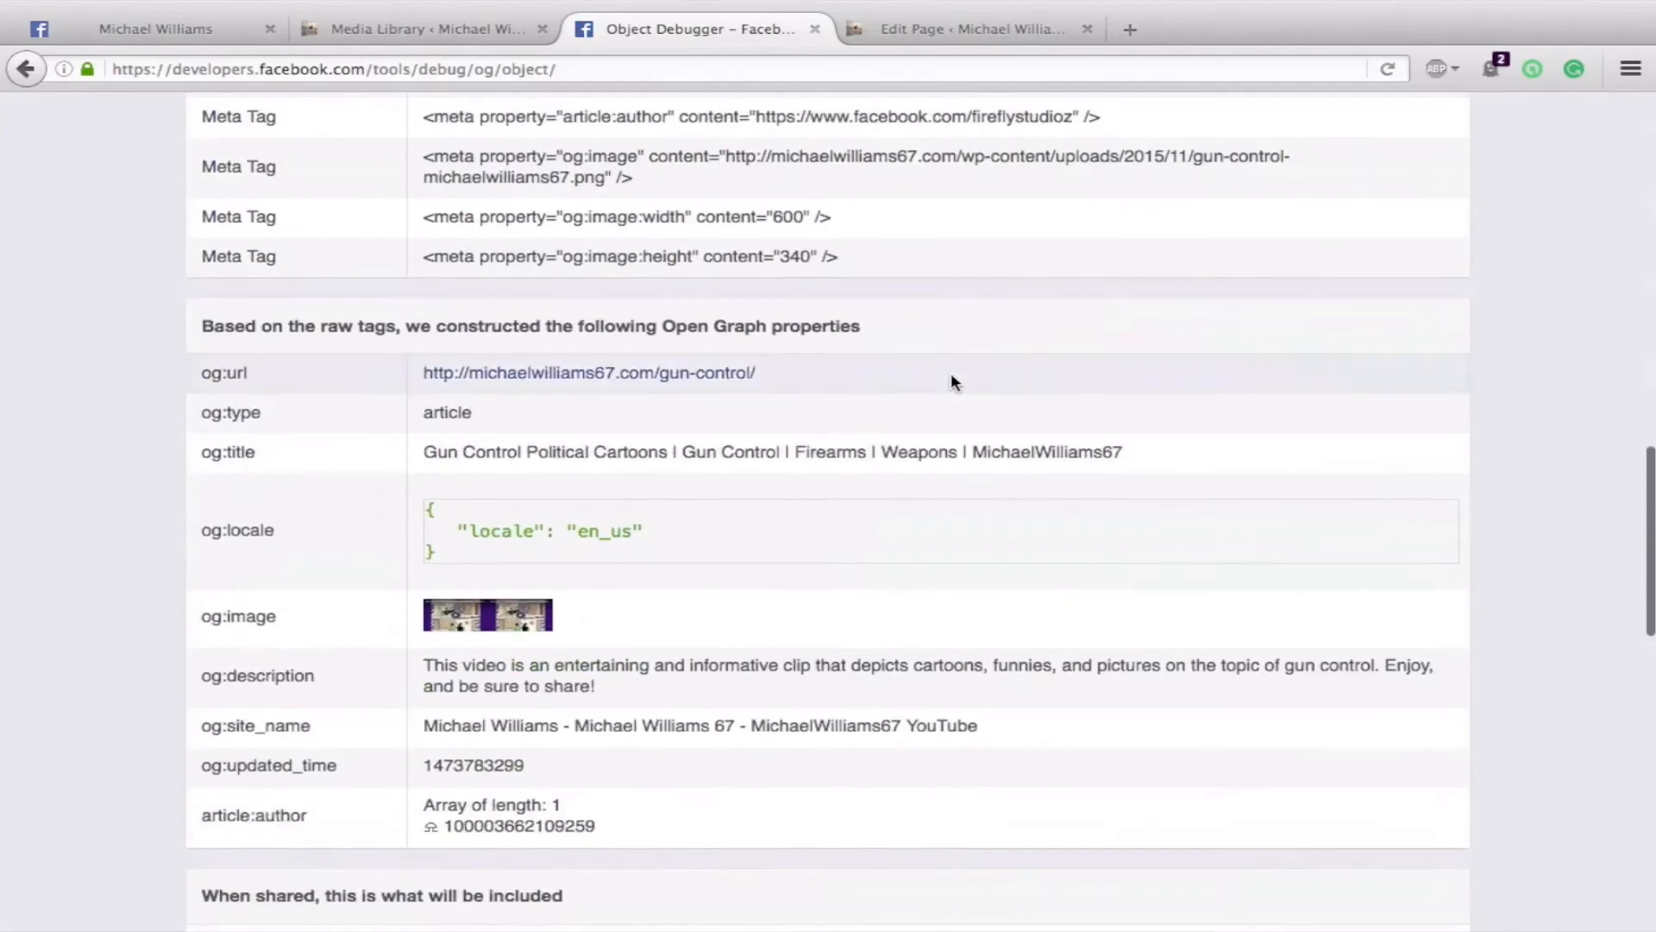
pyautogui.scroll(-3)
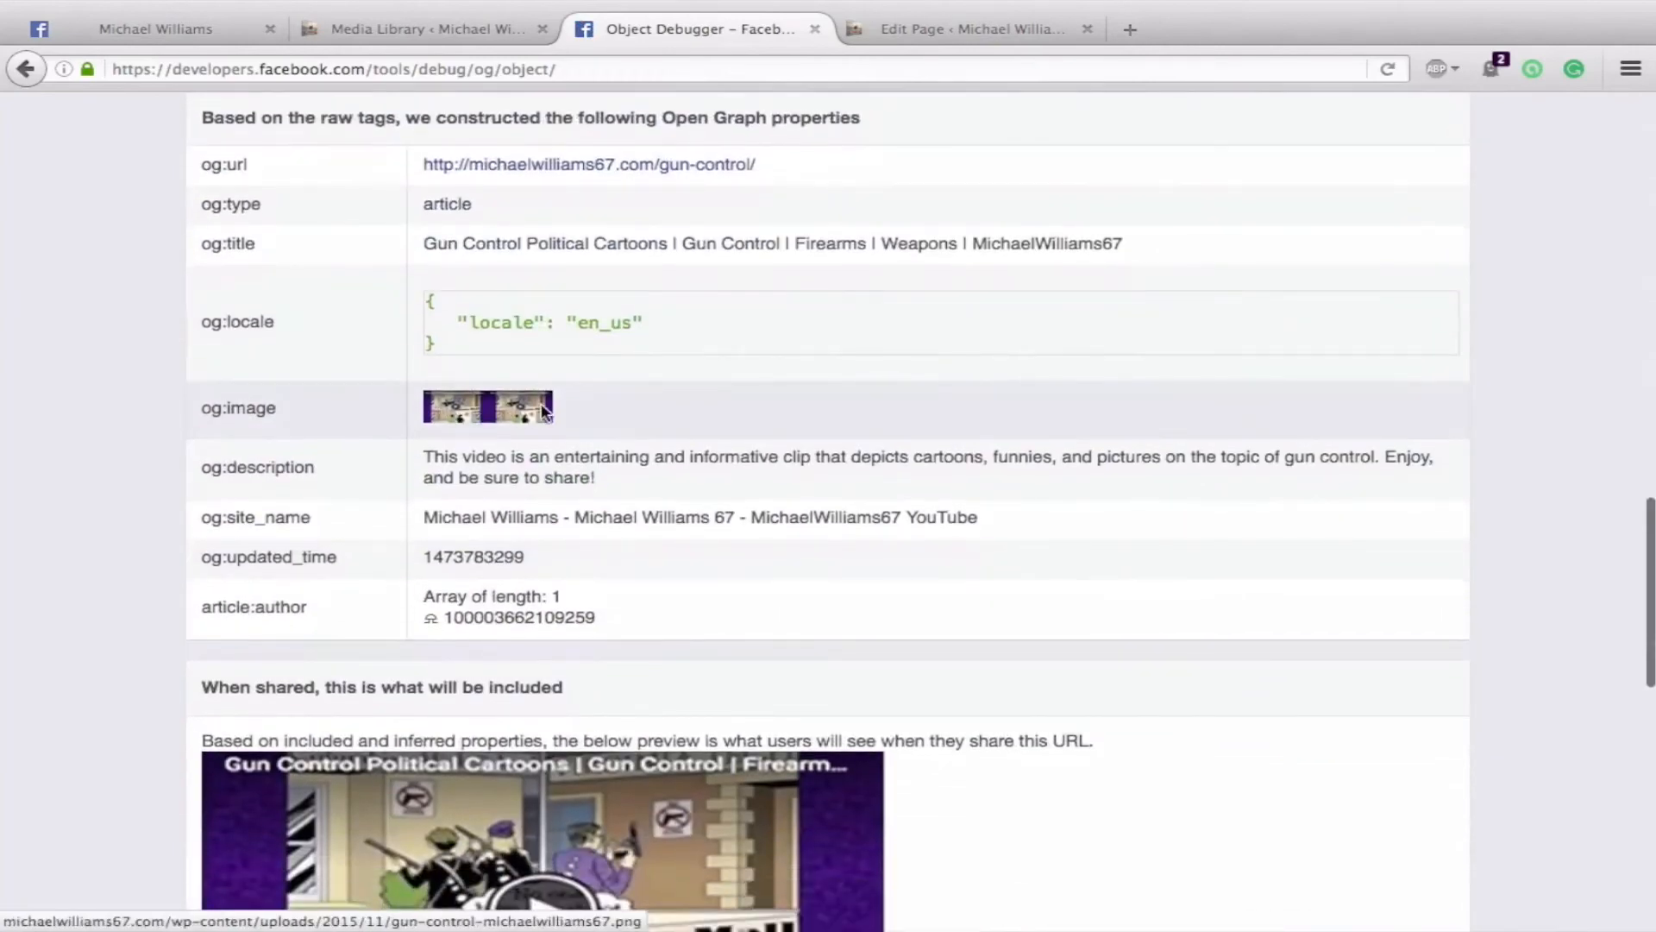
pyautogui.scroll(-3)
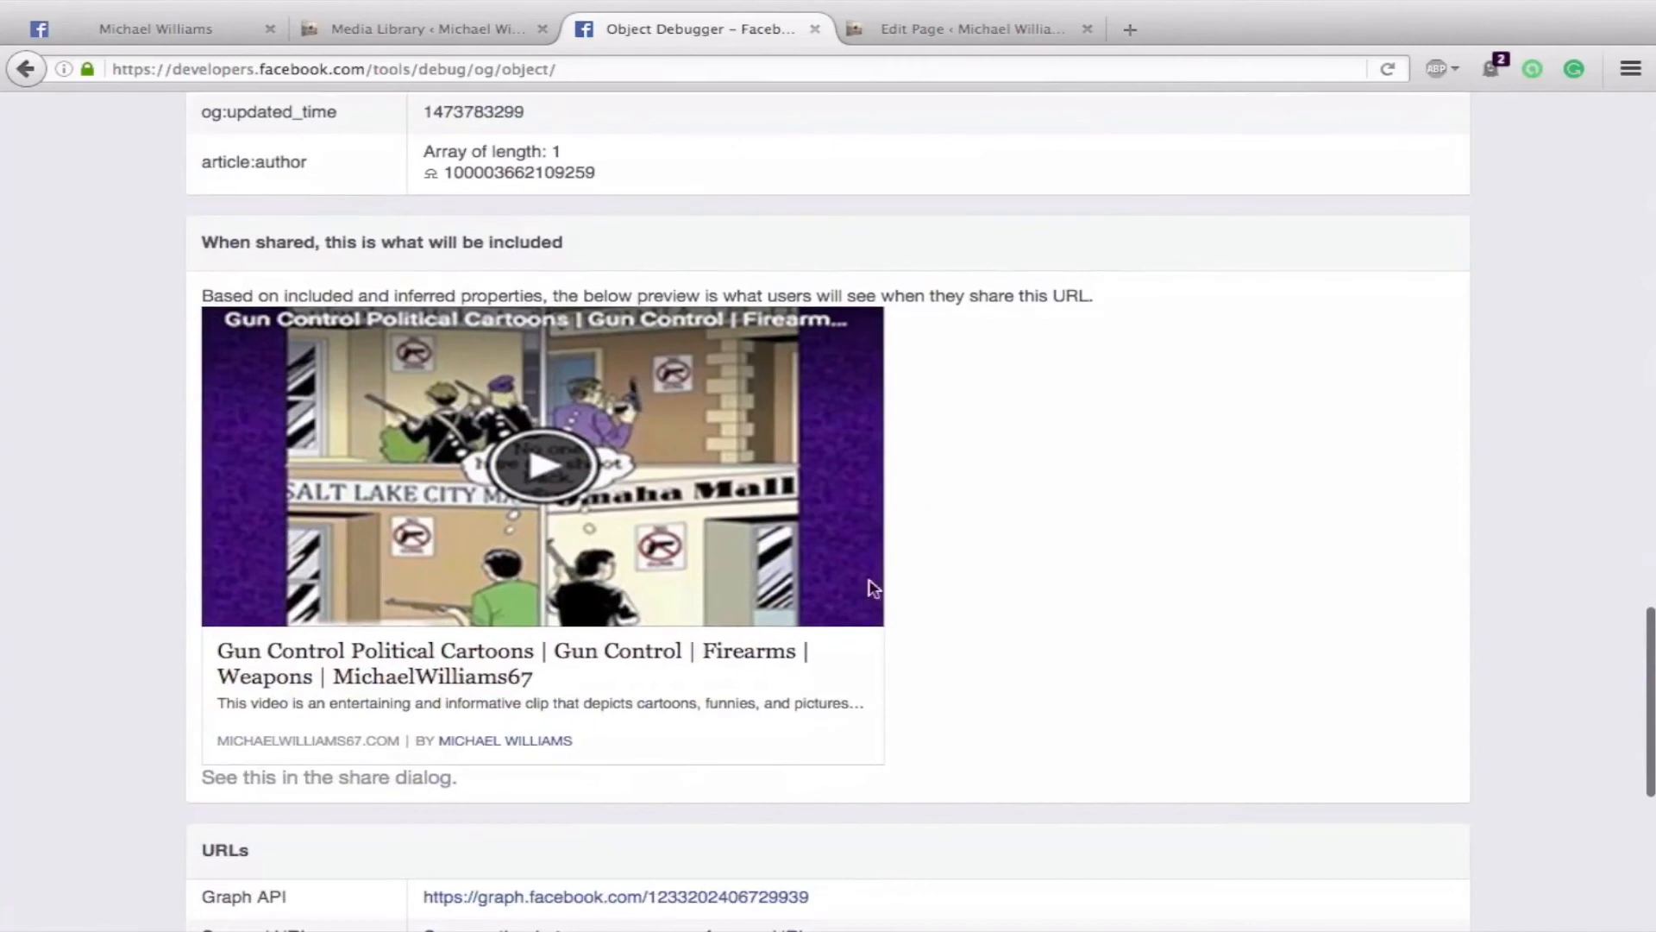
pyautogui.scroll(-3)
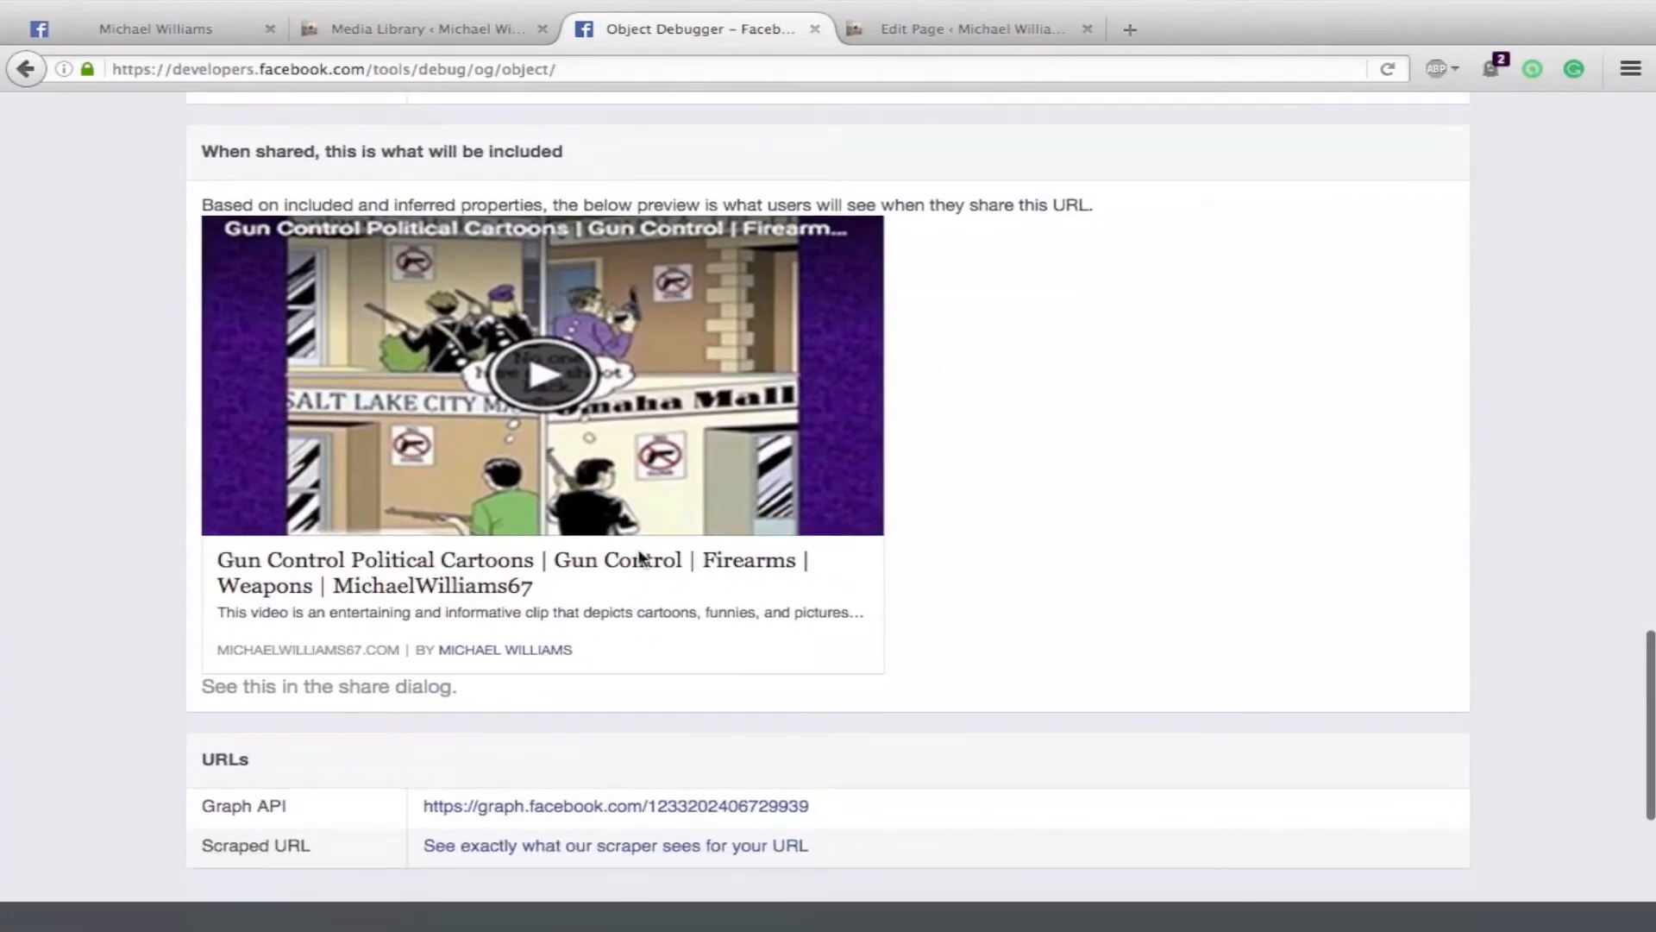
pyautogui.moveTo(750, 644)
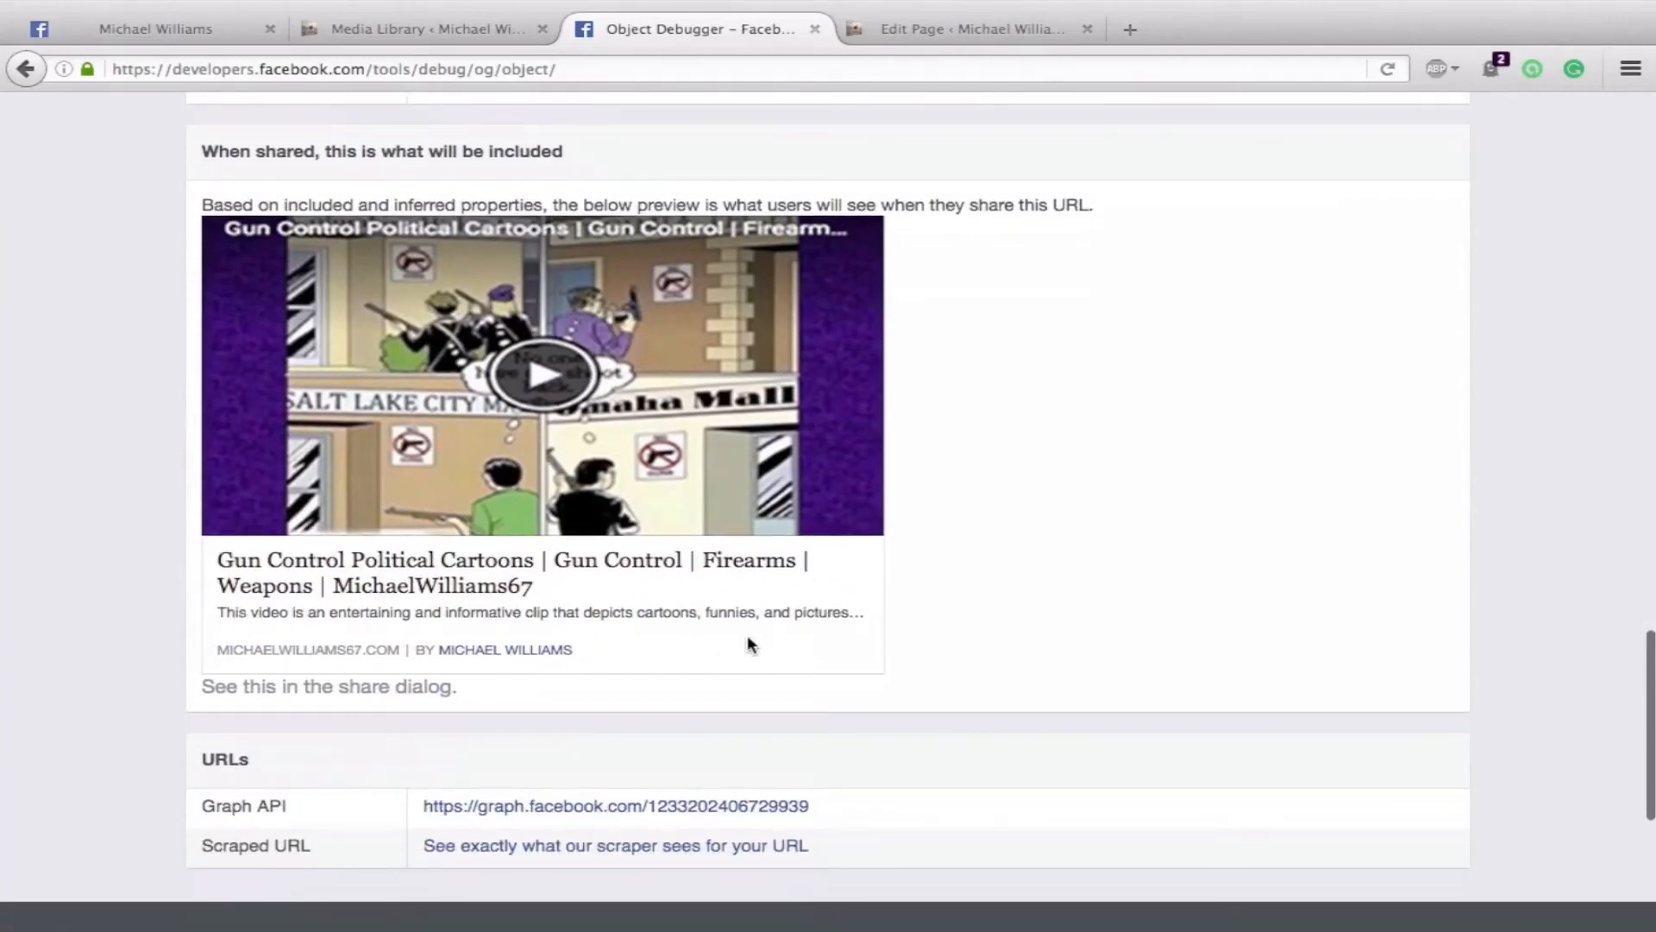
pyautogui.moveTo(1077, 627)
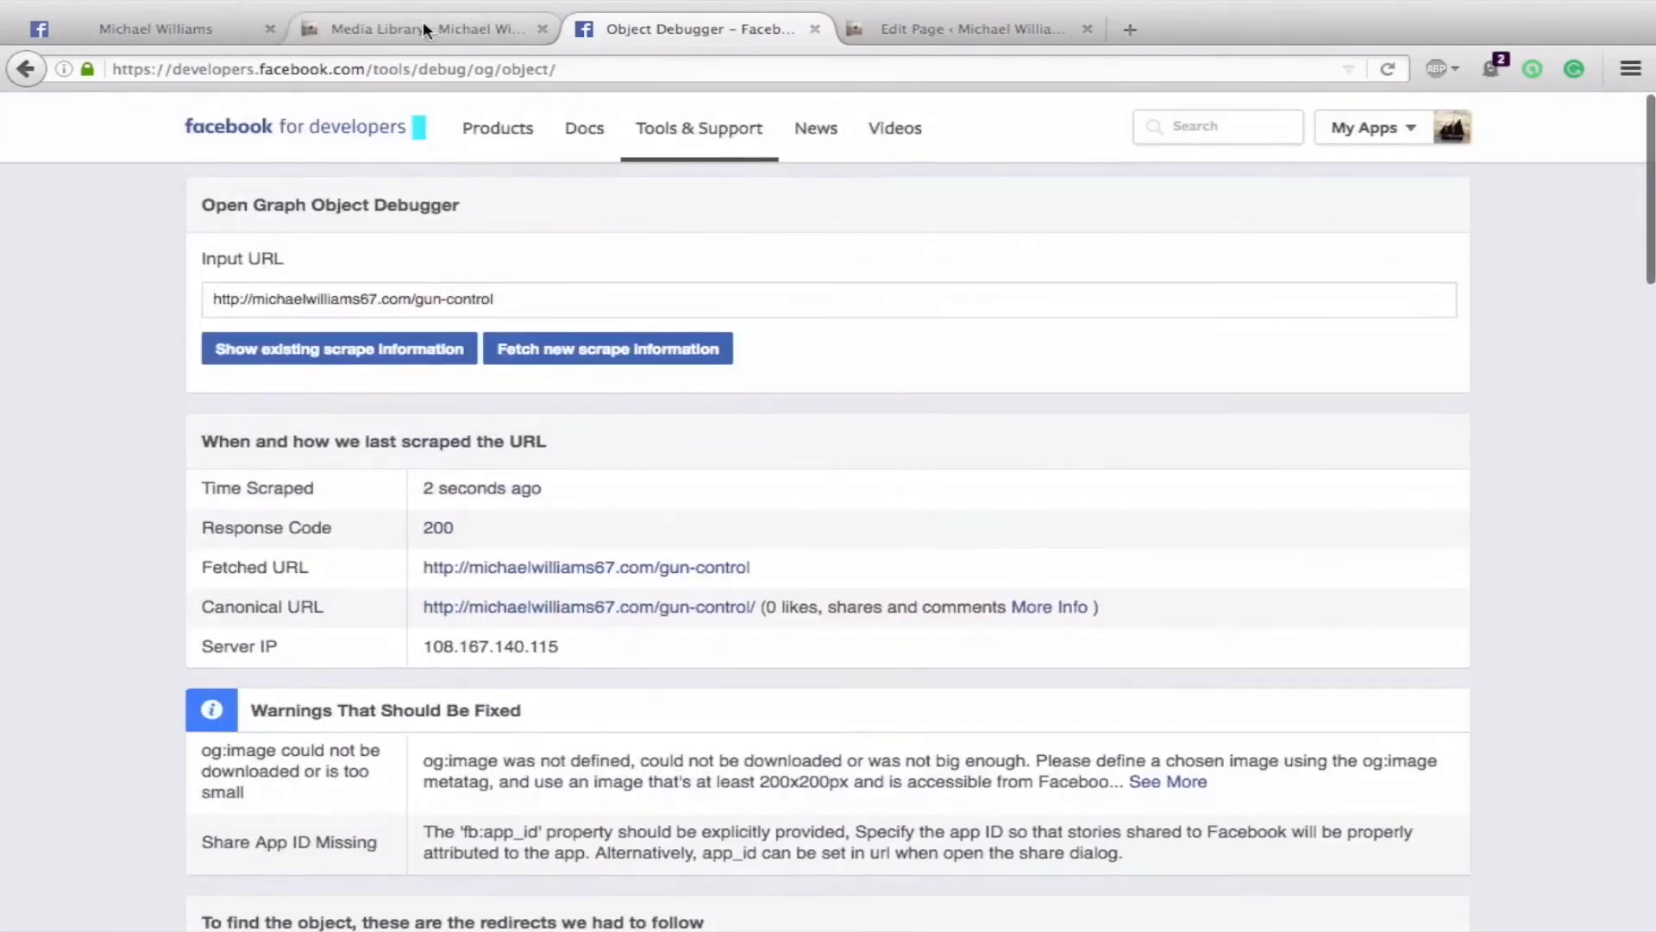
# Step: Return to the Media Library tab listing the site's 65 items
pyautogui.click(422, 29)
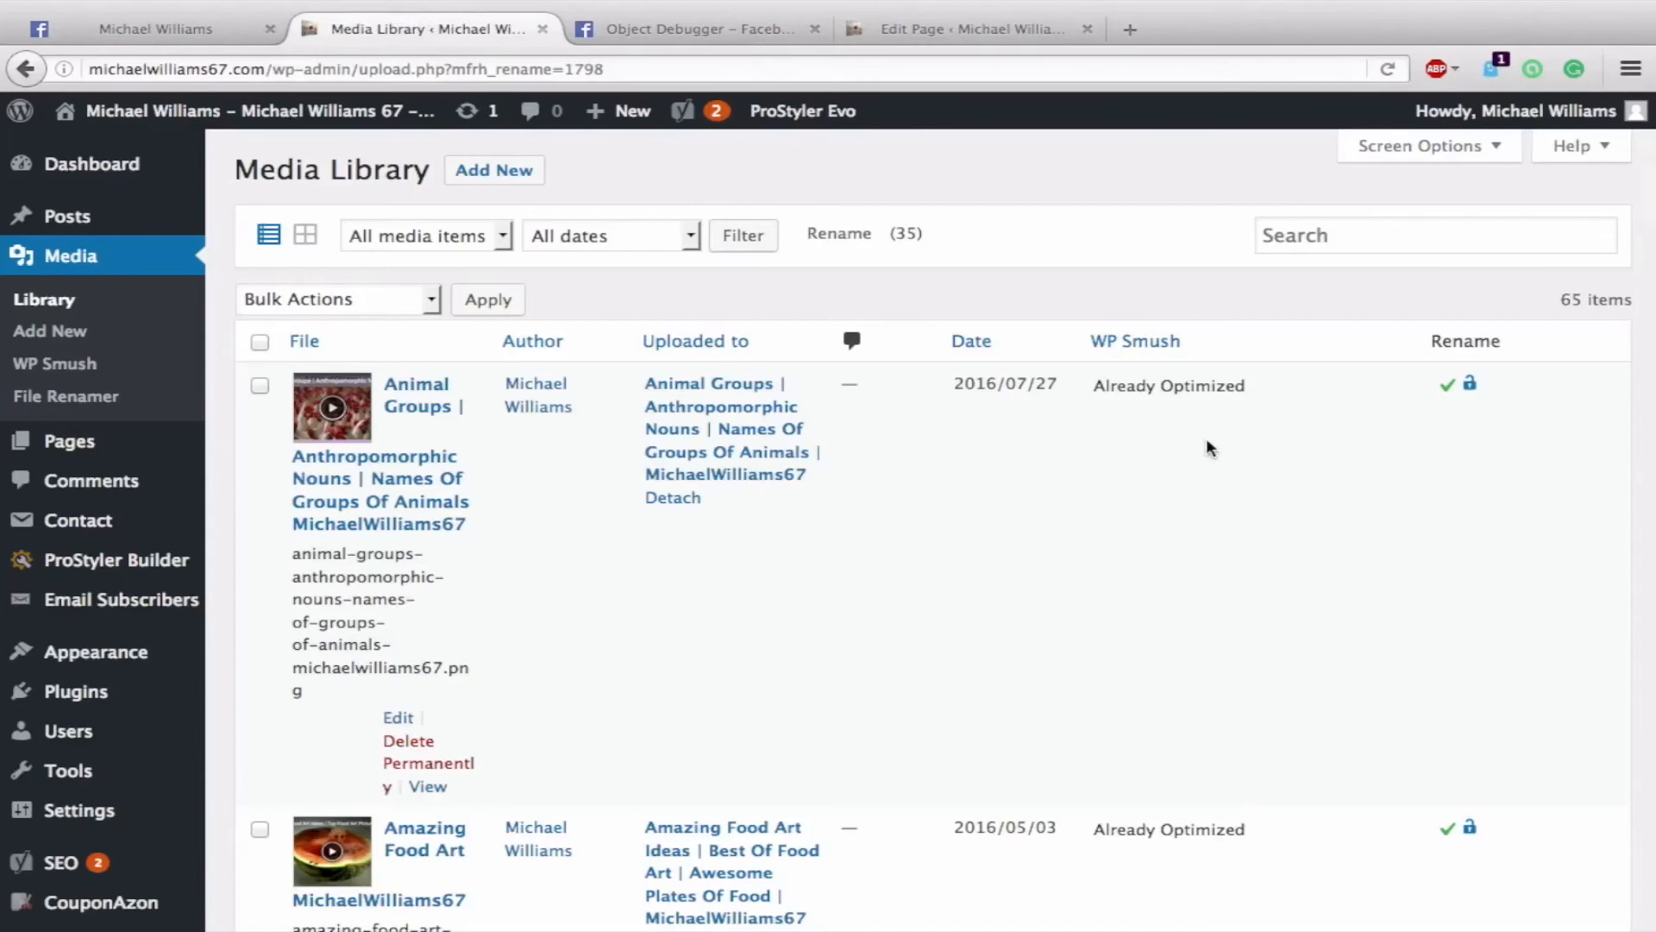
pyautogui.moveTo(1034, 301)
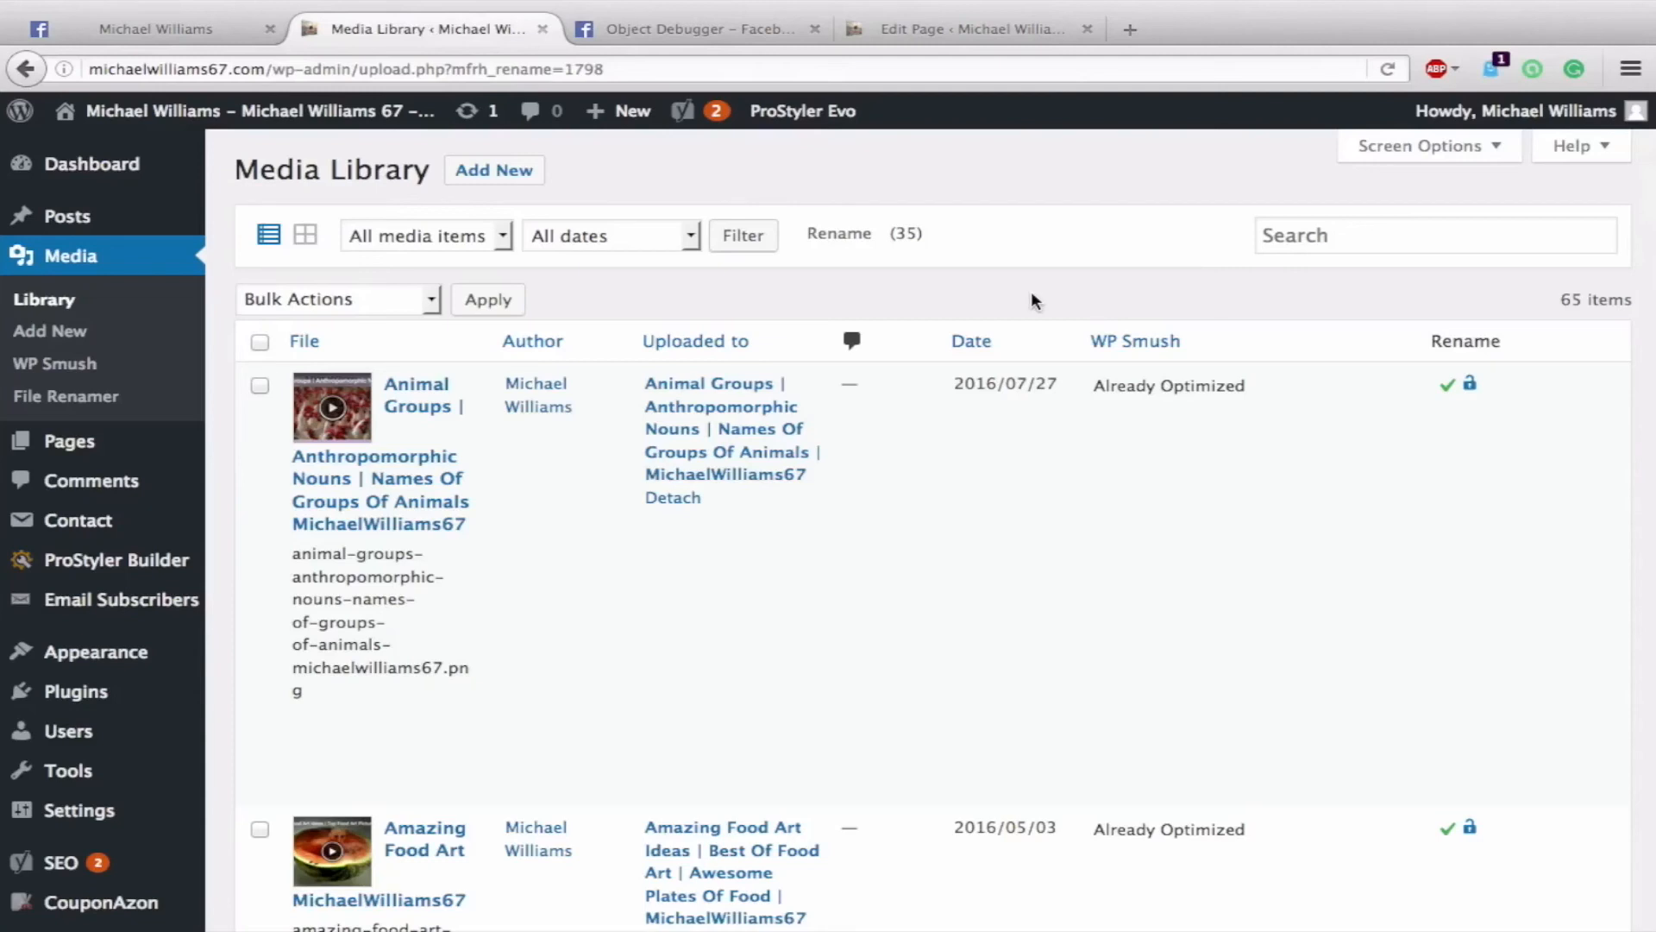
pyautogui.moveTo(438, 127)
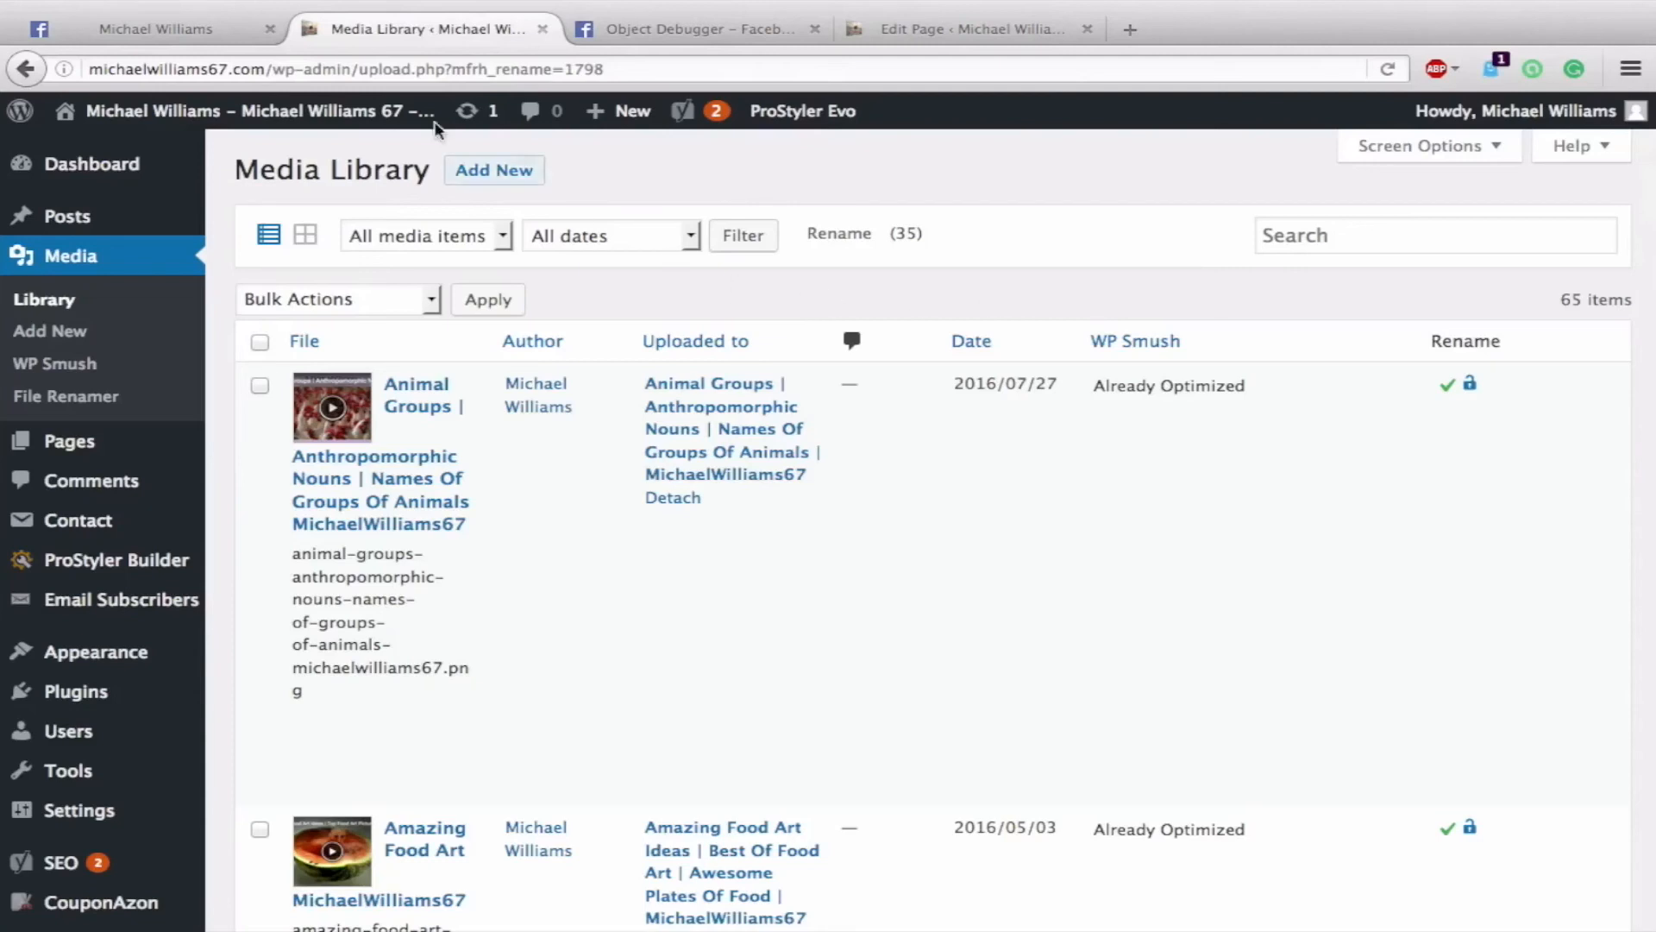
pyautogui.click(156, 29)
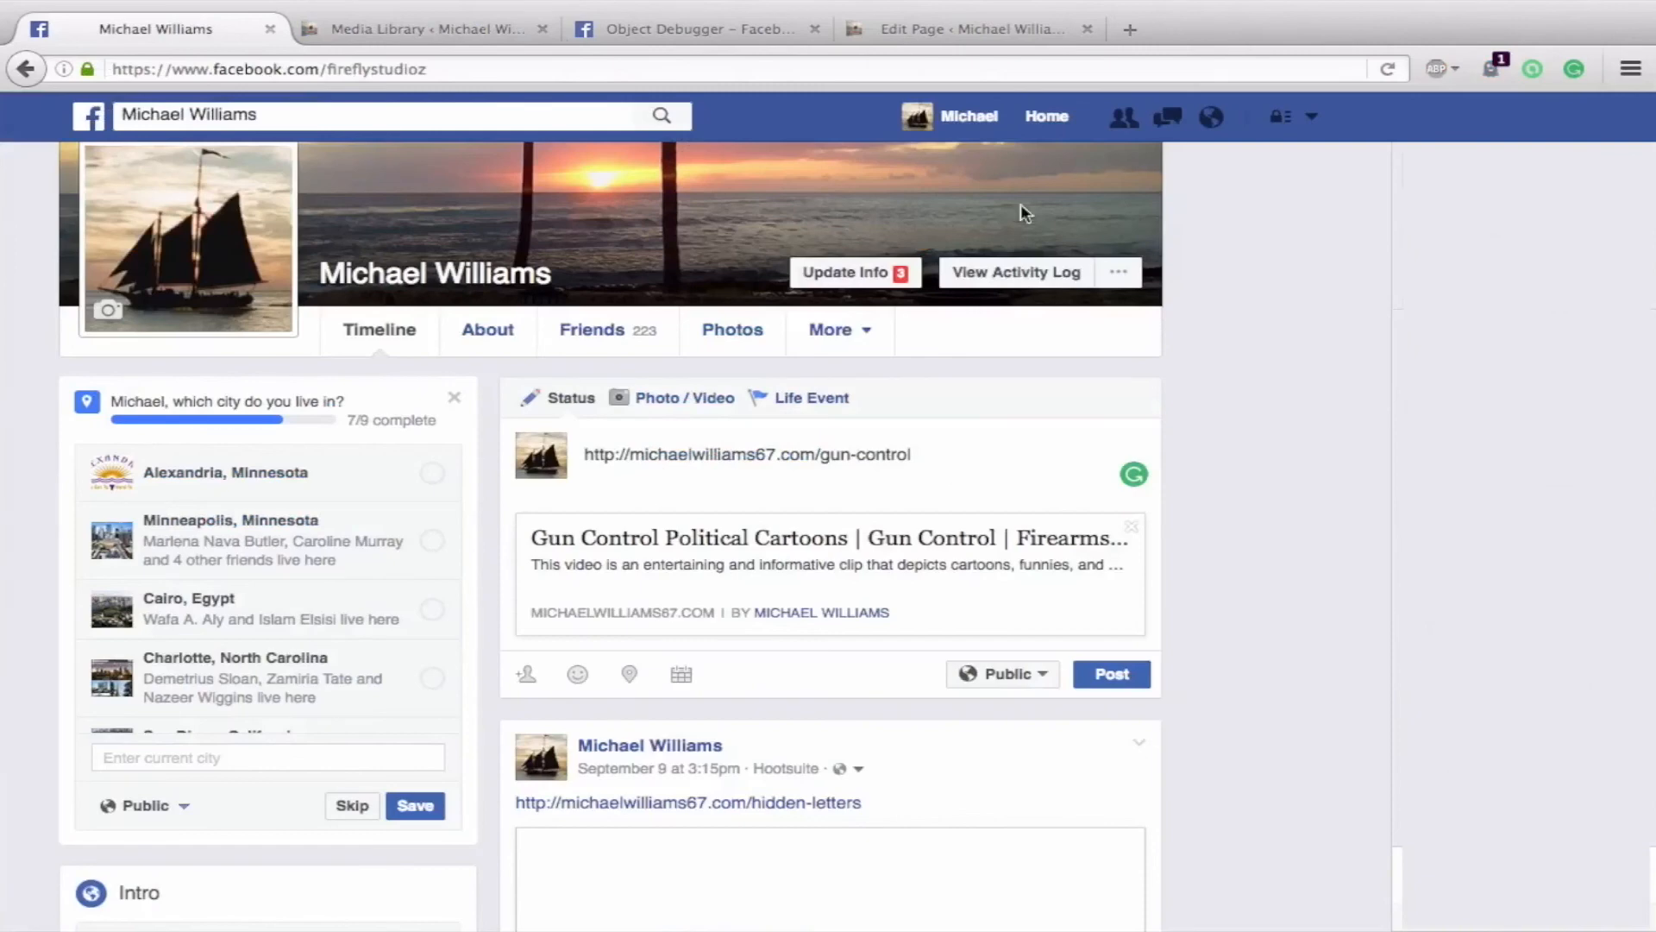
pyautogui.moveTo(956, 118)
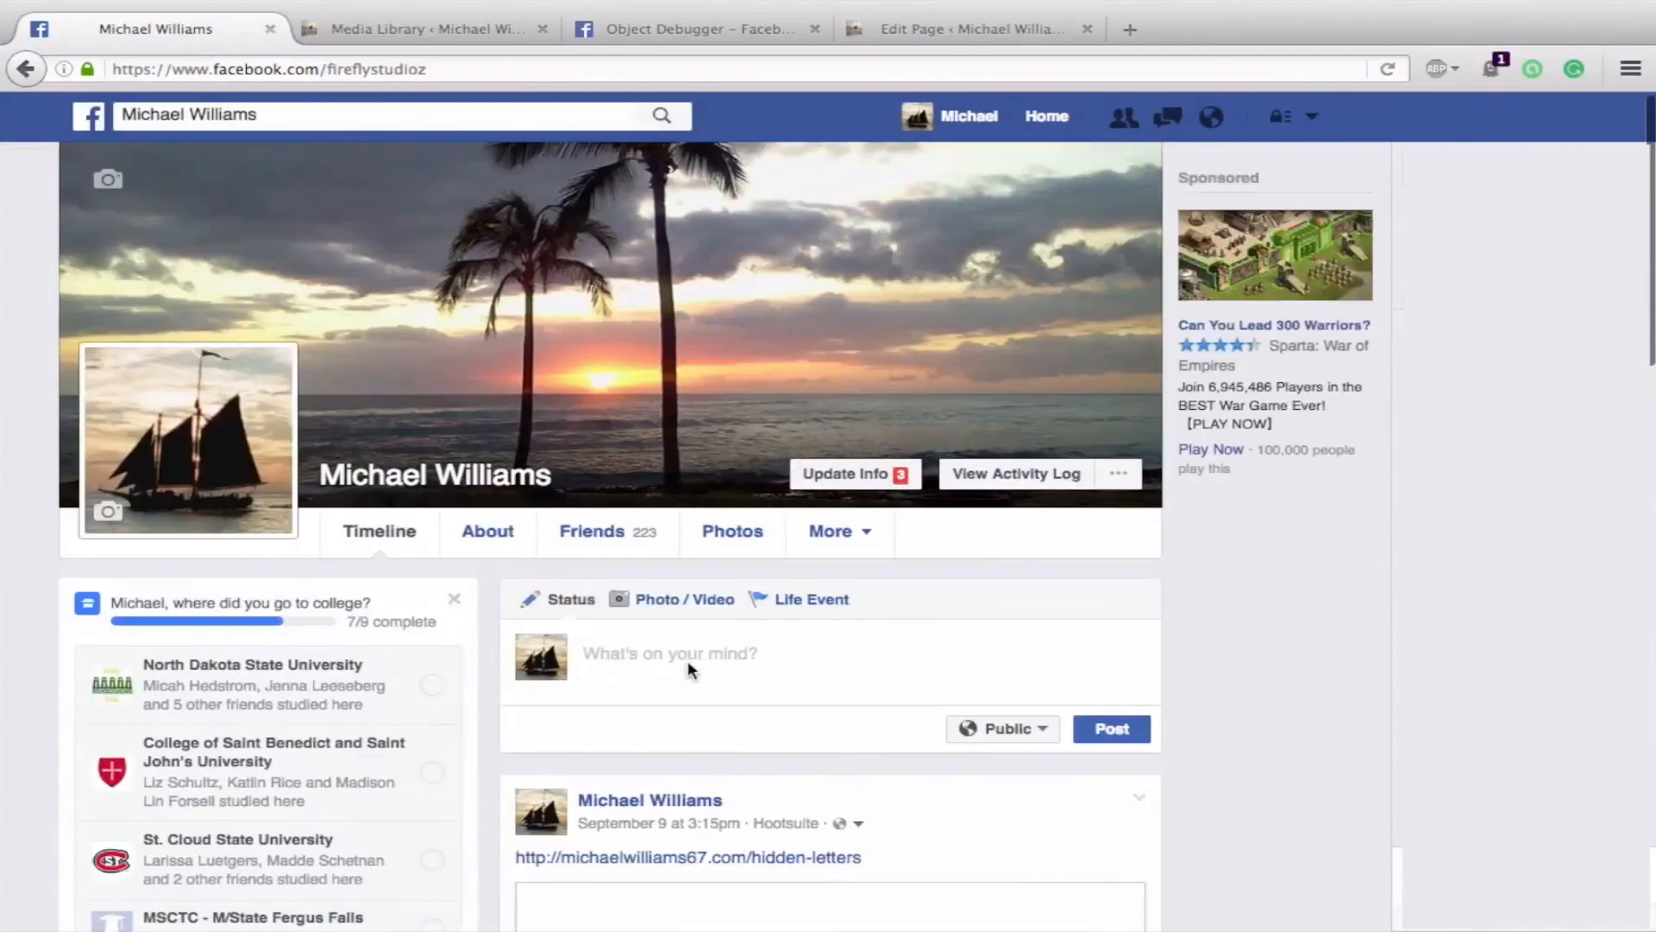
pyautogui.write('http://michaelwilliams67.com/gun-control')
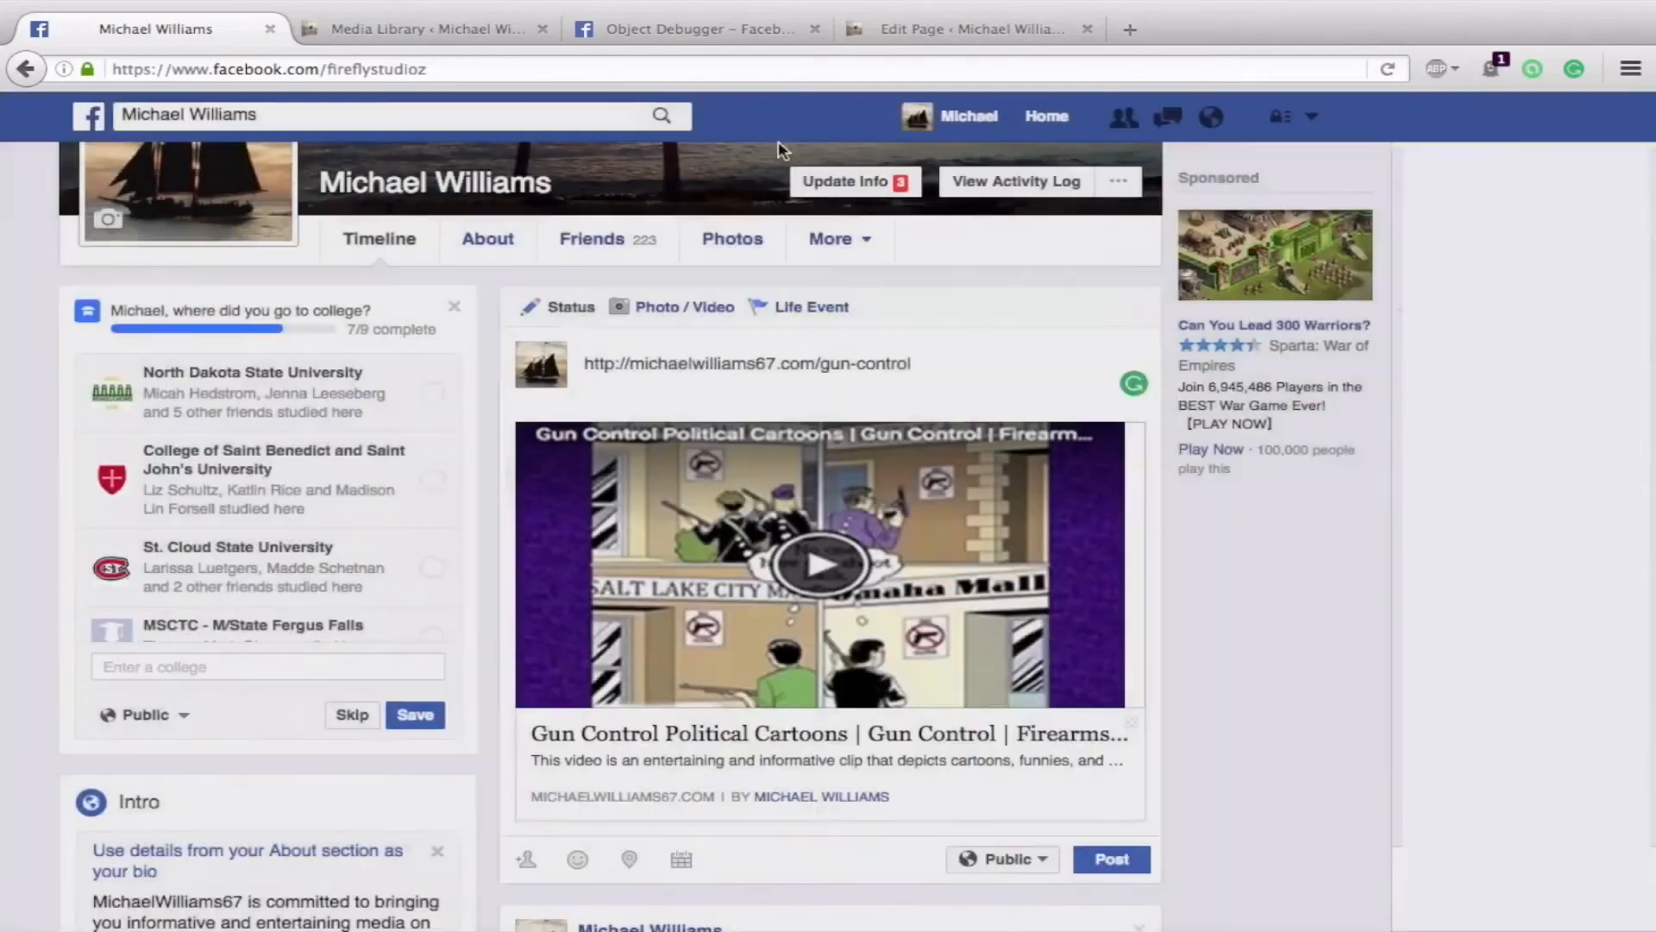
pyautogui.click(422, 29)
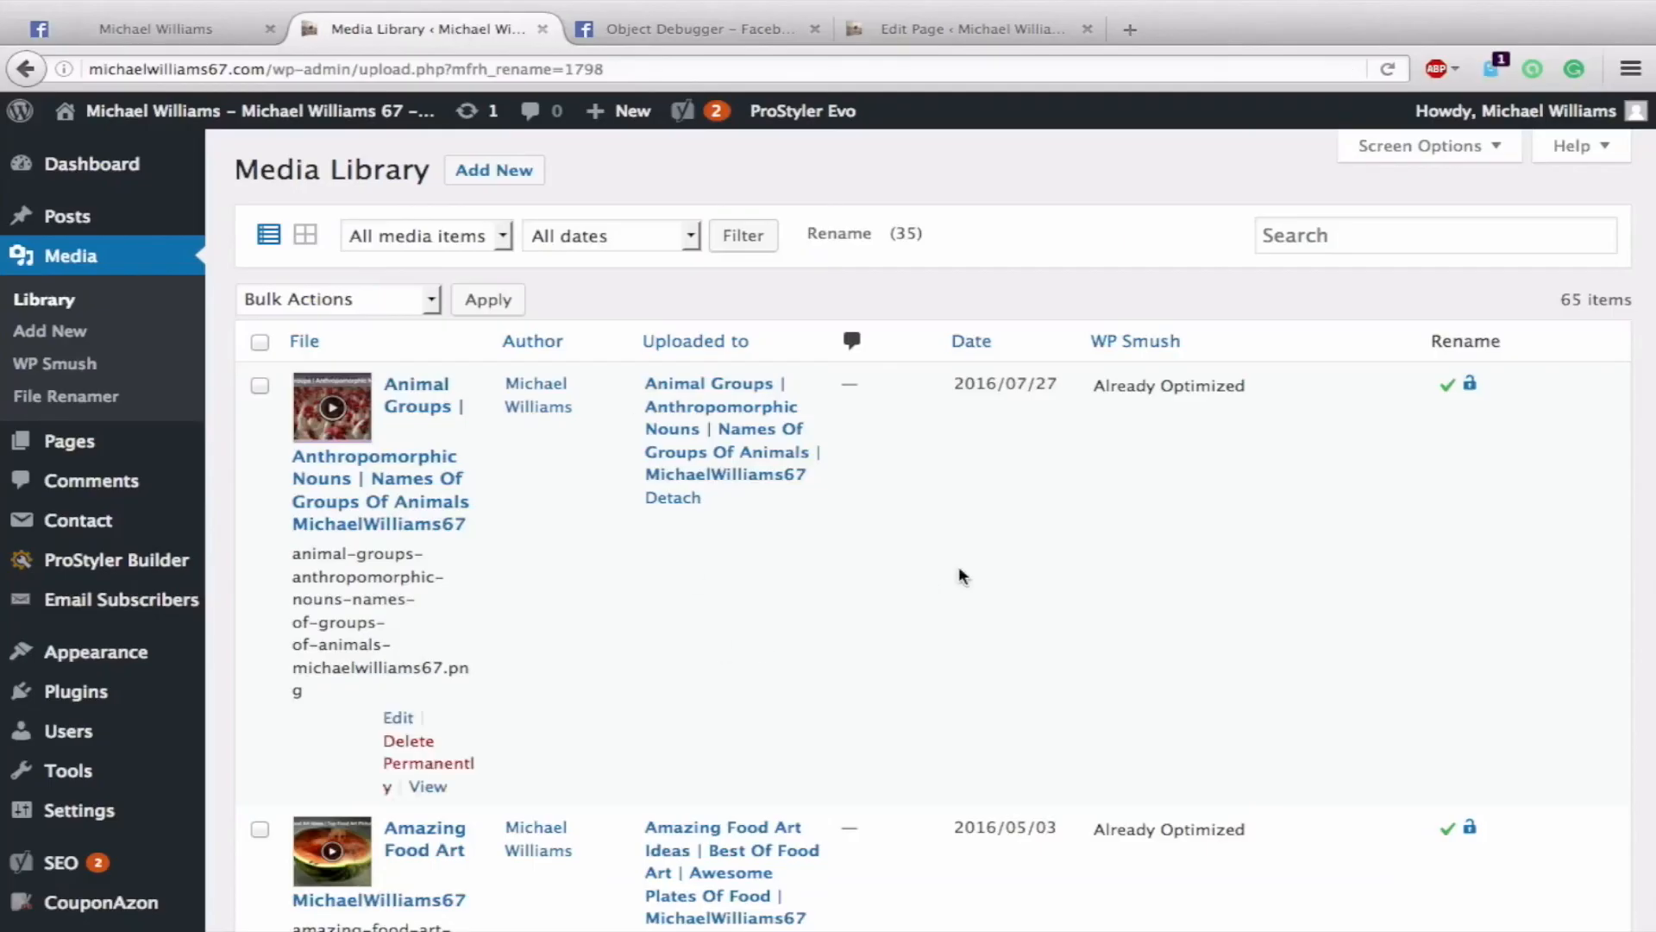